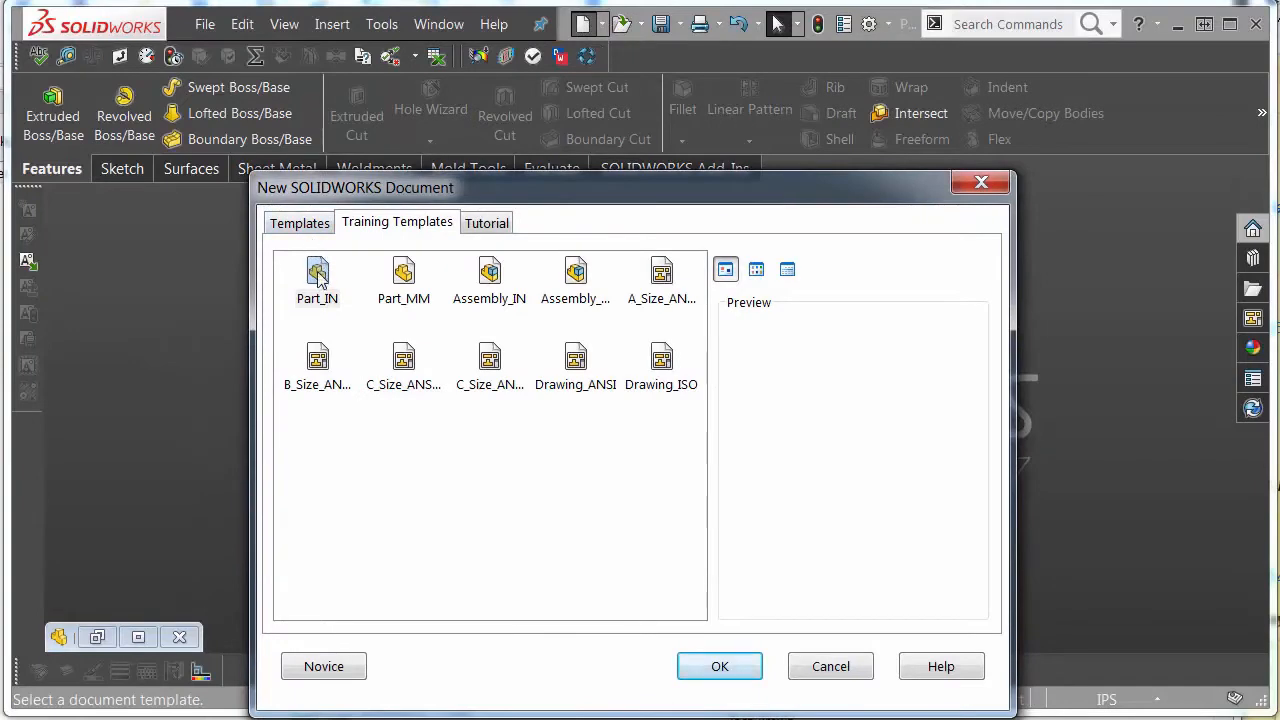
Create a Part_IN part and sketch a vertical 8.000 line from the origin on the Front Plane.
click(316, 276)
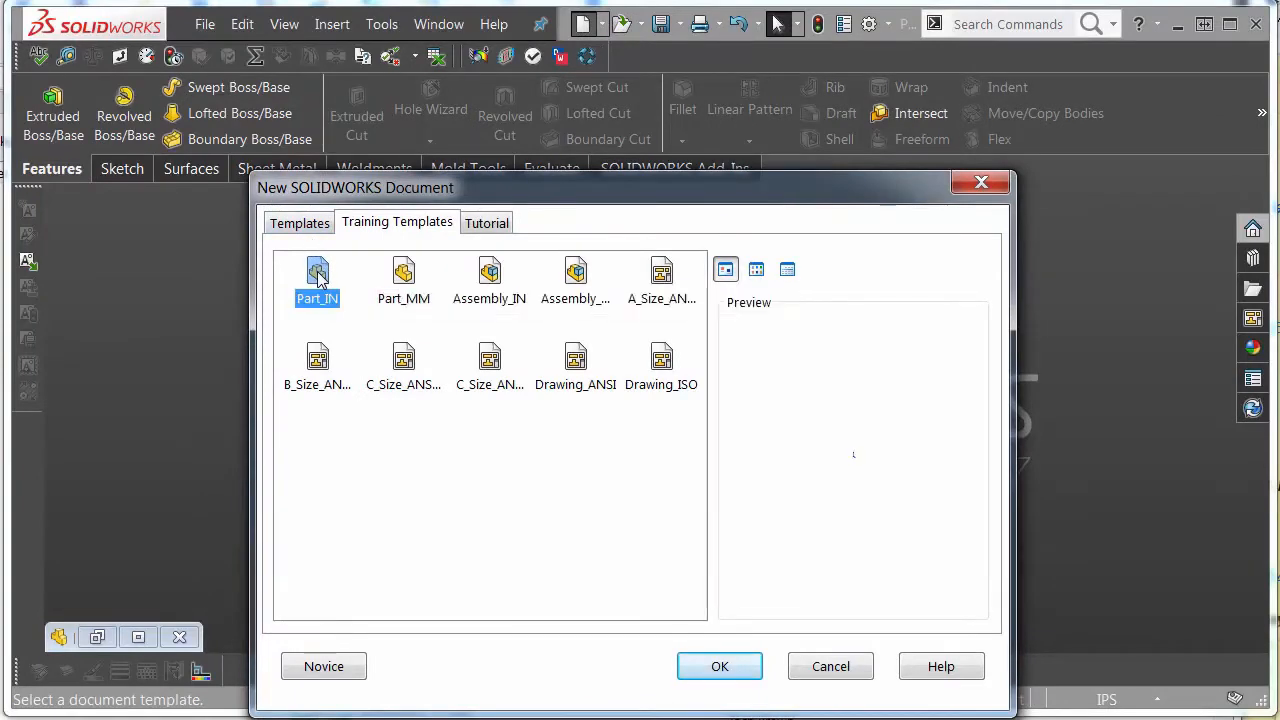
click(720, 666)
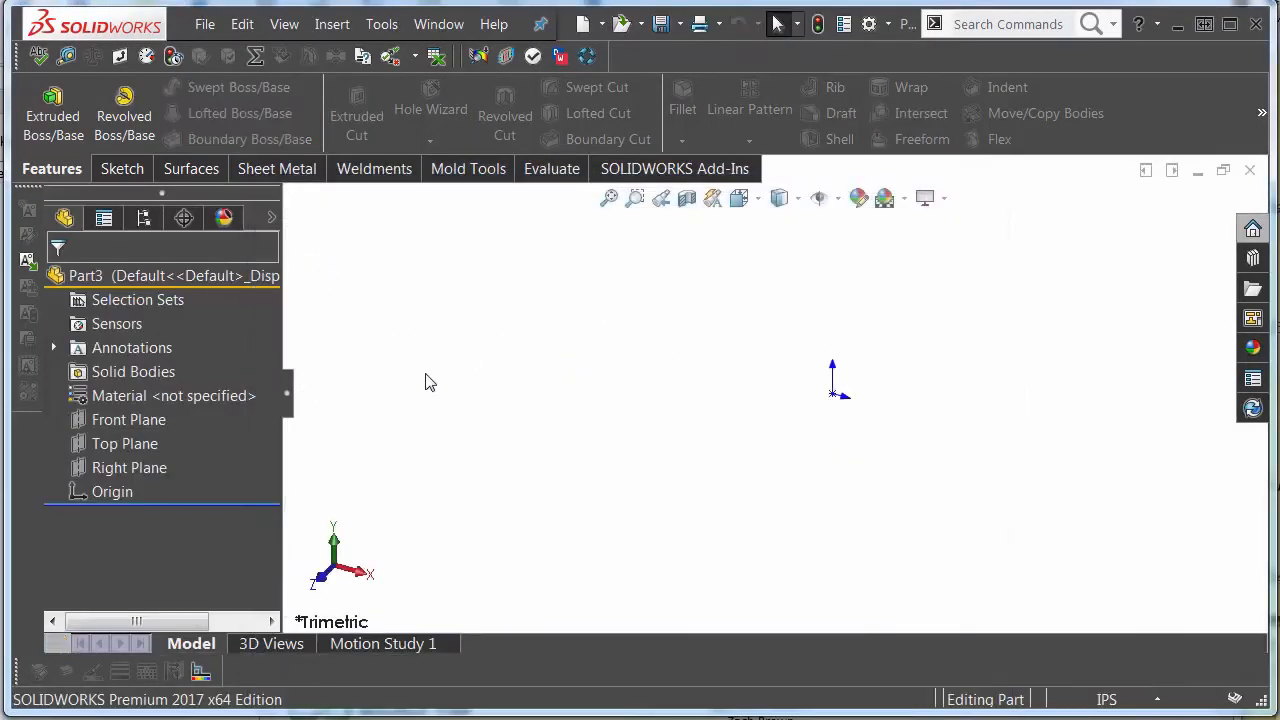
mouse_move(118, 428)
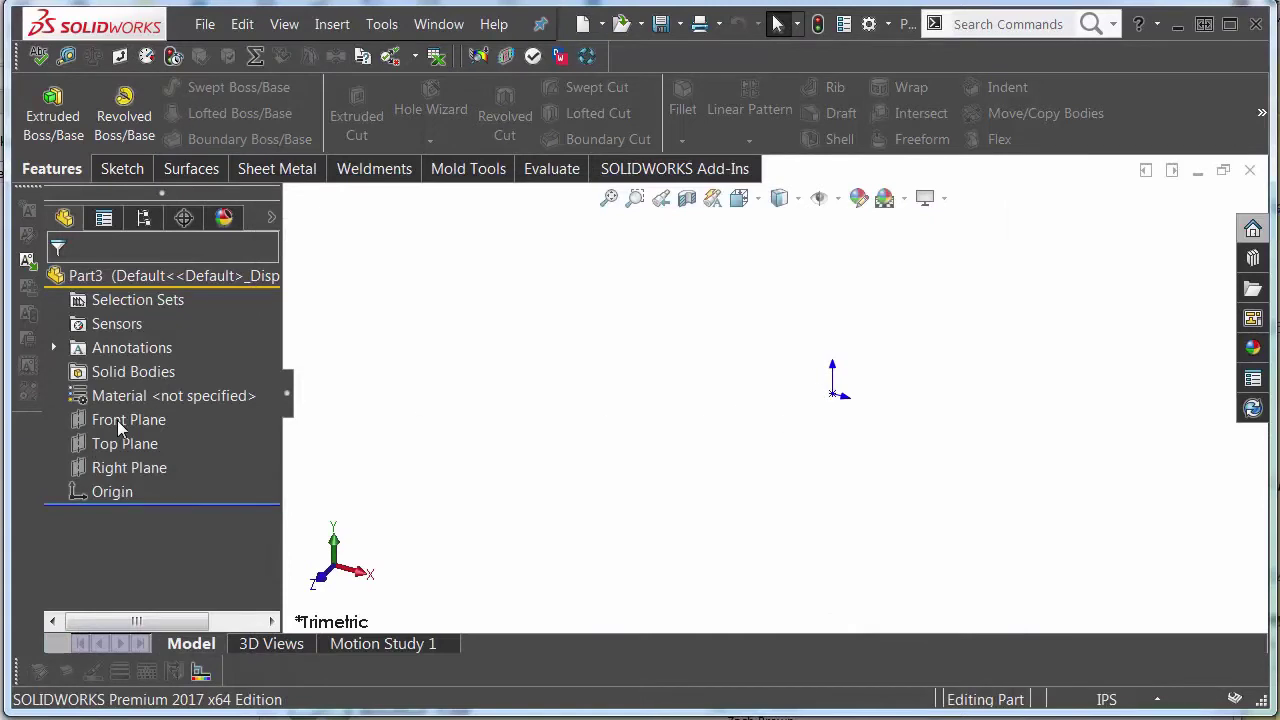
click(128, 420)
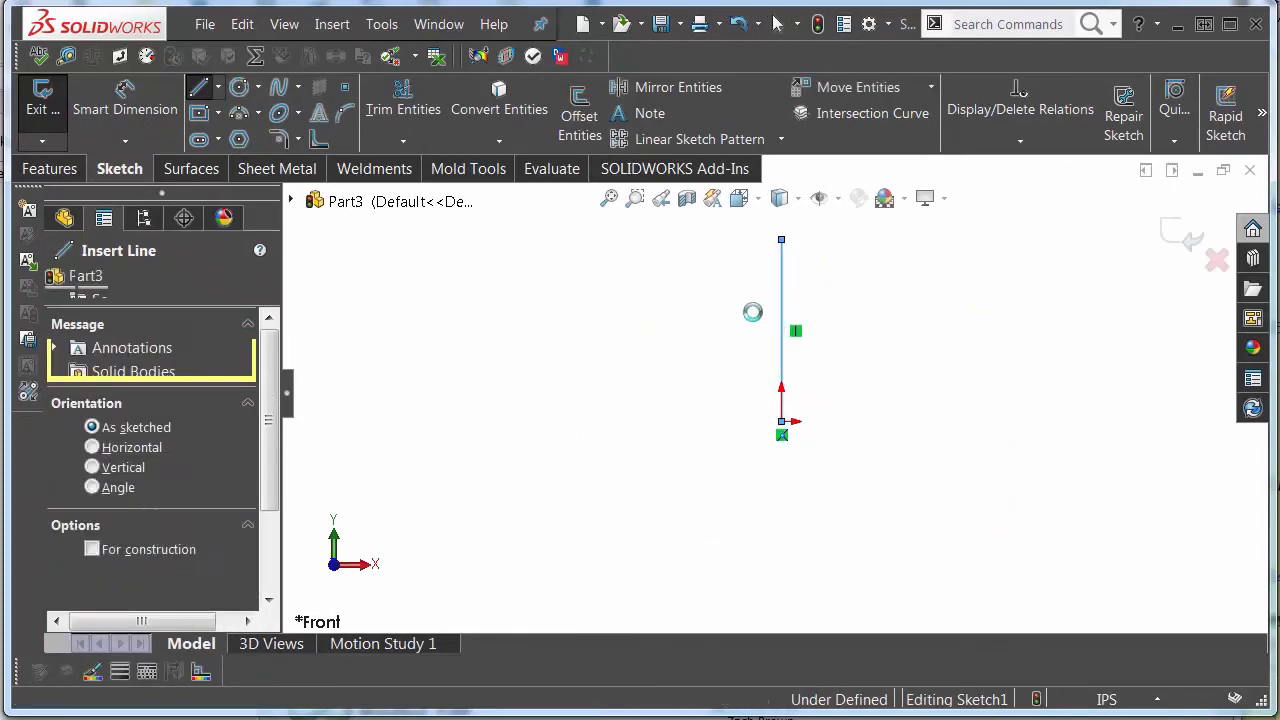
click(780, 330)
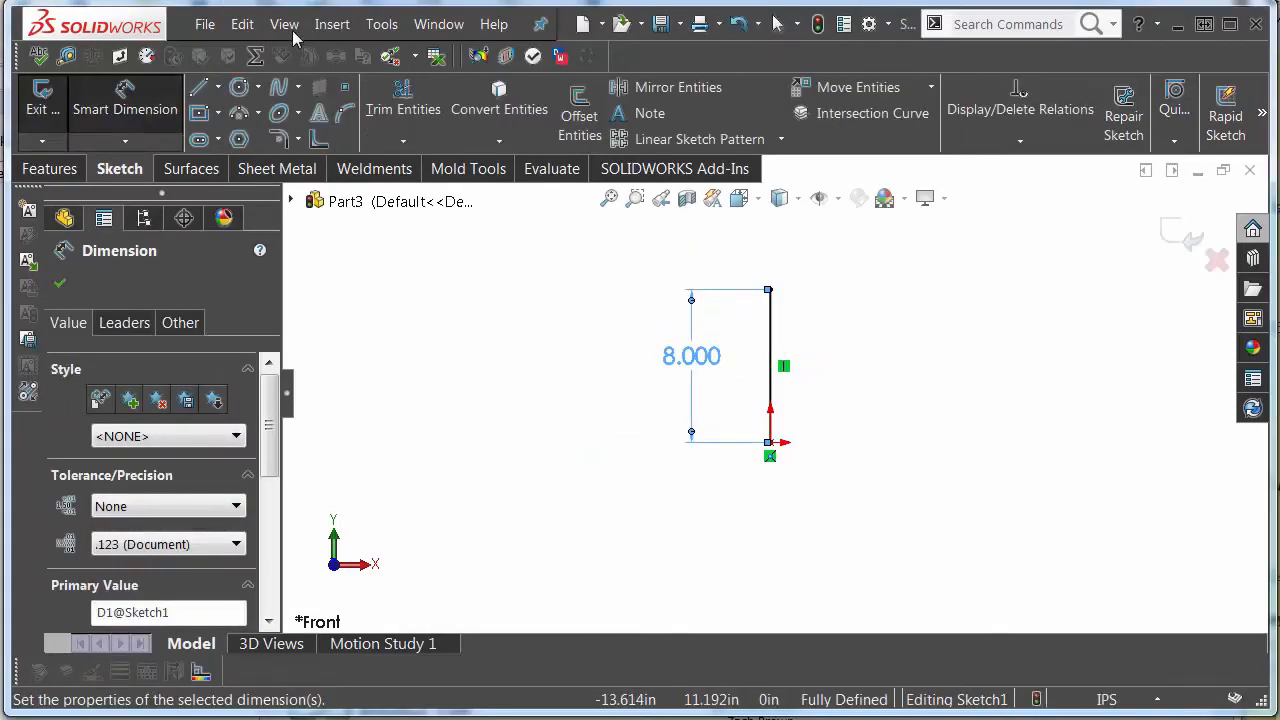
Insert the margarita glass picture via Insert > Picture, sized 8 and dragged to align with the line.
click(332, 24)
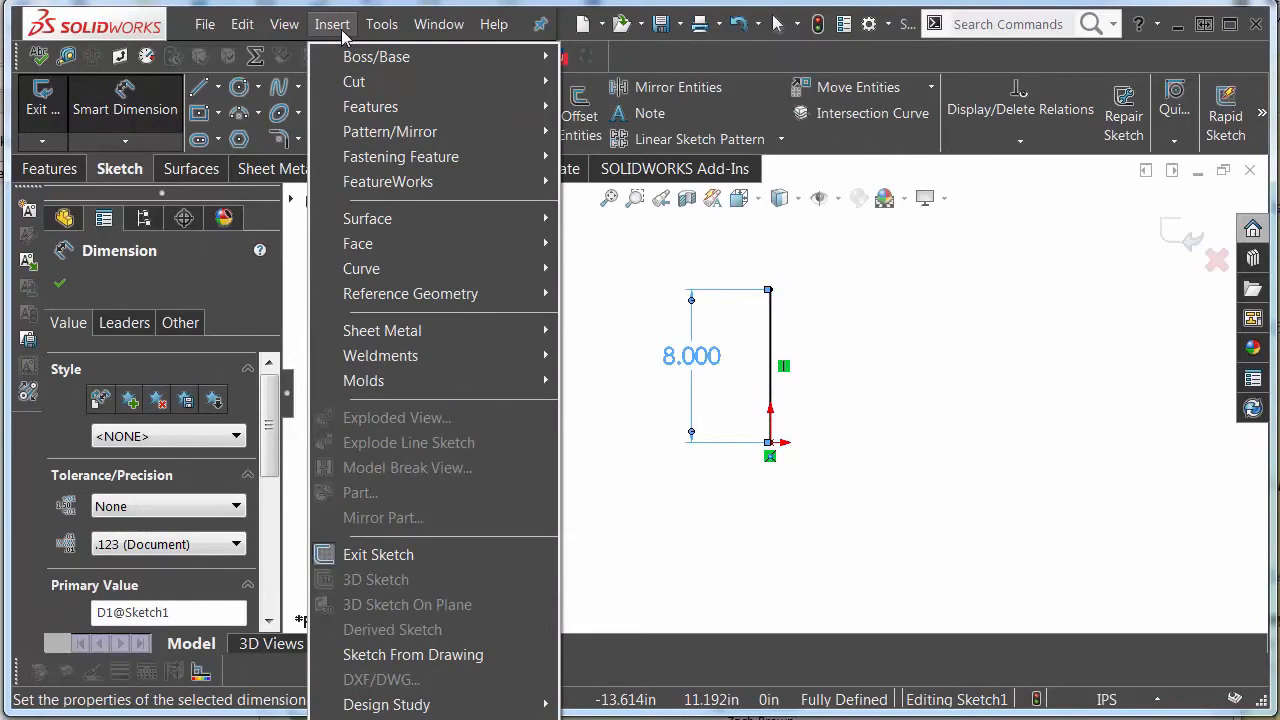
click(380, 24)
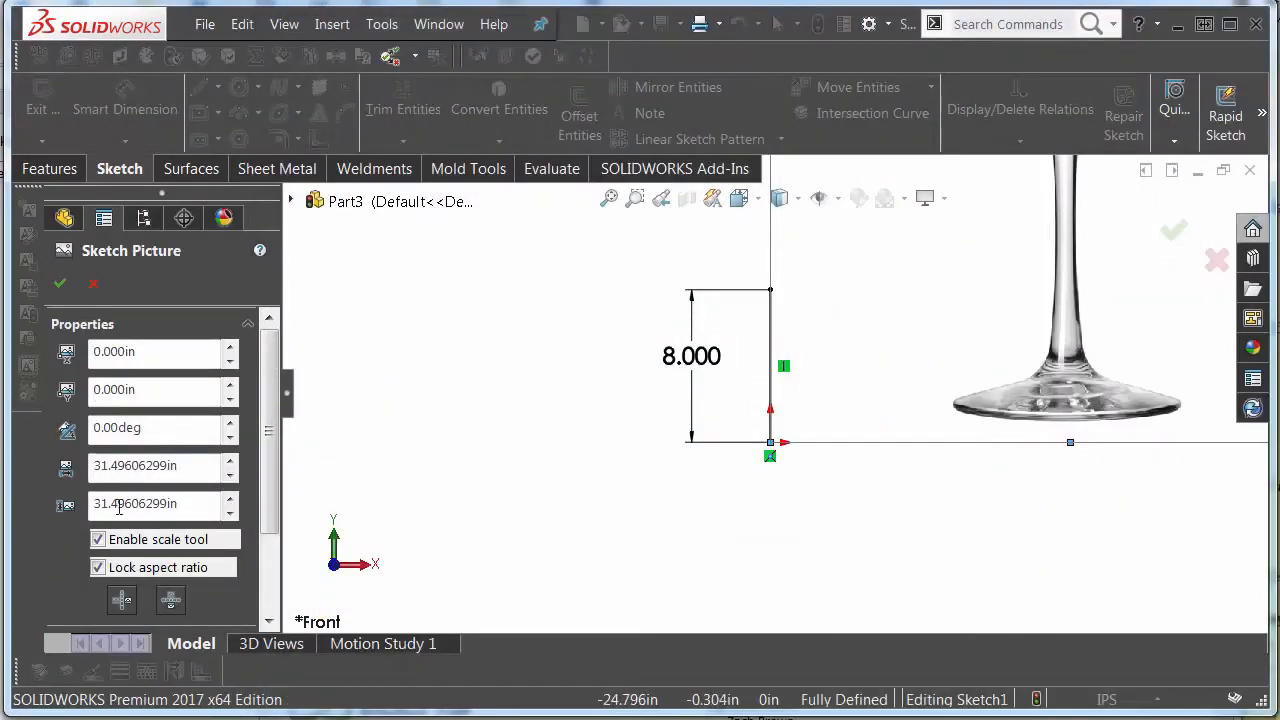
text(8.000in)
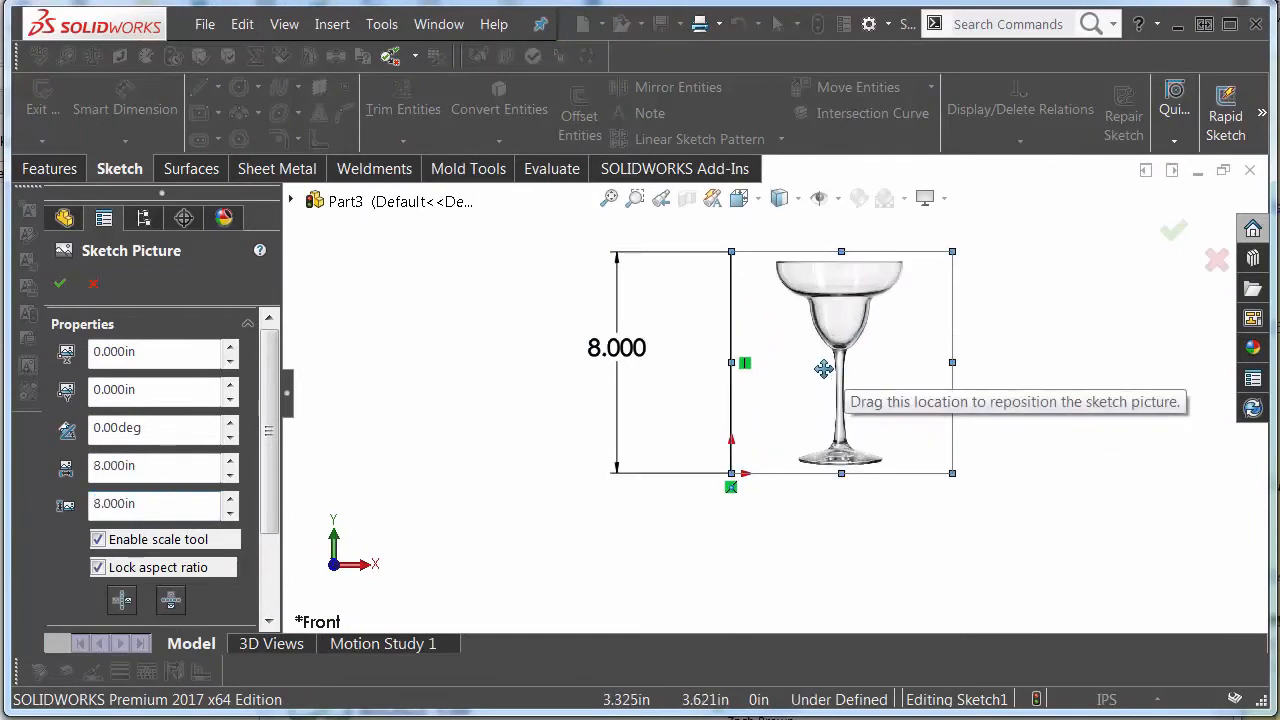
drag(824, 368, 724, 364)
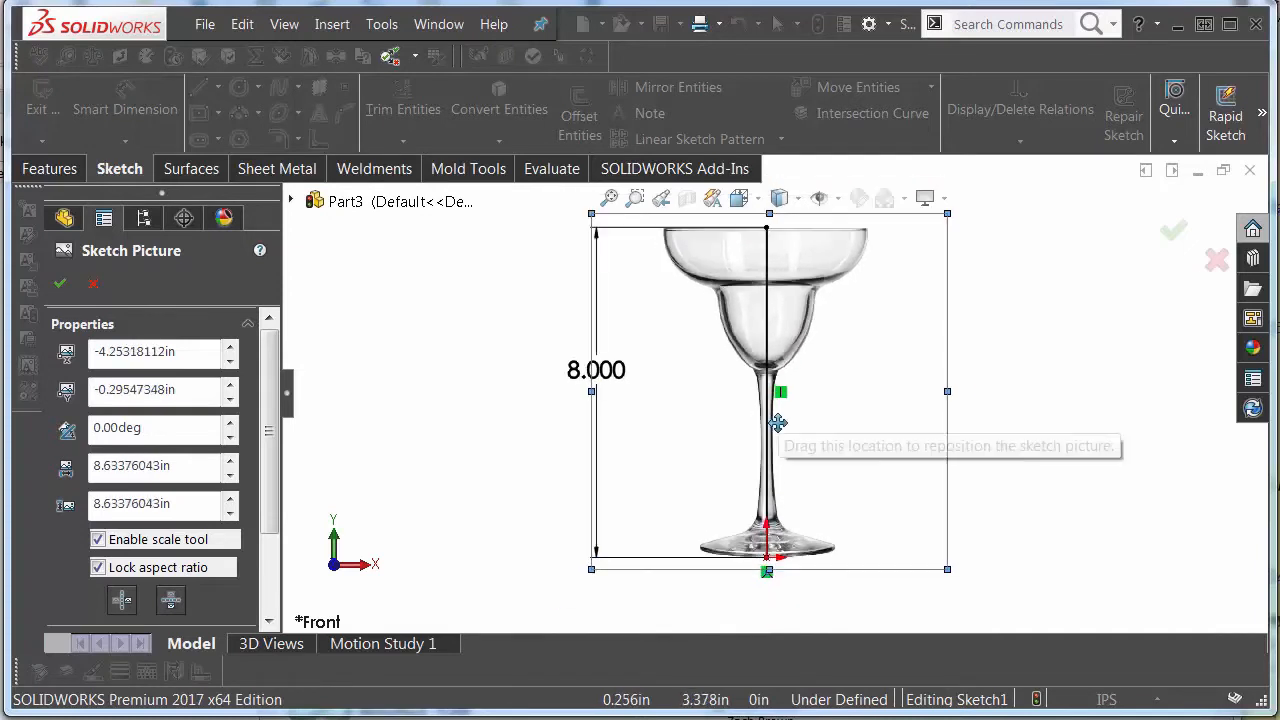
drag(778, 420, 804, 428)
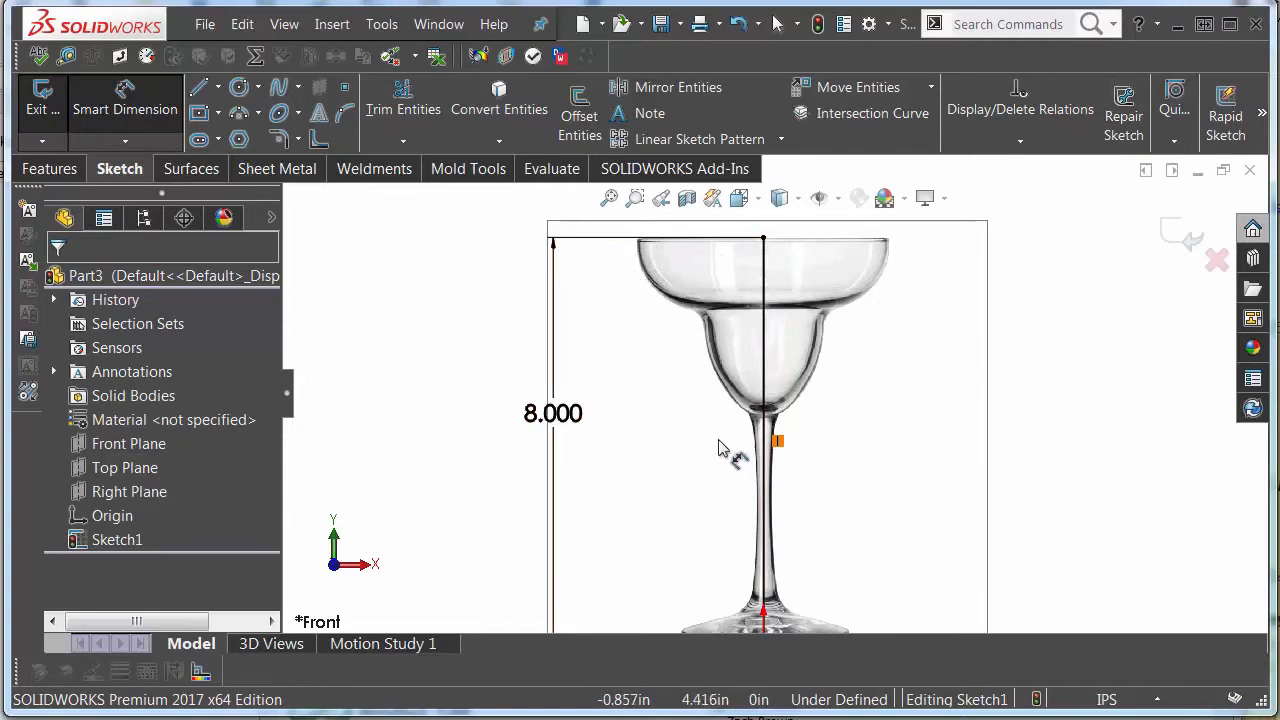
mouse_move(716, 288)
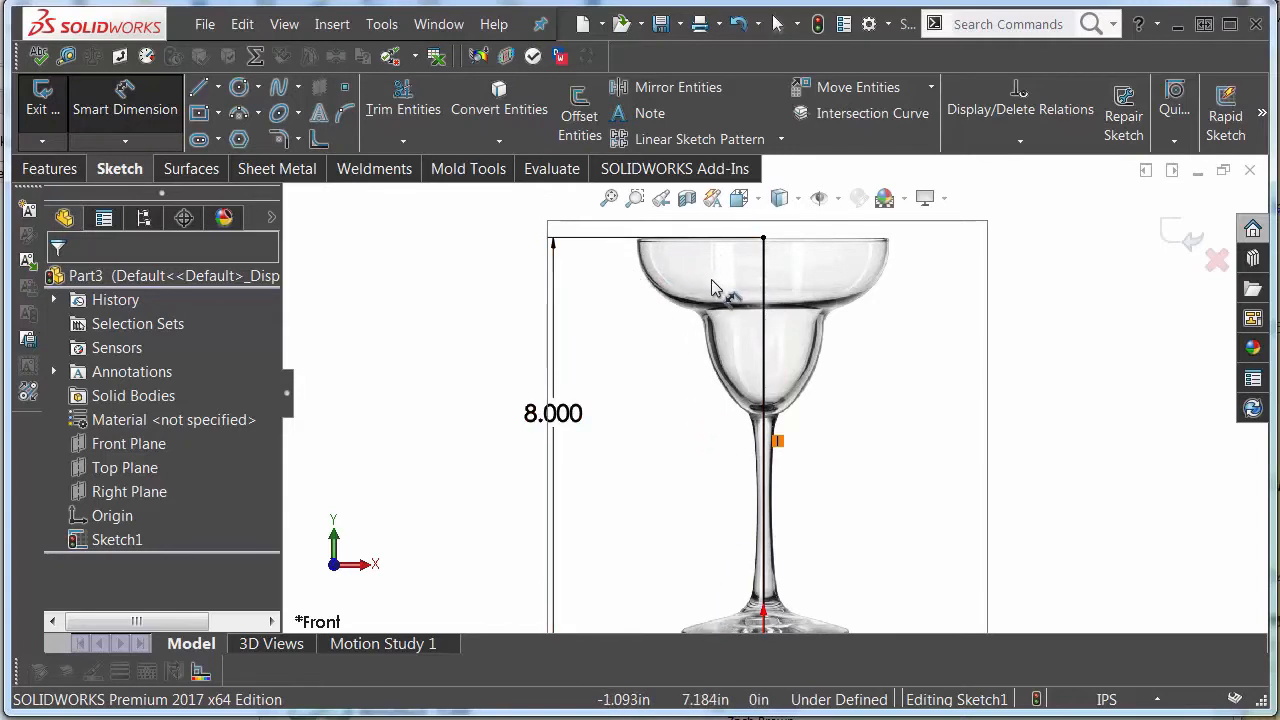
Trace the half-profile of the glass with lines and splines and fillet the foot corner at 0.100 in.
click(200, 88)
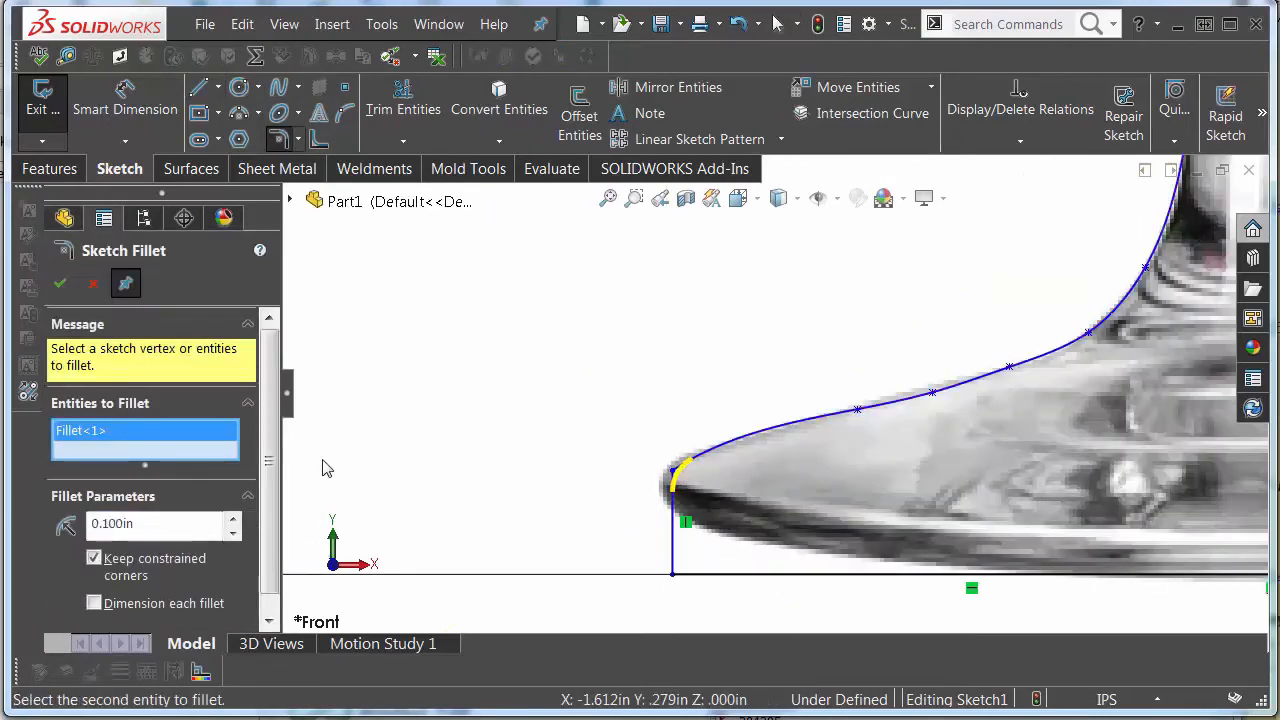
click(680, 556)
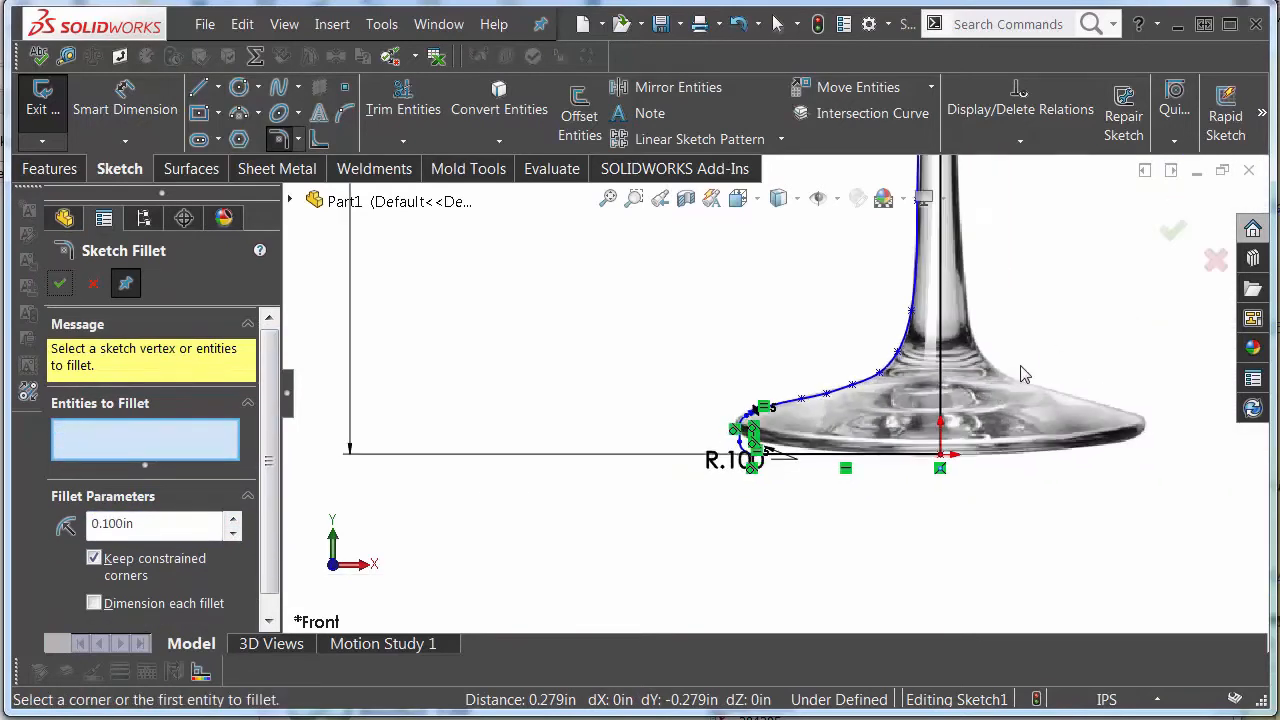
click(60, 284)
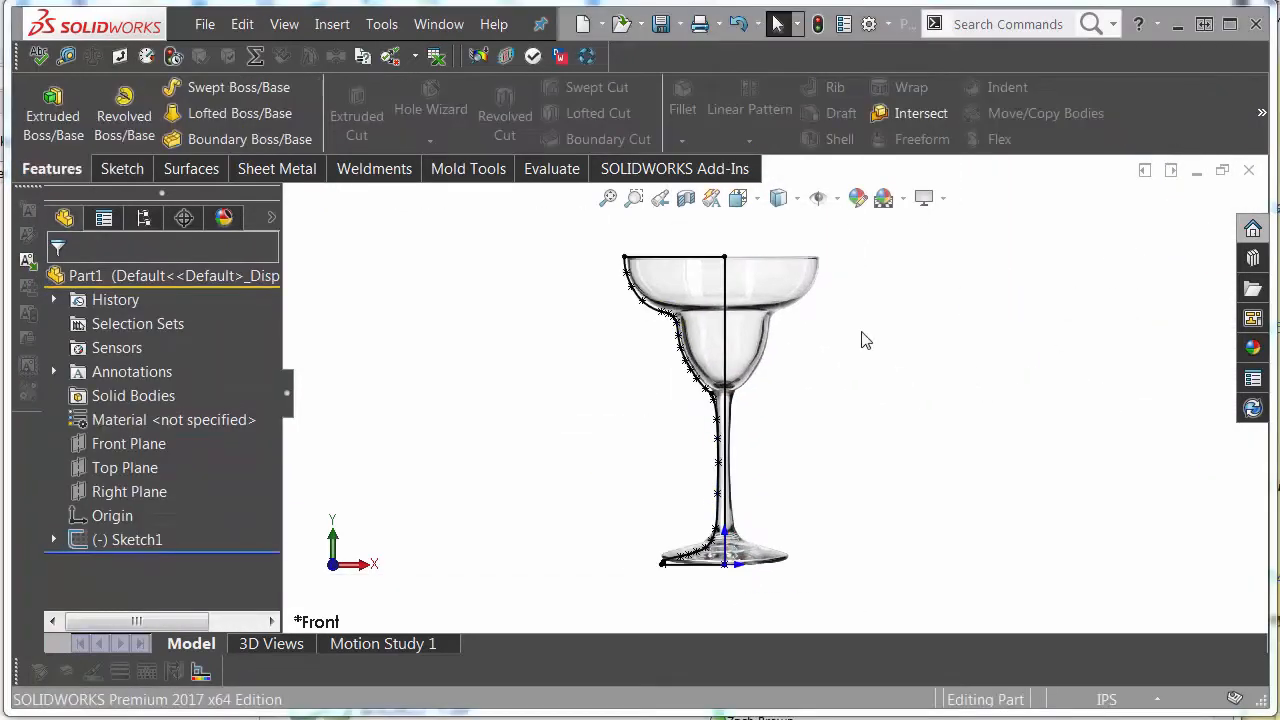
mouse_move(418, 332)
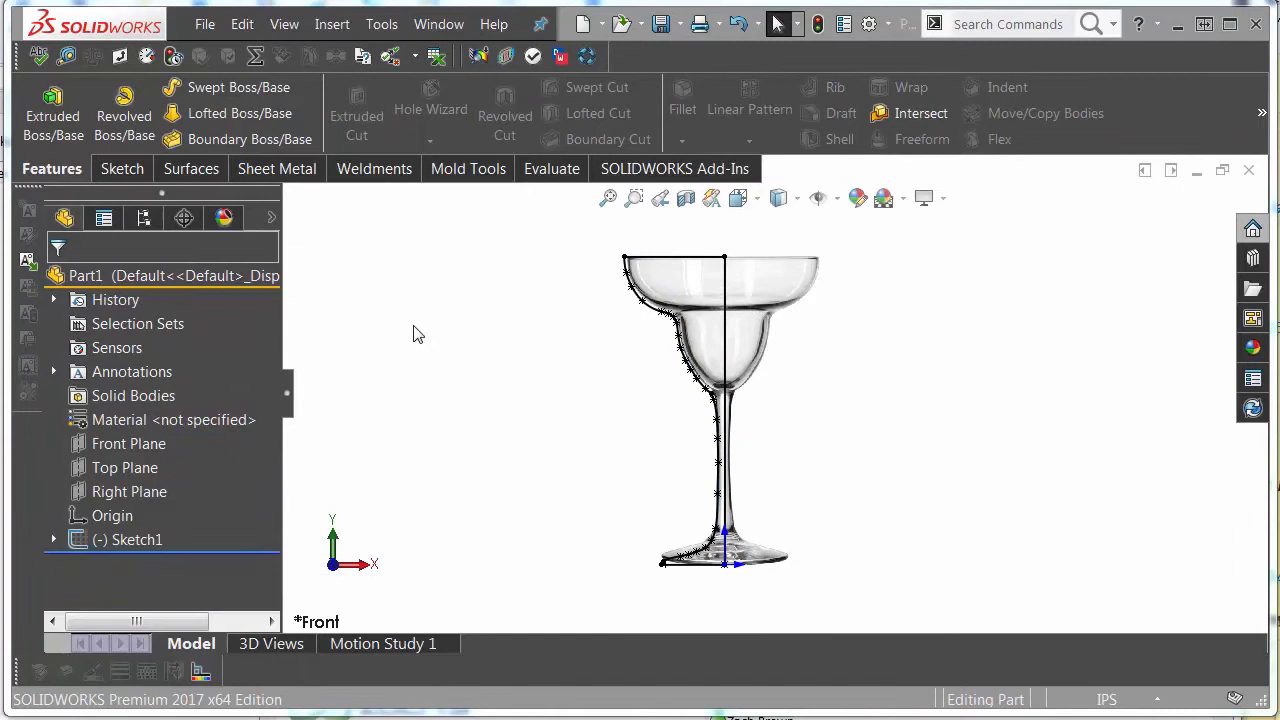
mouse_move(124, 110)
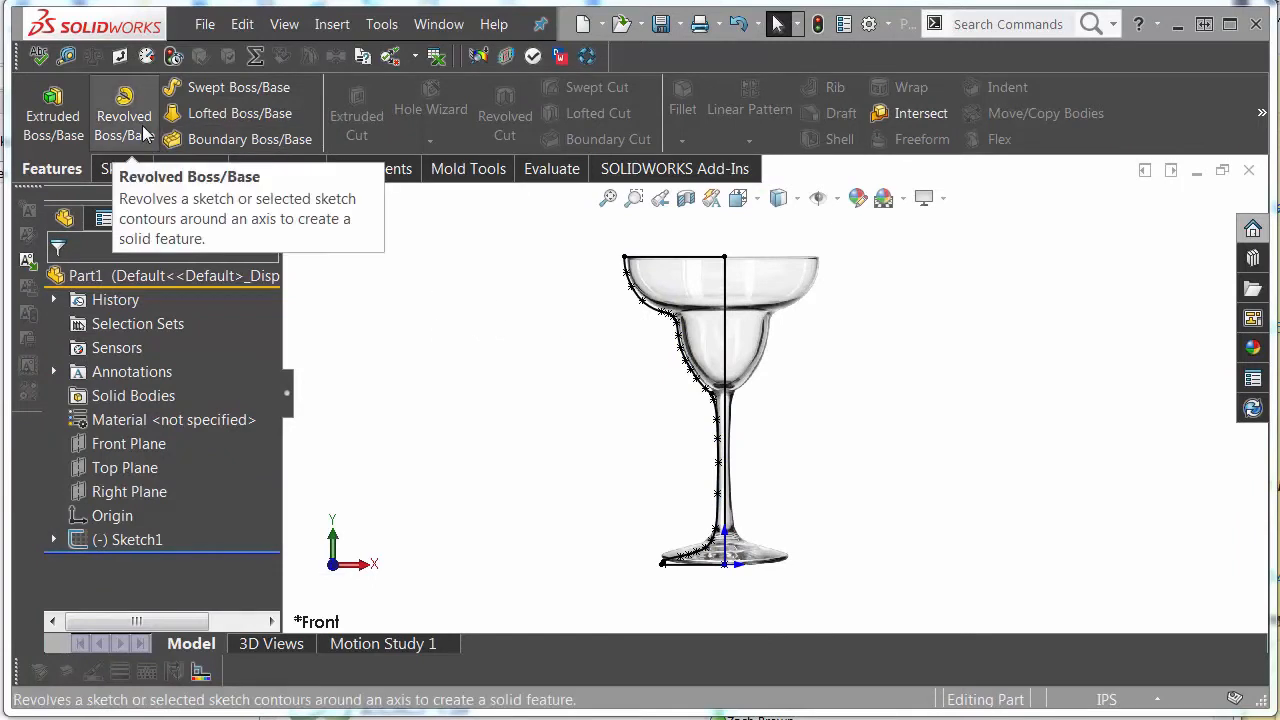
Revolve the traced sketch around its centreline into a solid glass with Revolved Boss/Base.
click(124, 110)
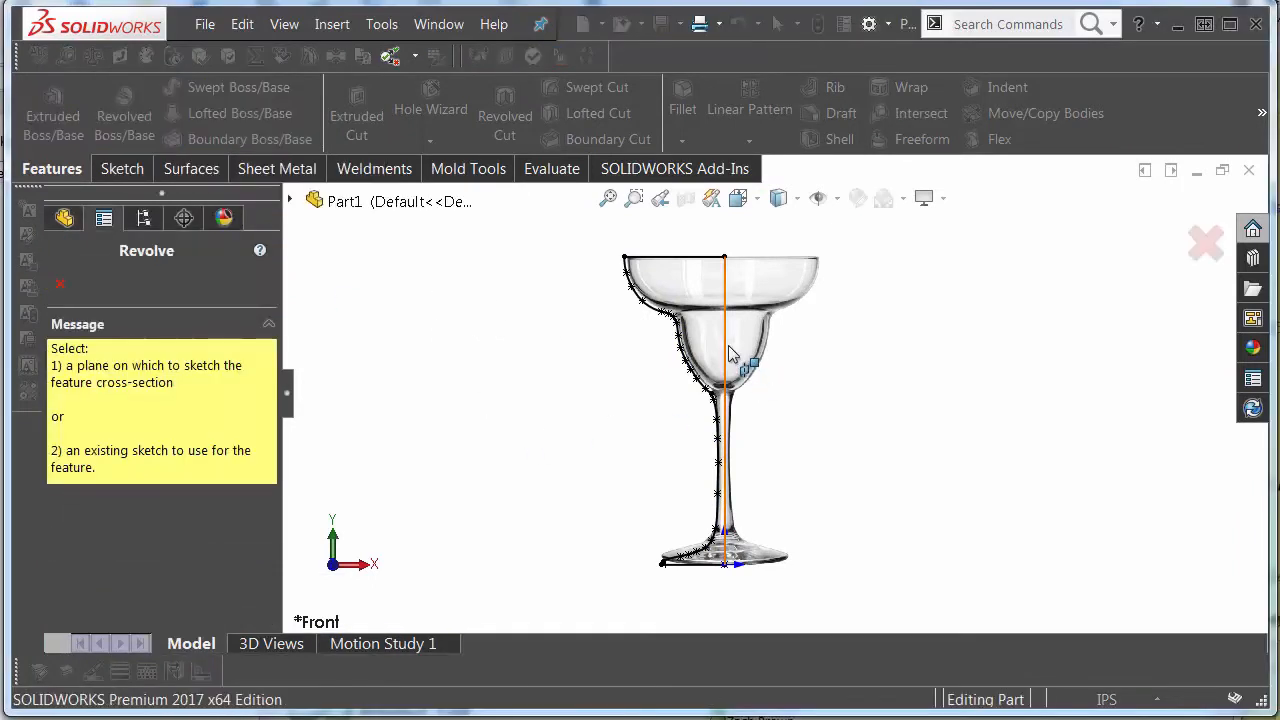
click(732, 350)
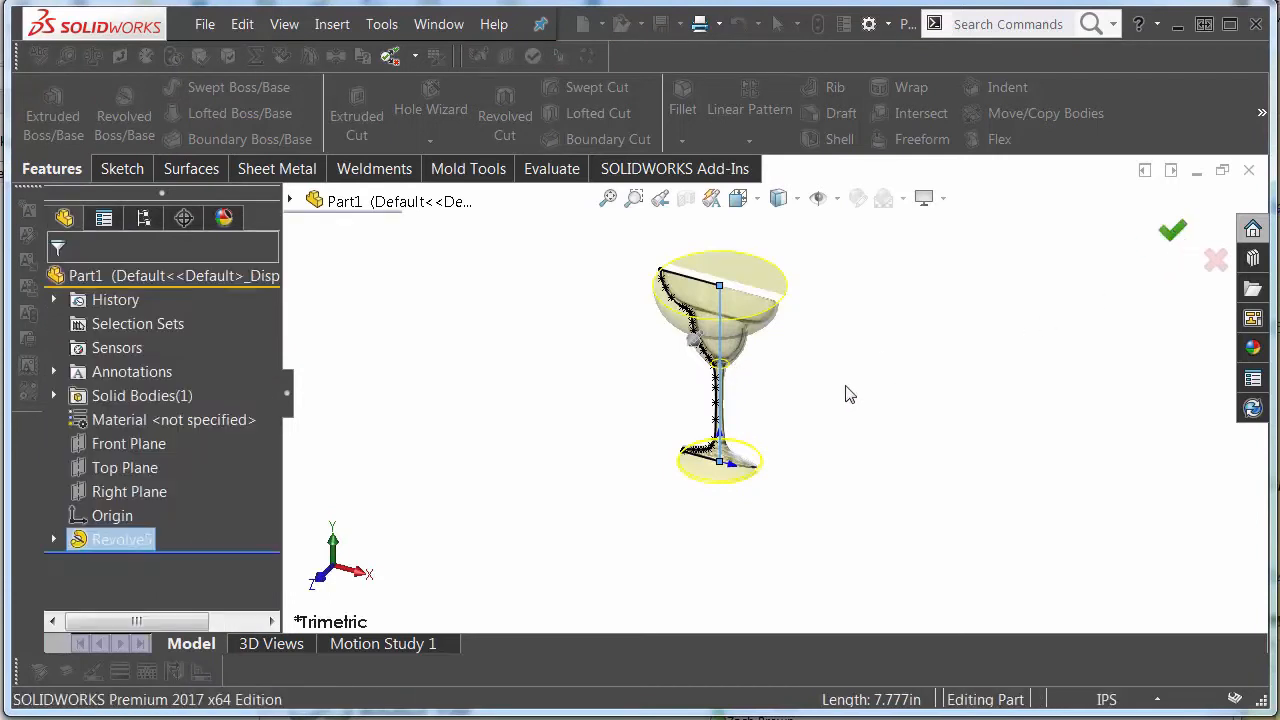
click(1172, 230)
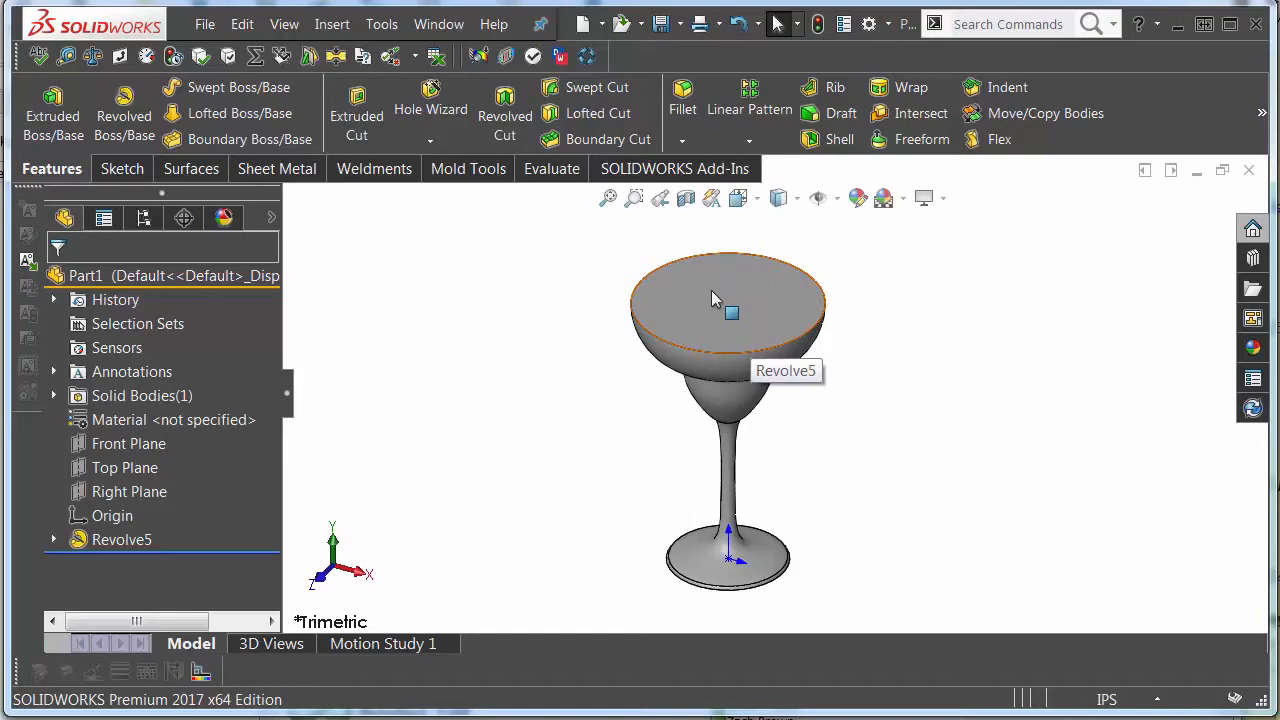
mouse_move(716, 298)
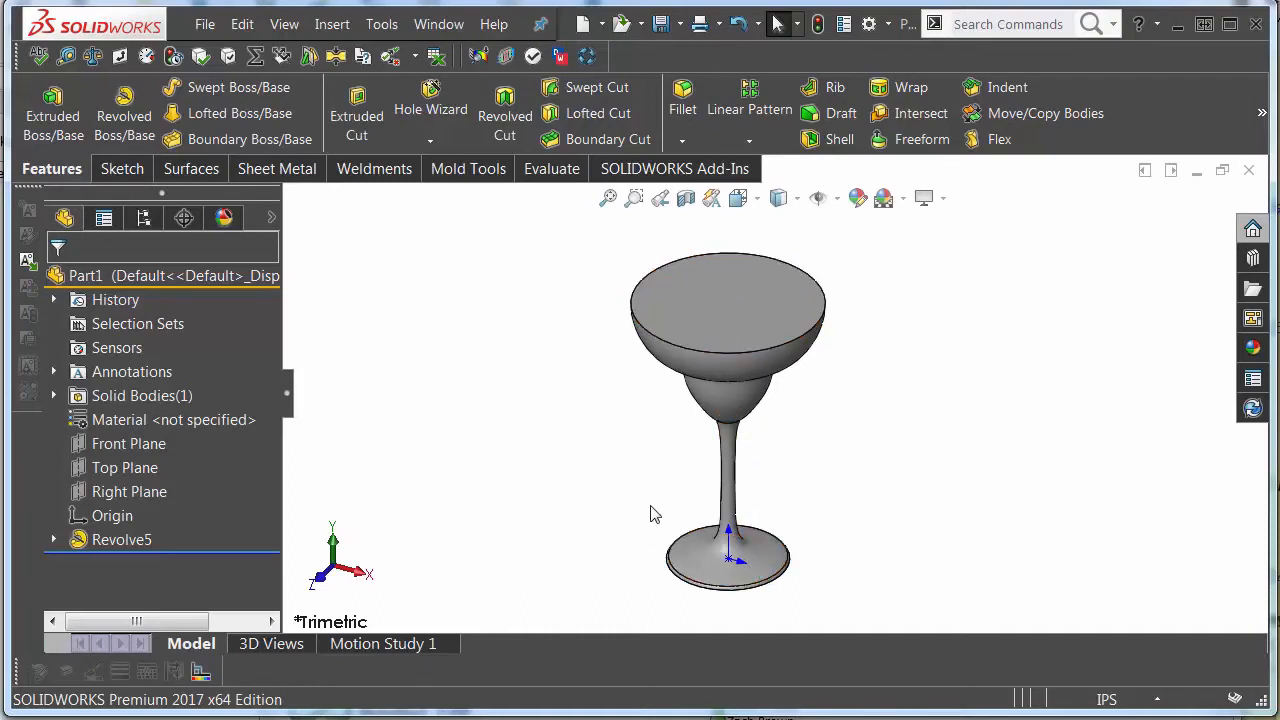
mouse_move(632, 494)
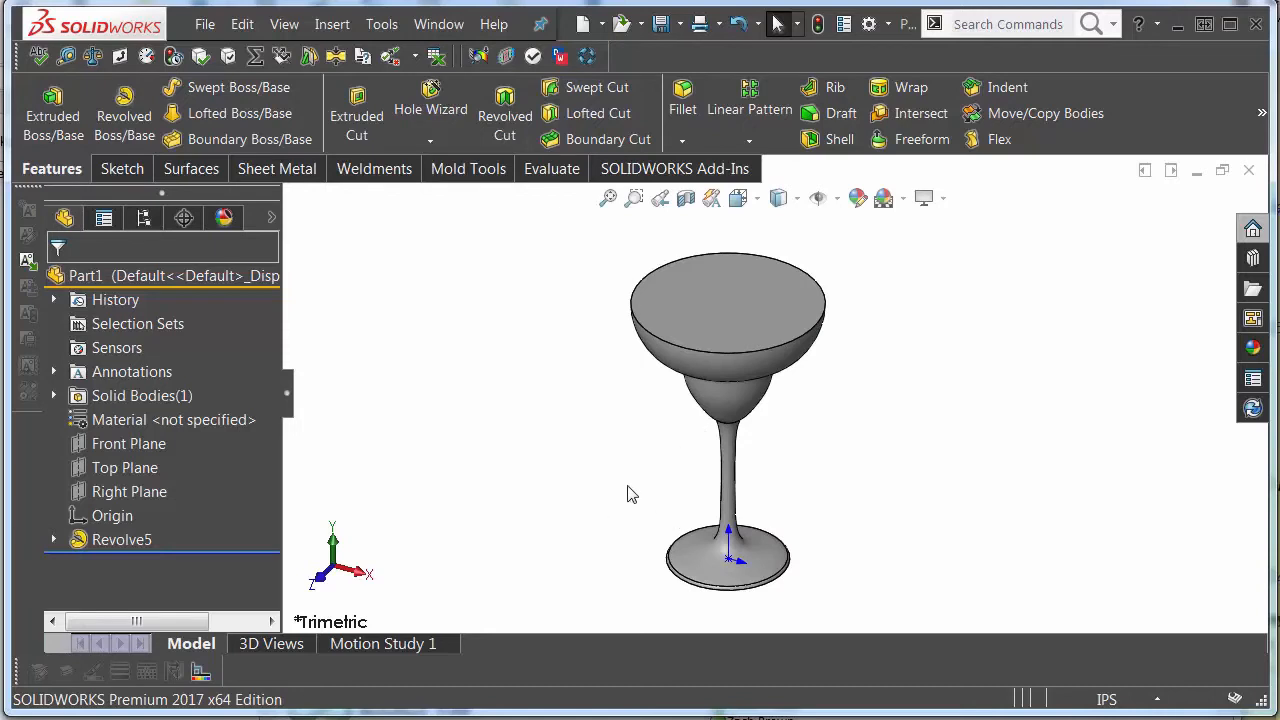
mouse_move(832, 232)
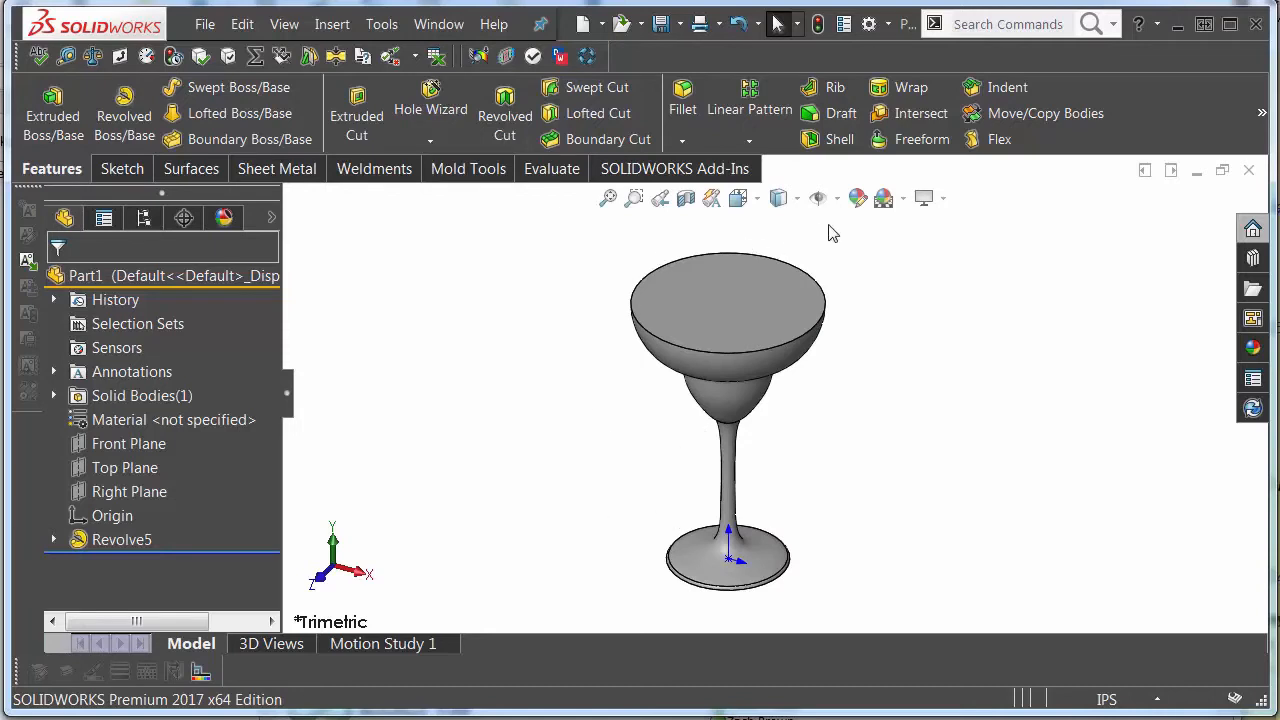
Shell the glass at 0.125 in with the top face open, accepting the thickness warning.
click(838, 140)
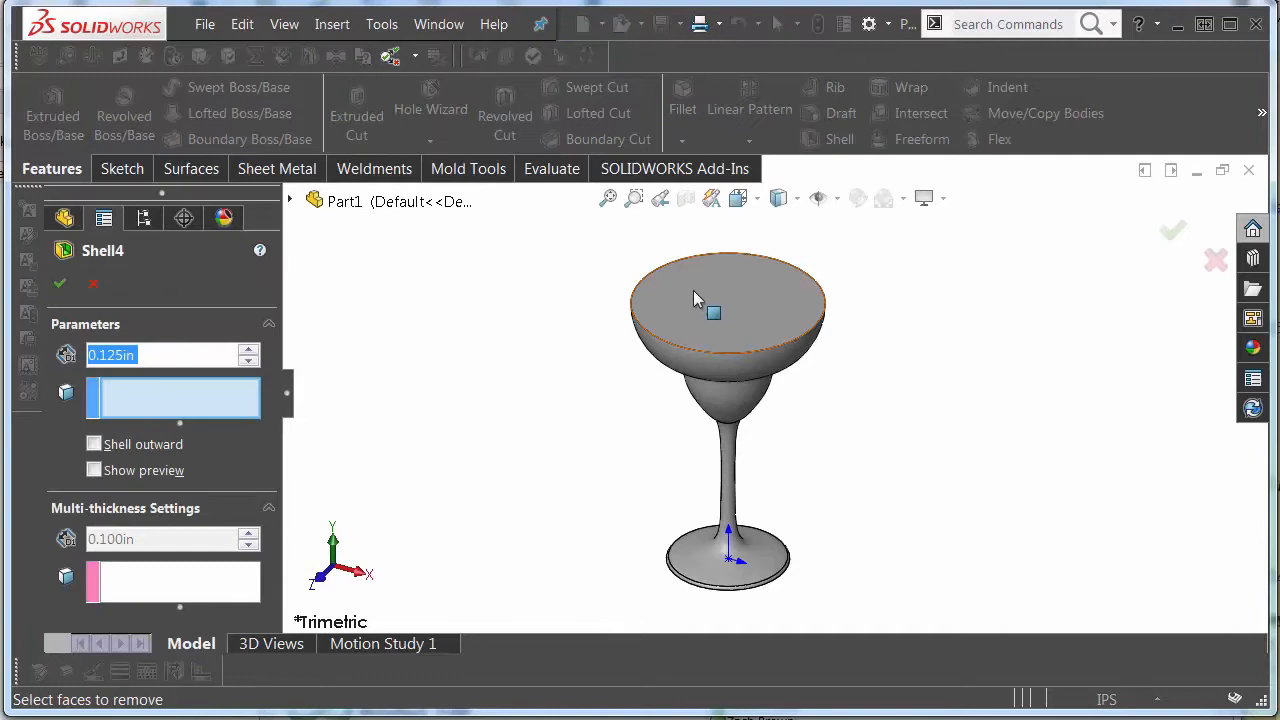
click(696, 298)
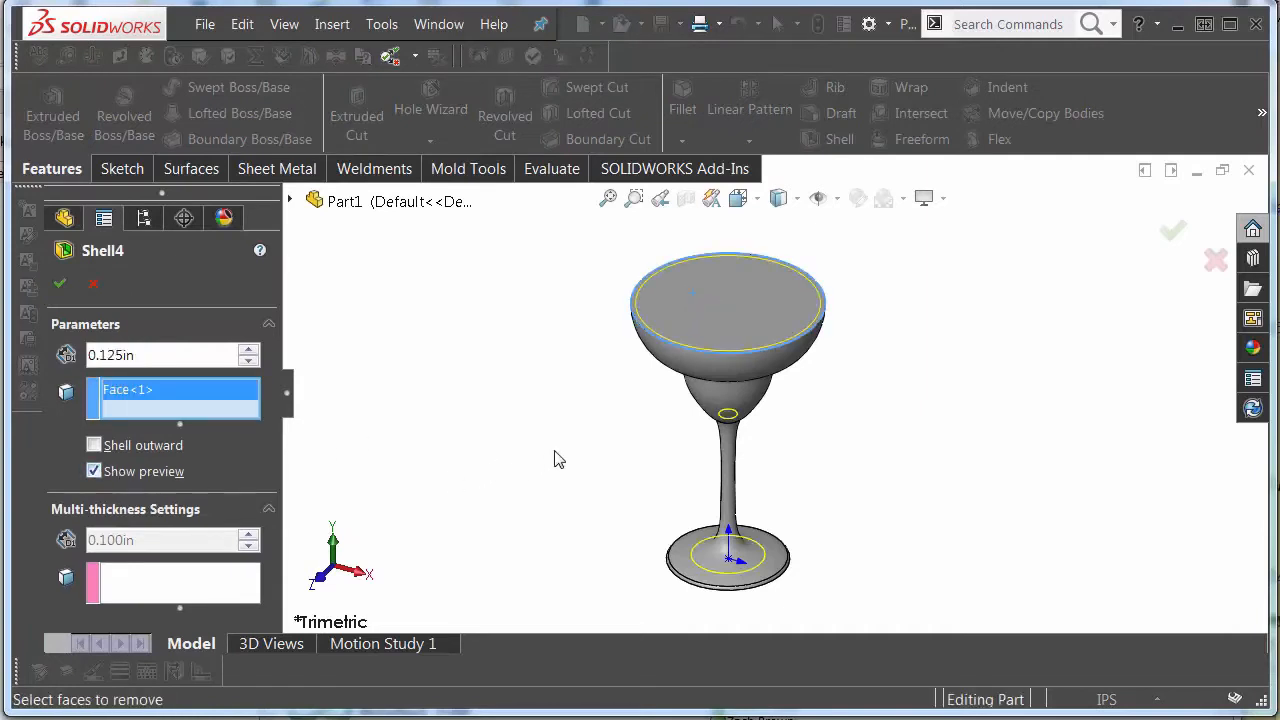
mouse_move(428, 368)
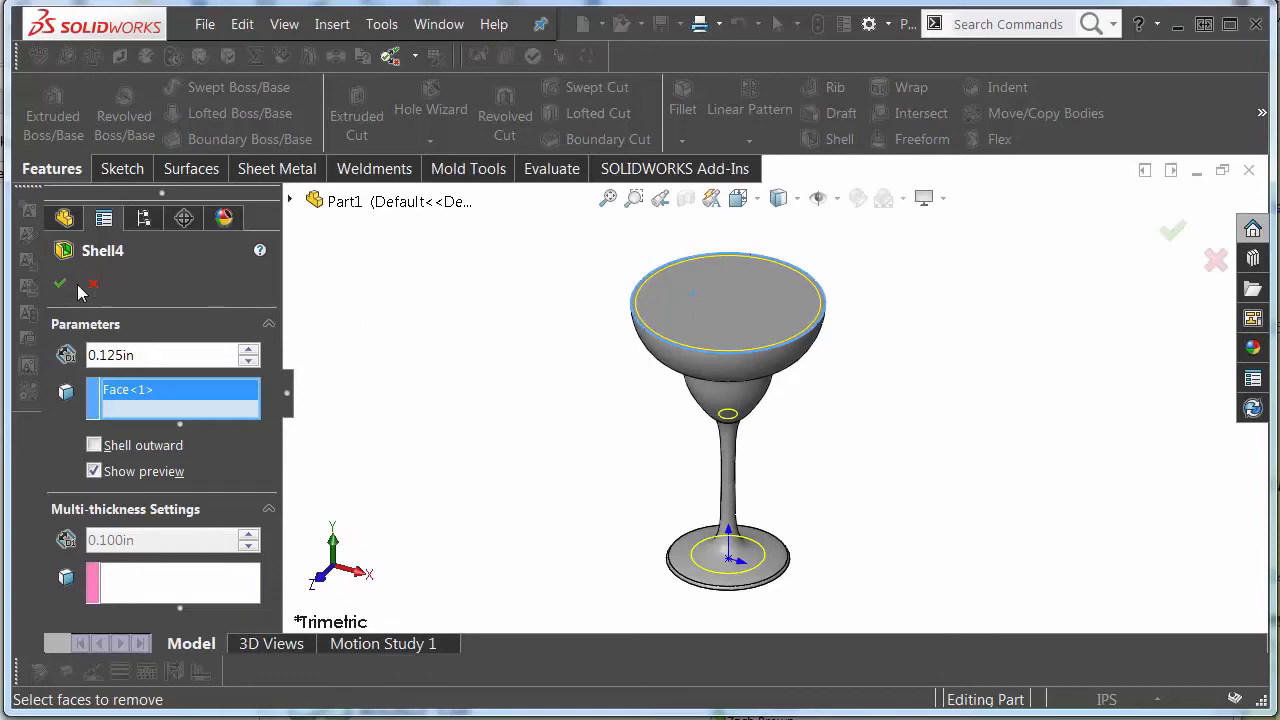
click(60, 284)
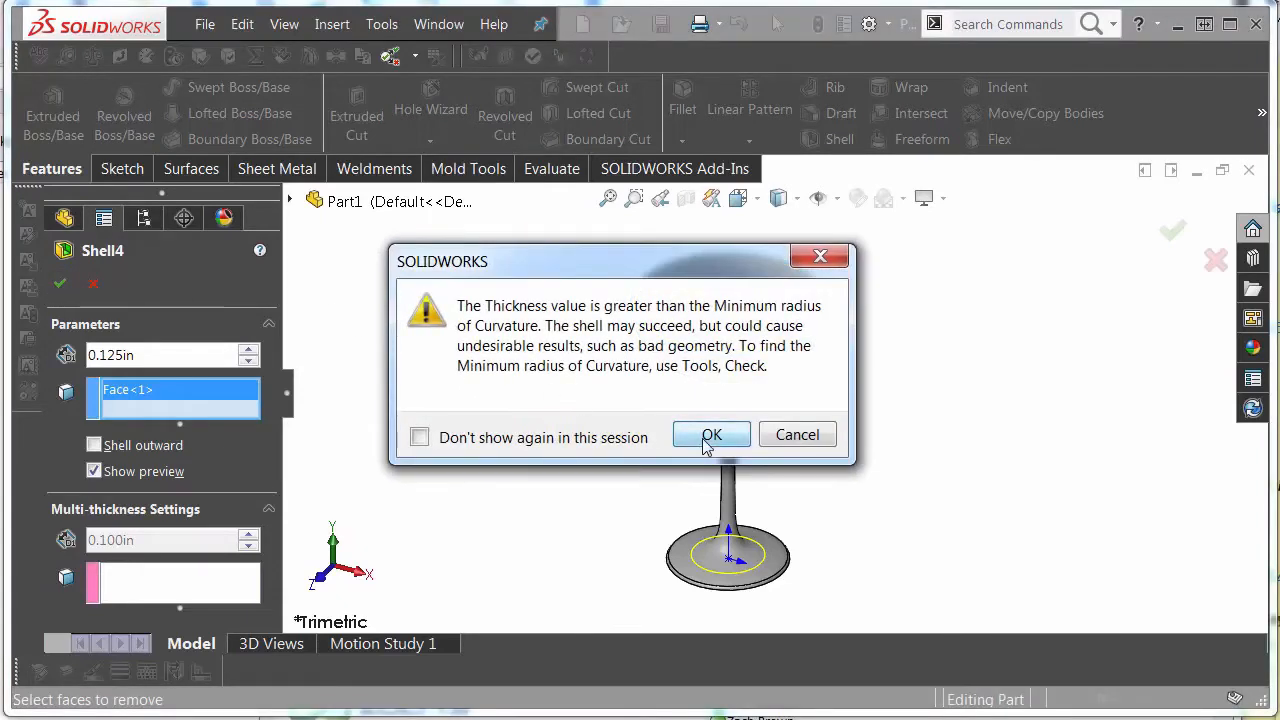
click(710, 434)
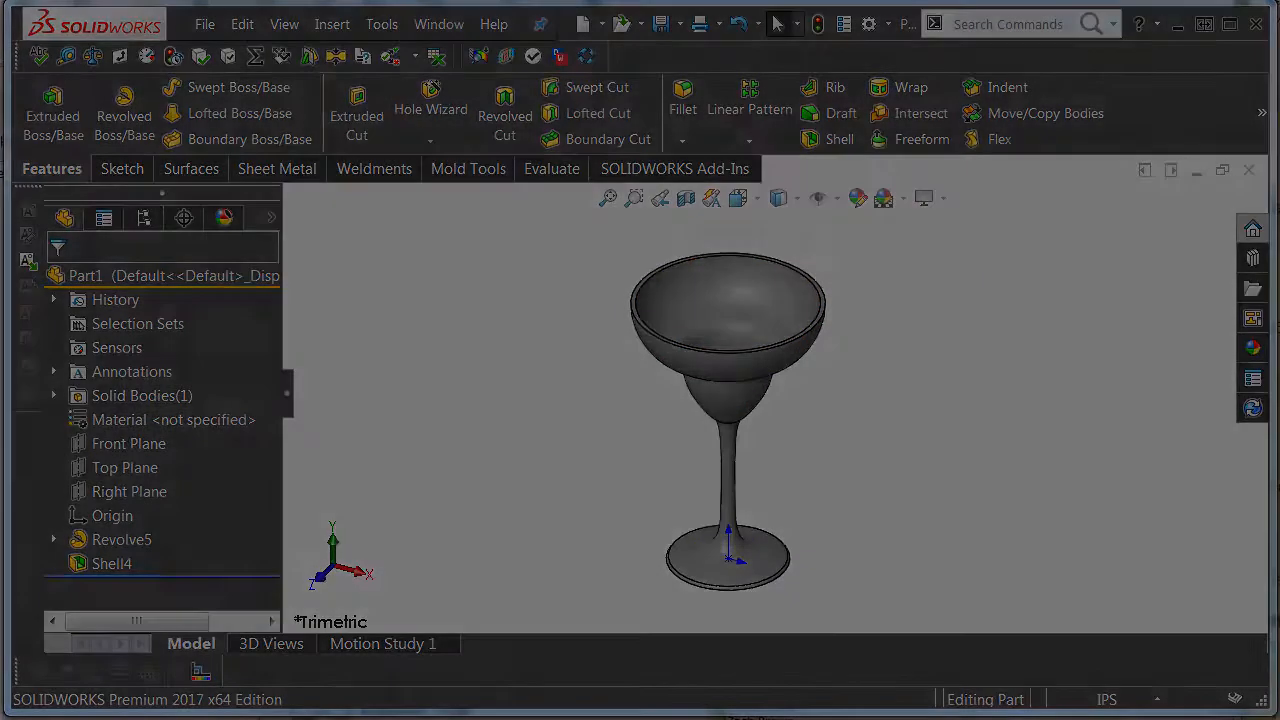
Create a Planar Surface on the circular edge of the hole at the bowl's bottom.
click(188, 168)
text(combine)
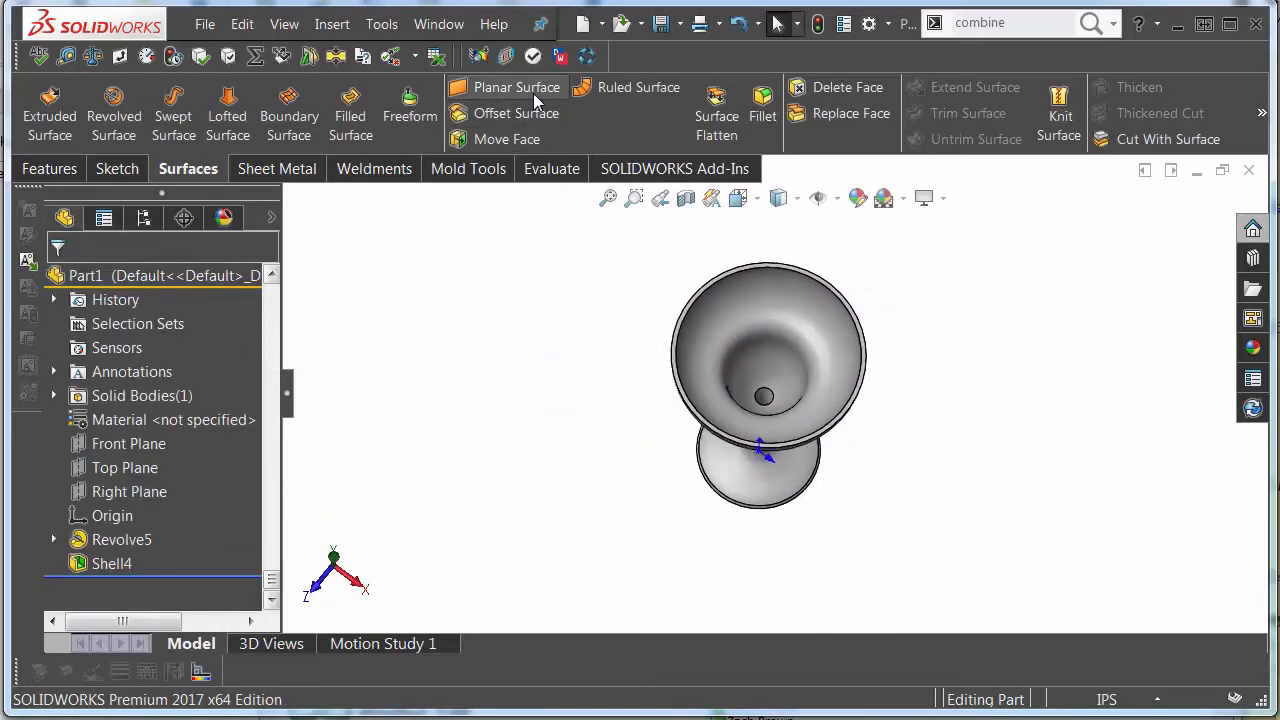
click(516, 88)
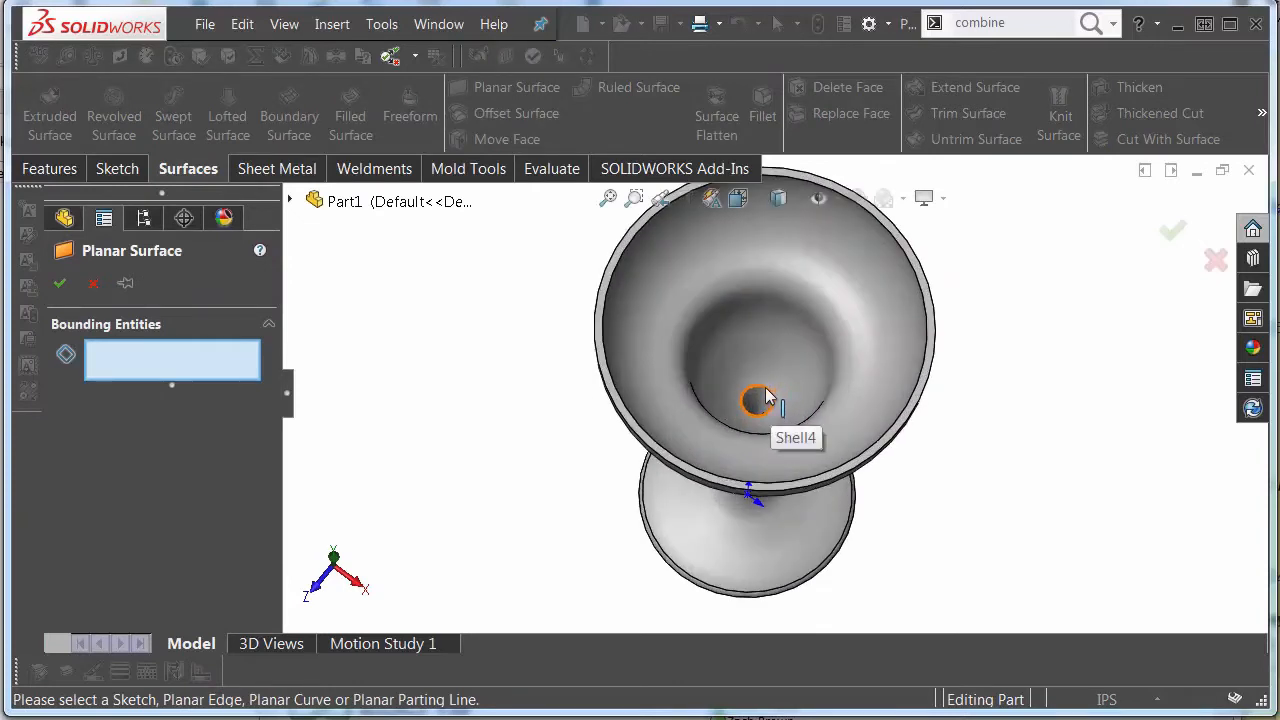
click(756, 400)
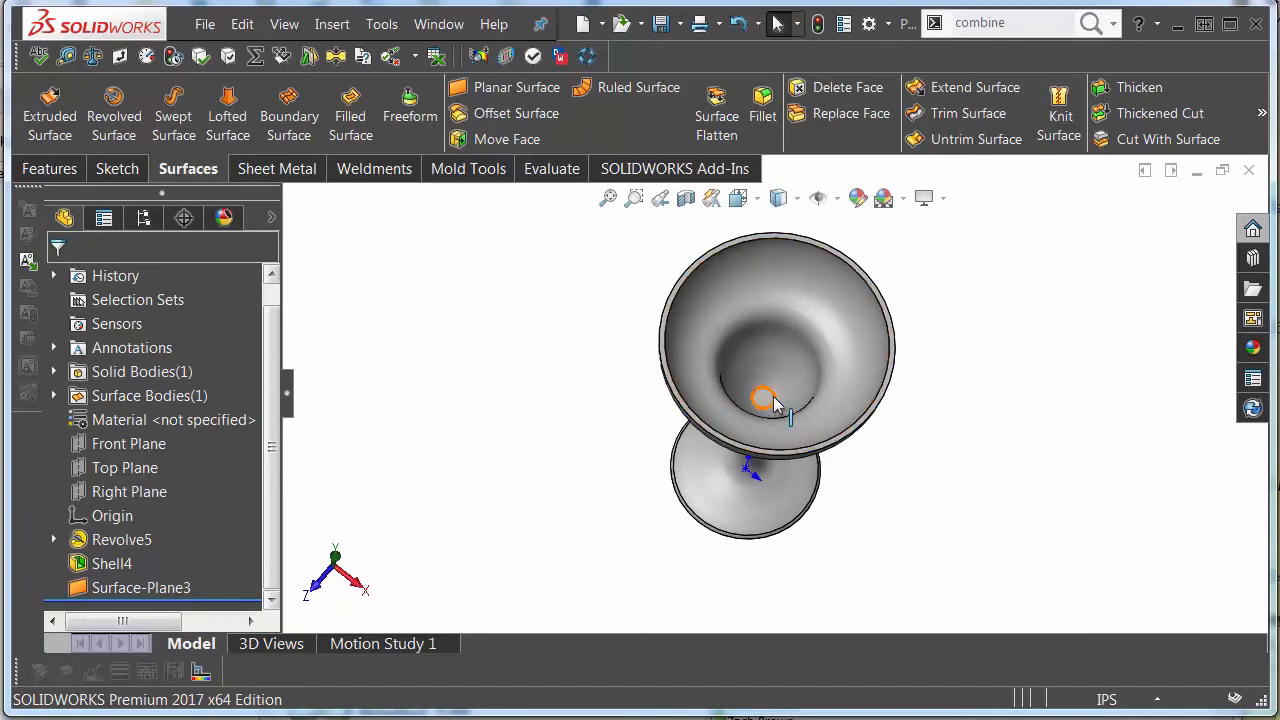
mouse_move(772, 404)
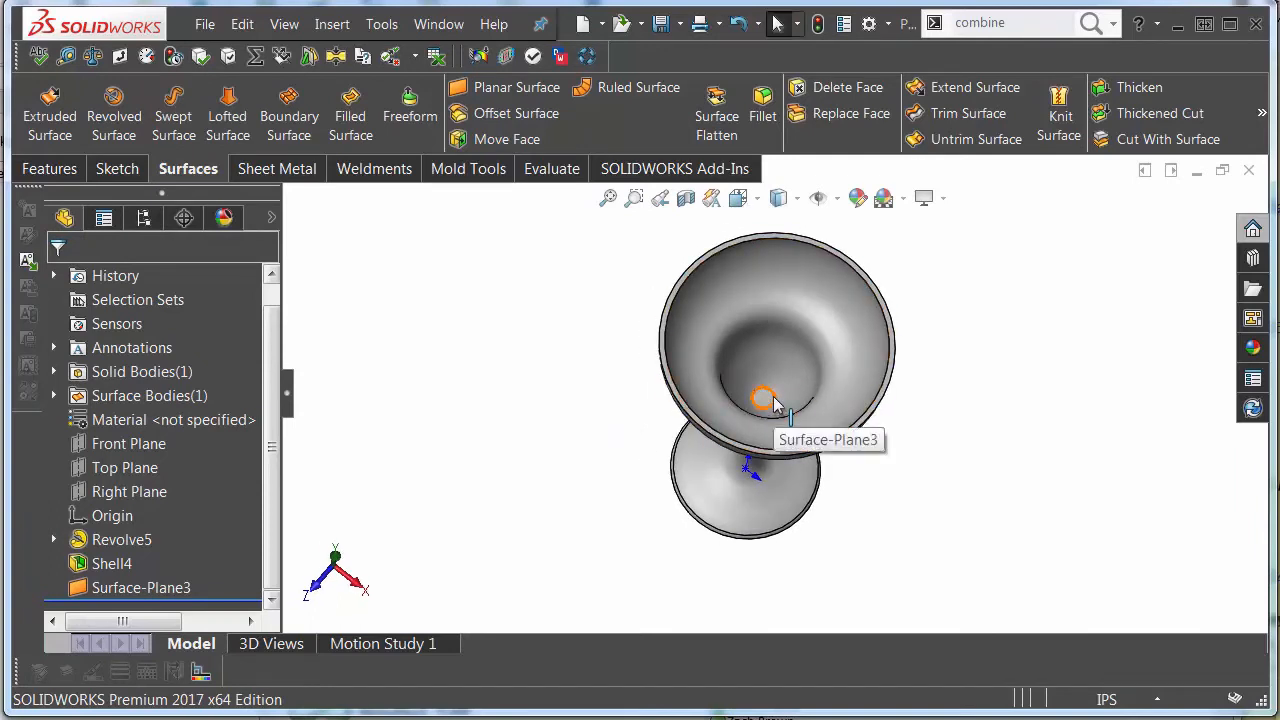
mouse_move(1138, 88)
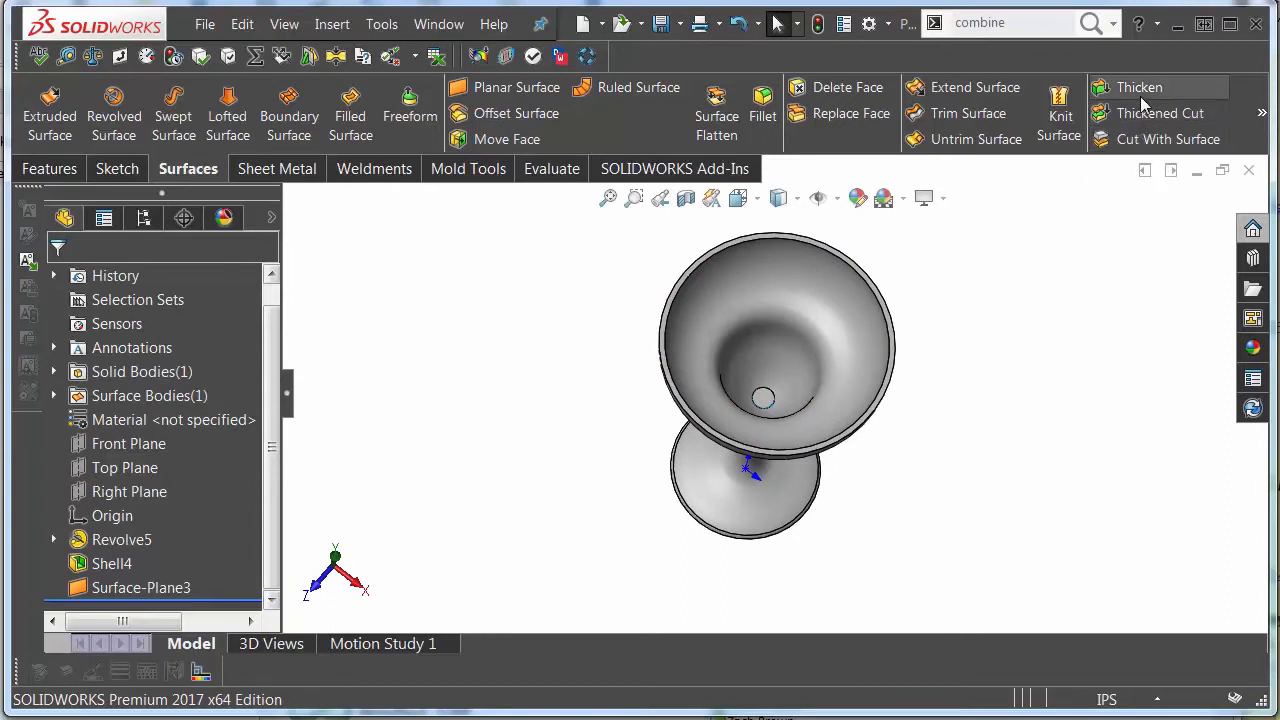
mouse_move(1144, 100)
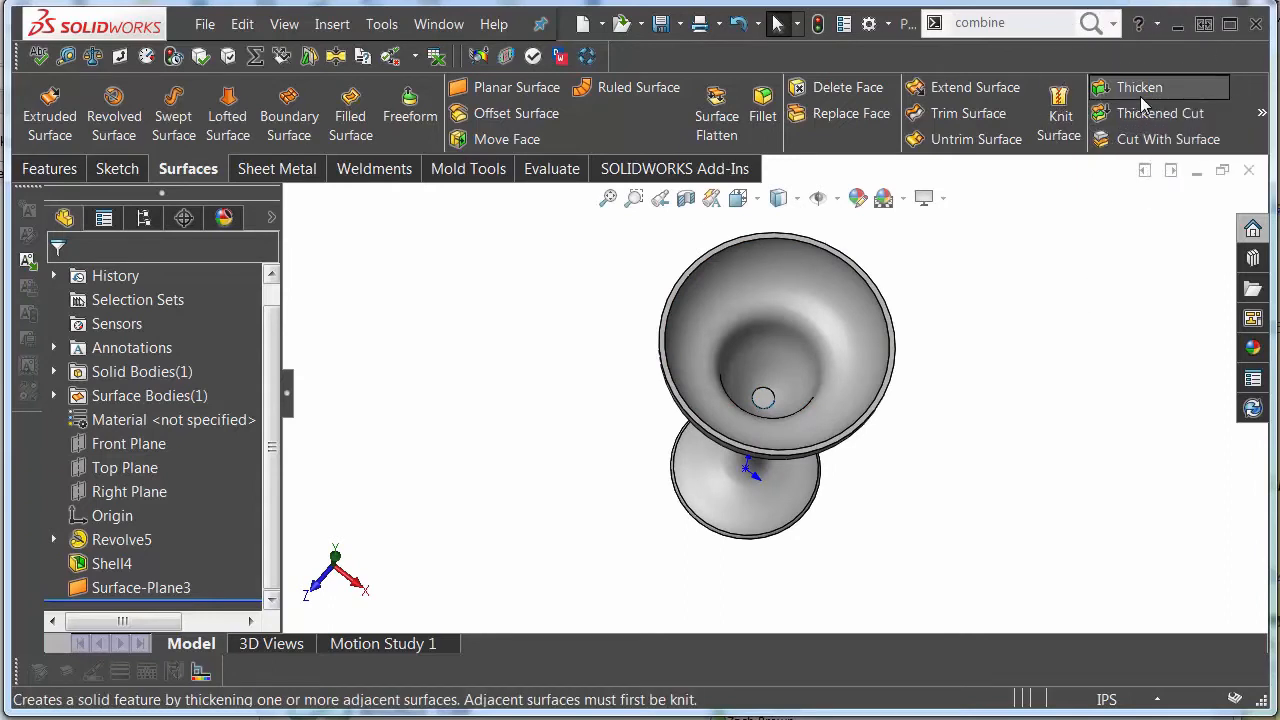
Thicken Surface-Plane3 by 0.125 in with Merge result, leaving one solid body.
click(1138, 88)
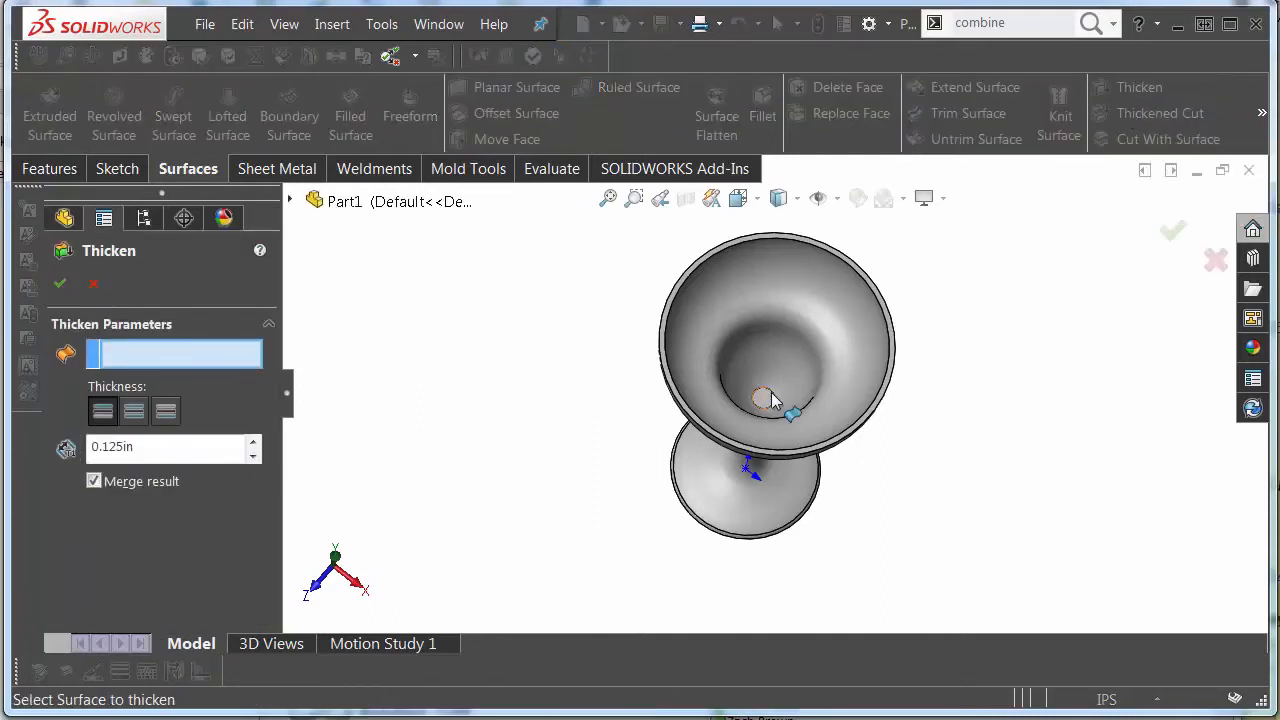
click(764, 396)
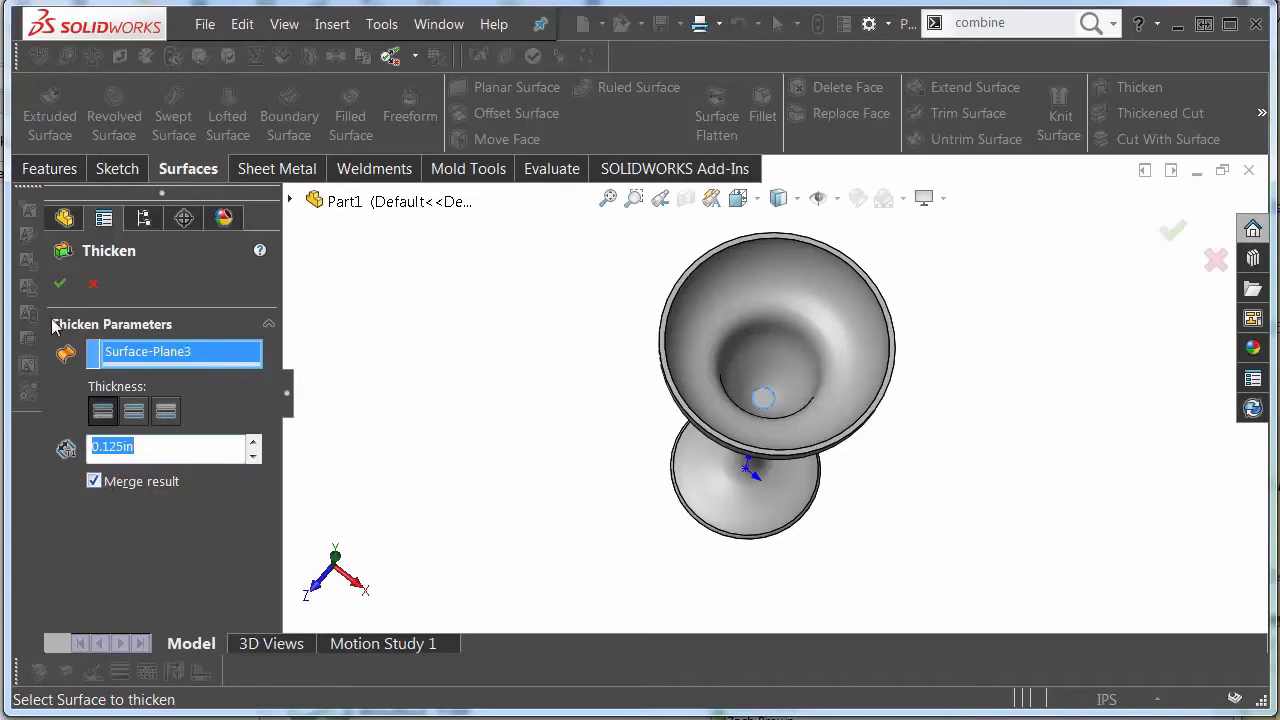
click(60, 284)
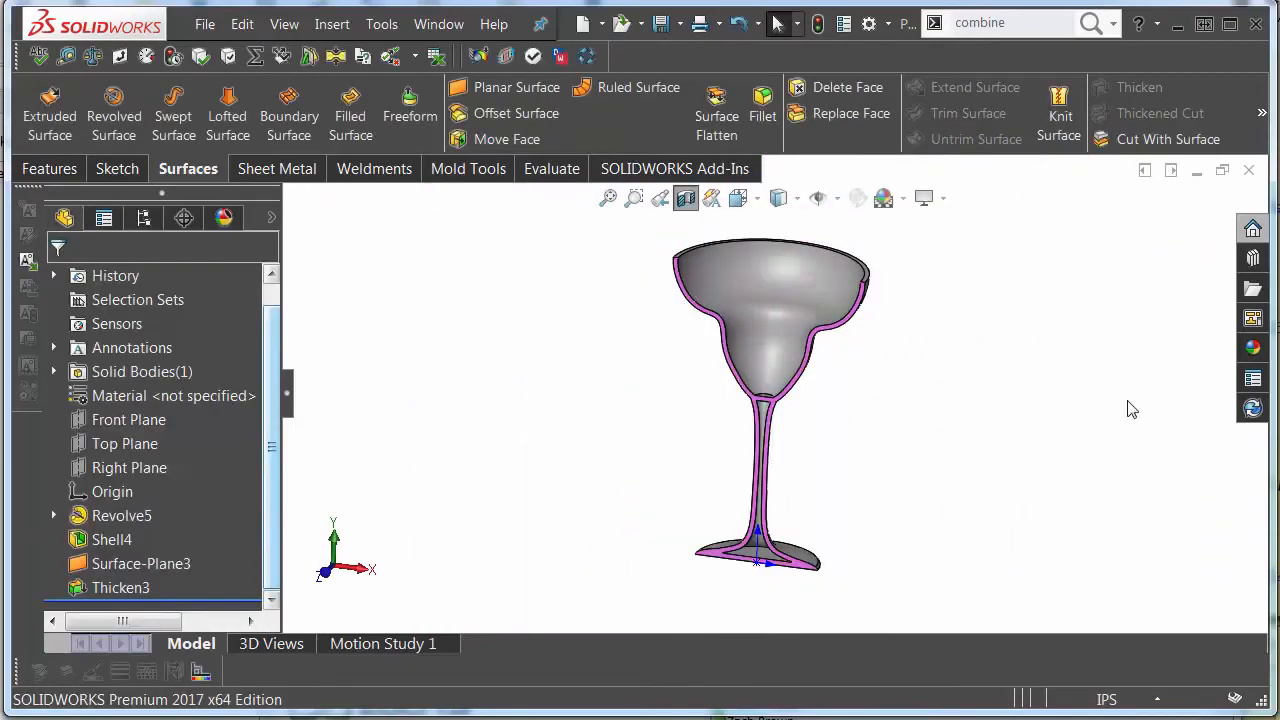
click(120, 168)
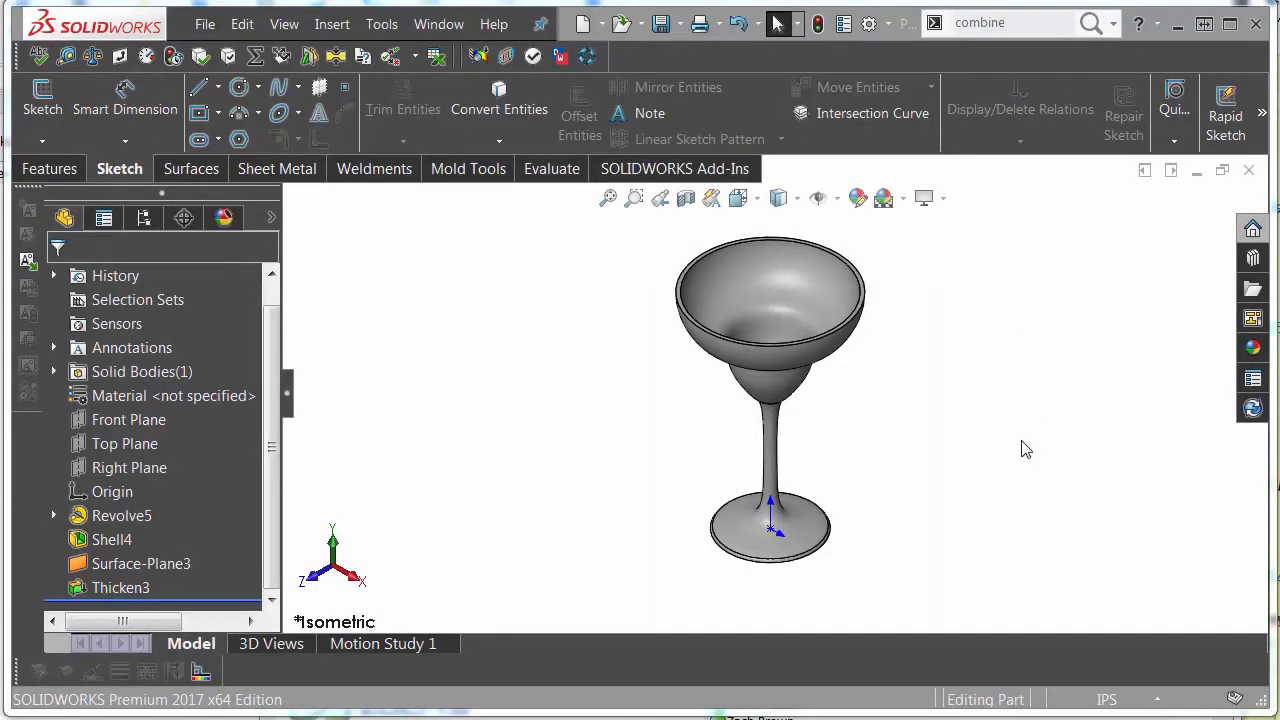
mouse_move(128, 420)
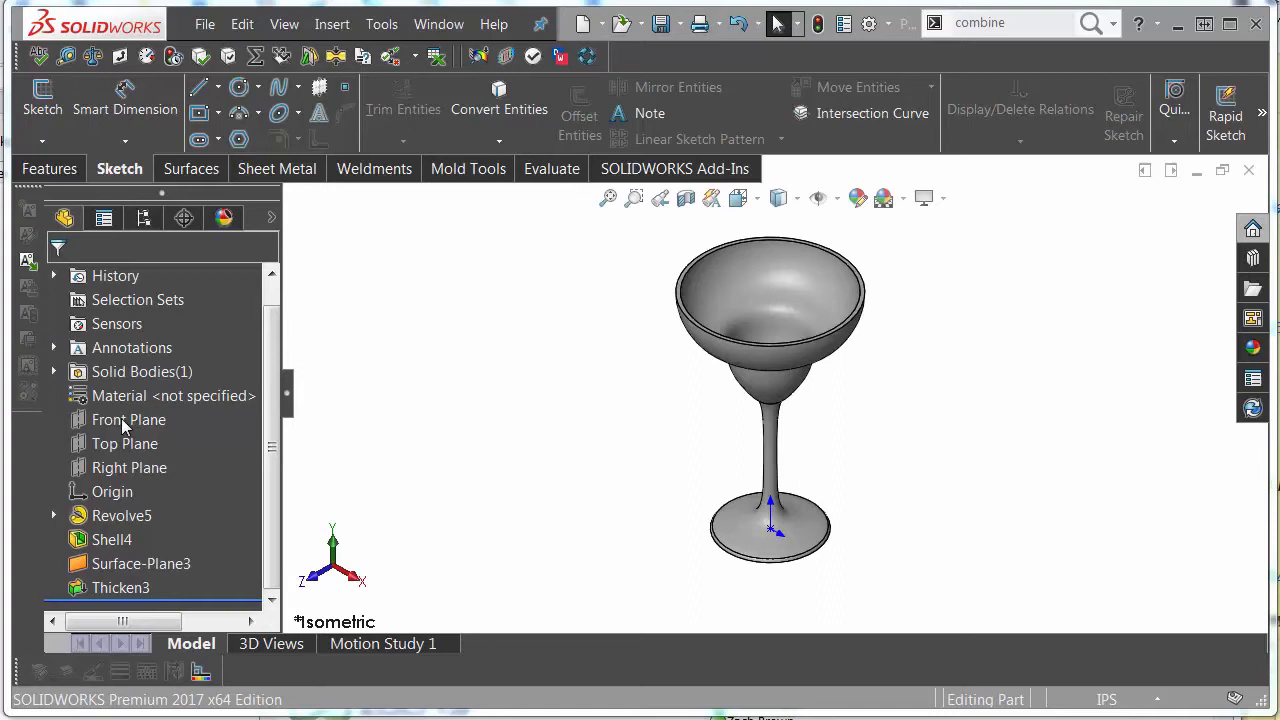
Draw a horizontal construction line across the bowl on the Front Plane, 0.750 below the rim.
click(128, 420)
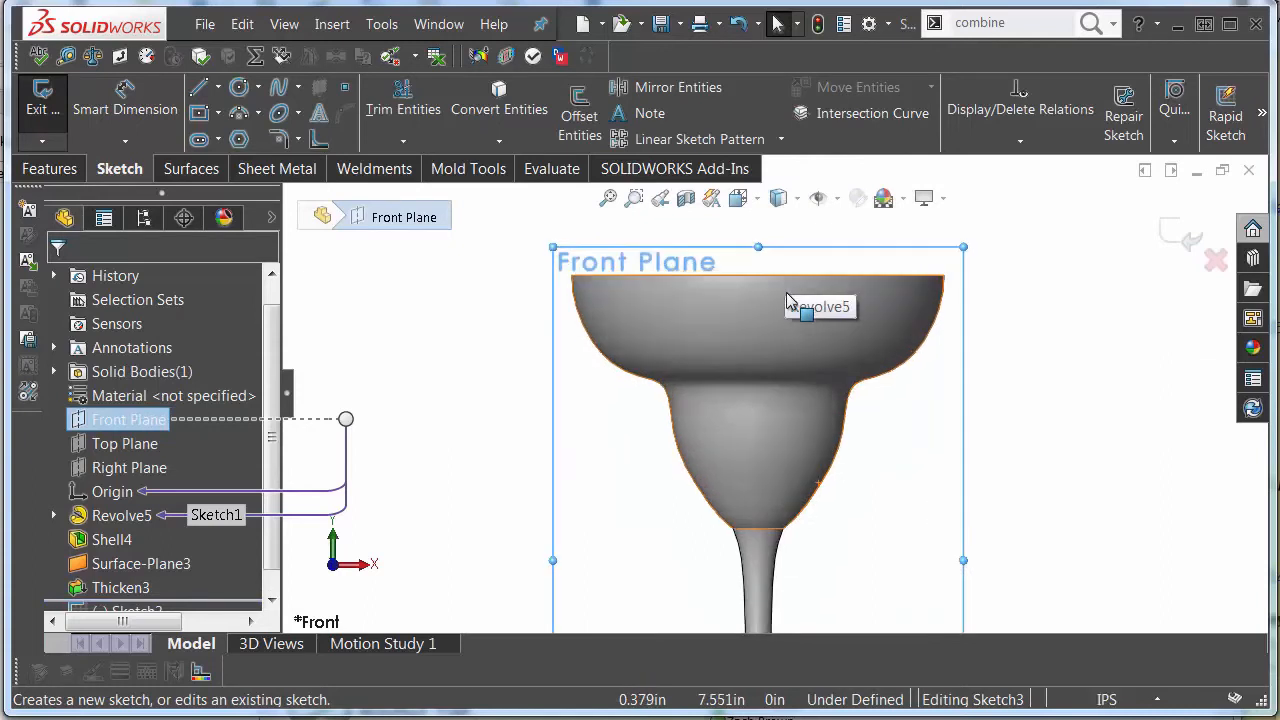
click(200, 86)
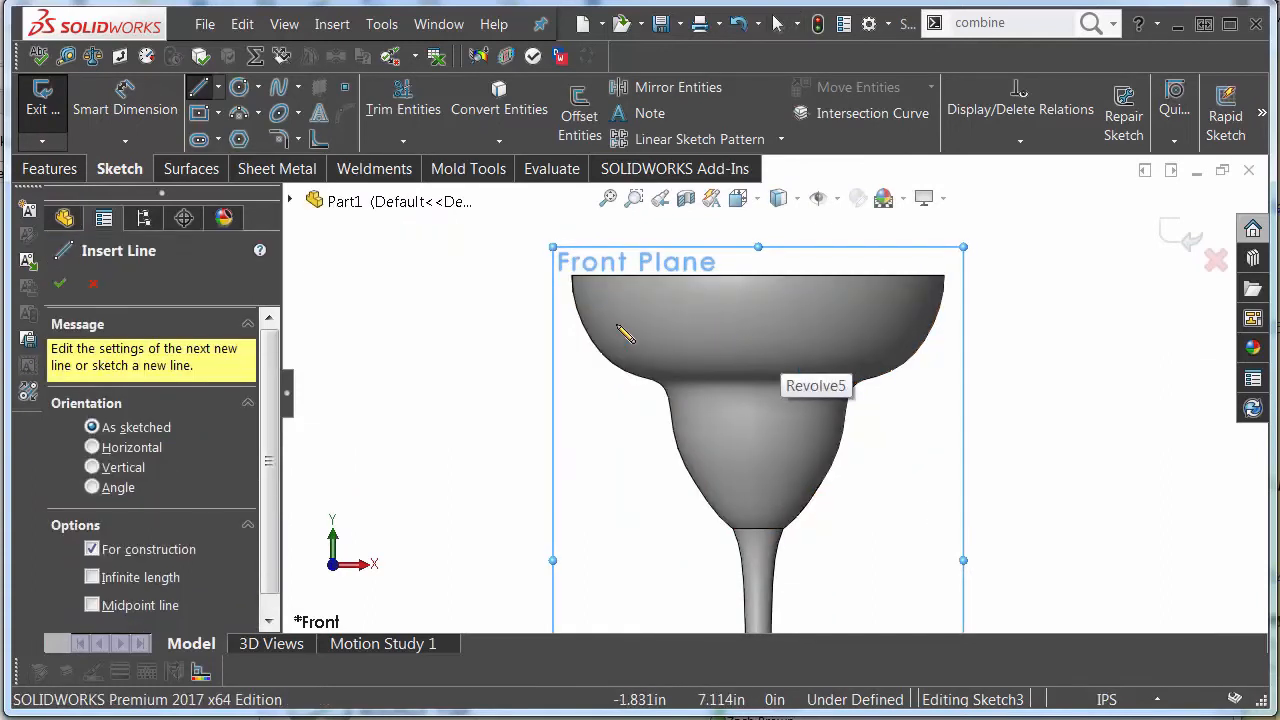
drag(620, 330, 924, 330)
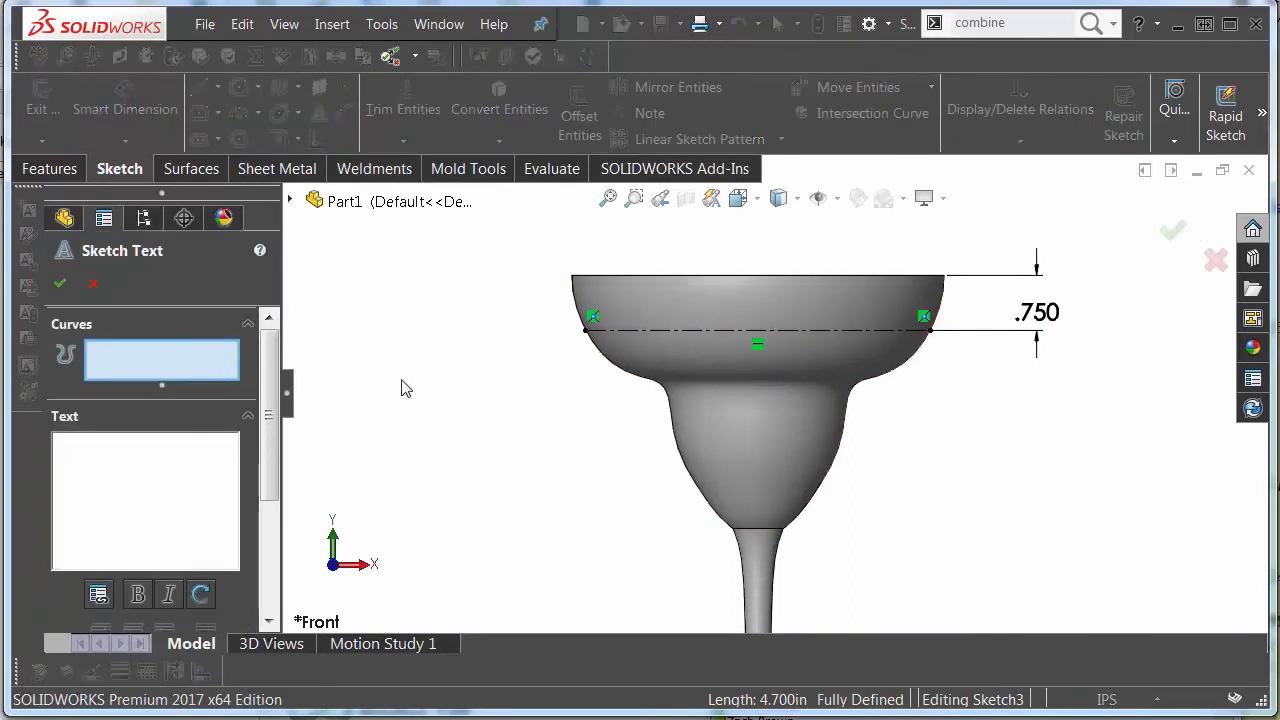
Add sketch text 'GoCinco De Mayo!' on Line1 in 30-point Century Gothic.
click(756, 328)
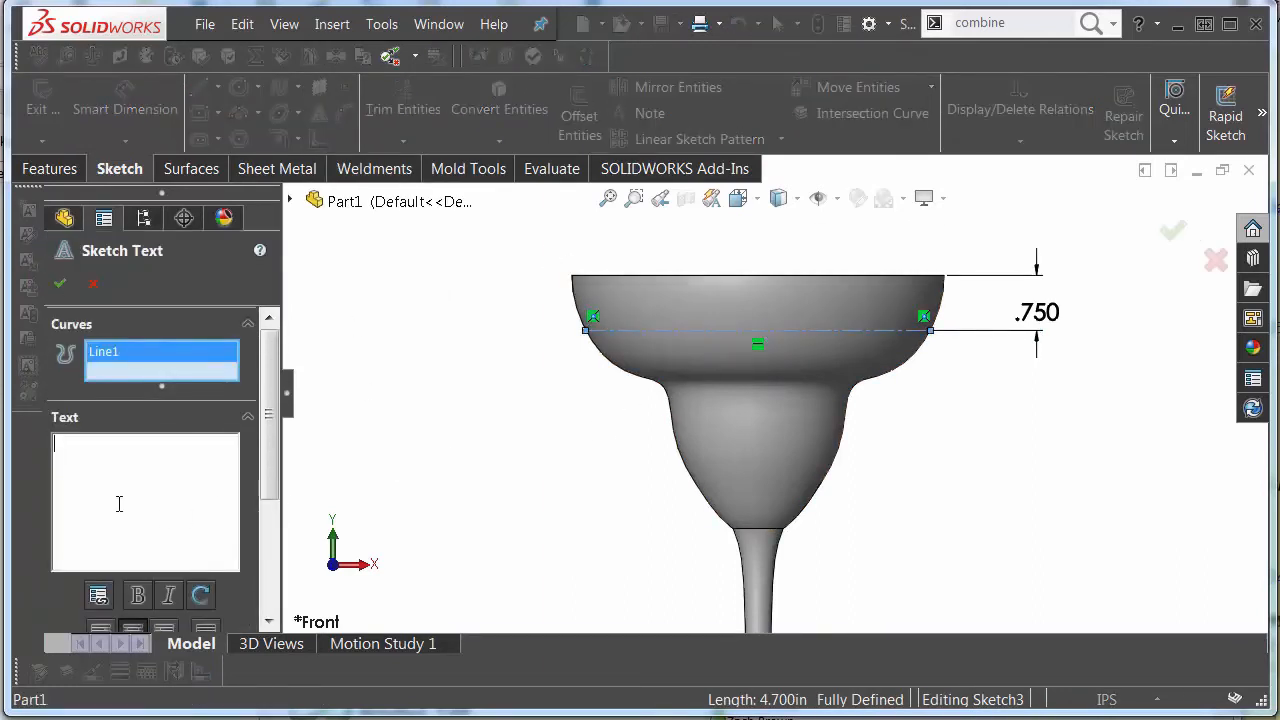
text(GoCinco De M)
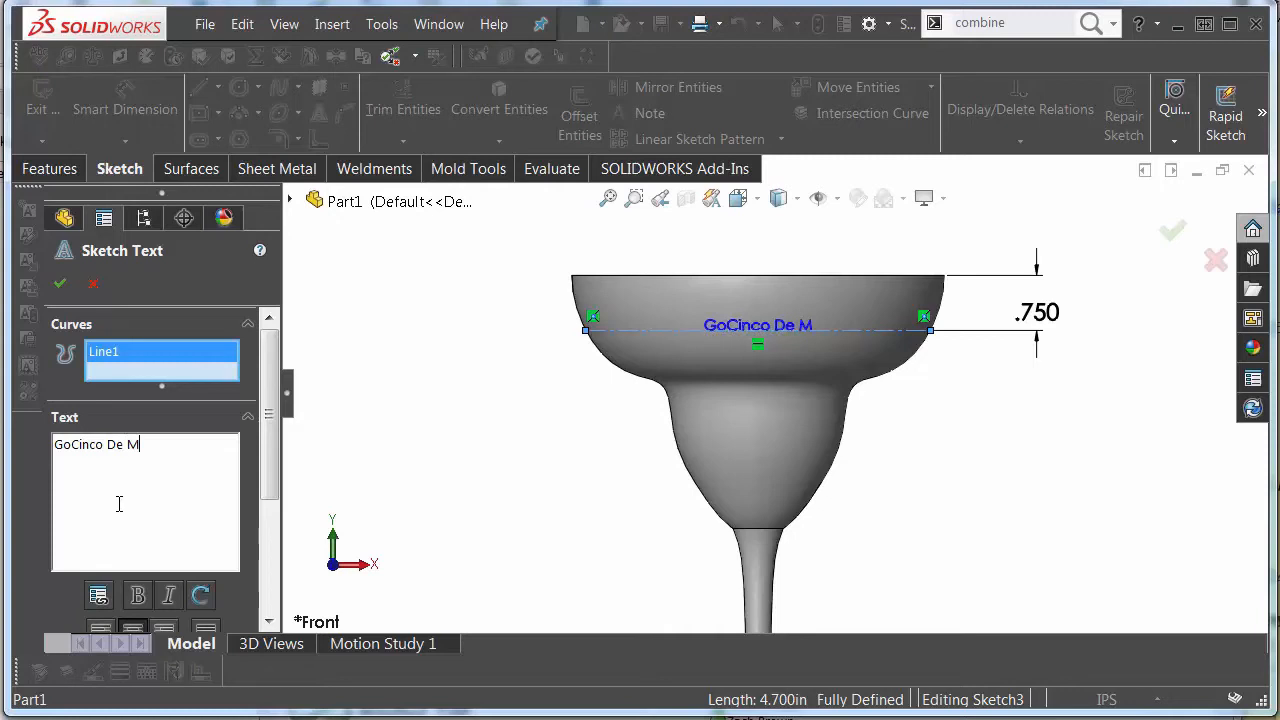
text(ayo!)
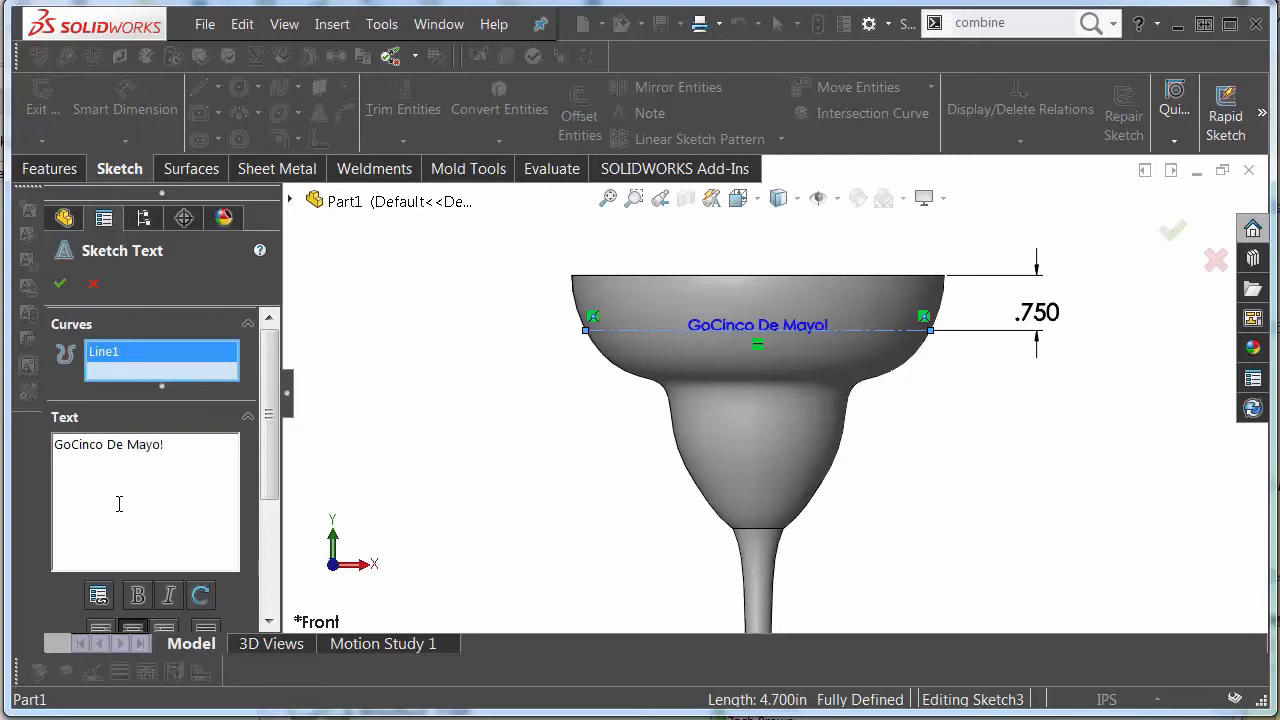
scroll(down, 3)
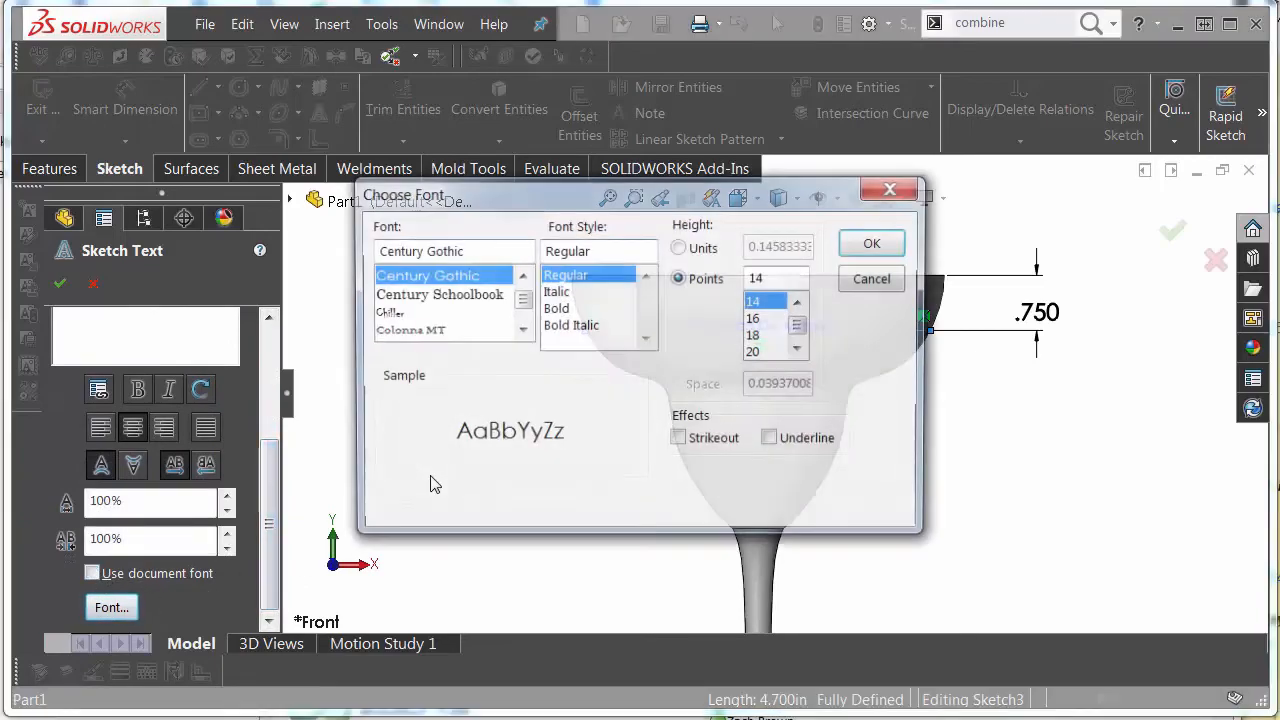
click(756, 318)
text(30)
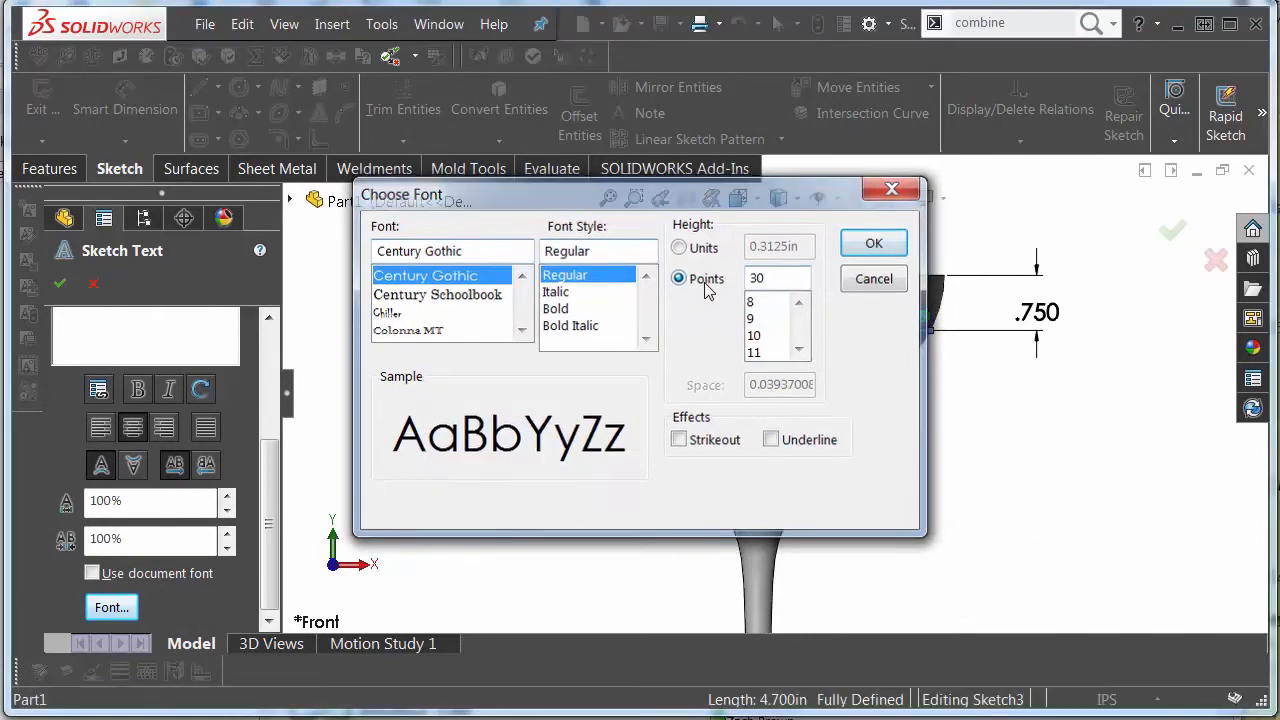
click(872, 244)
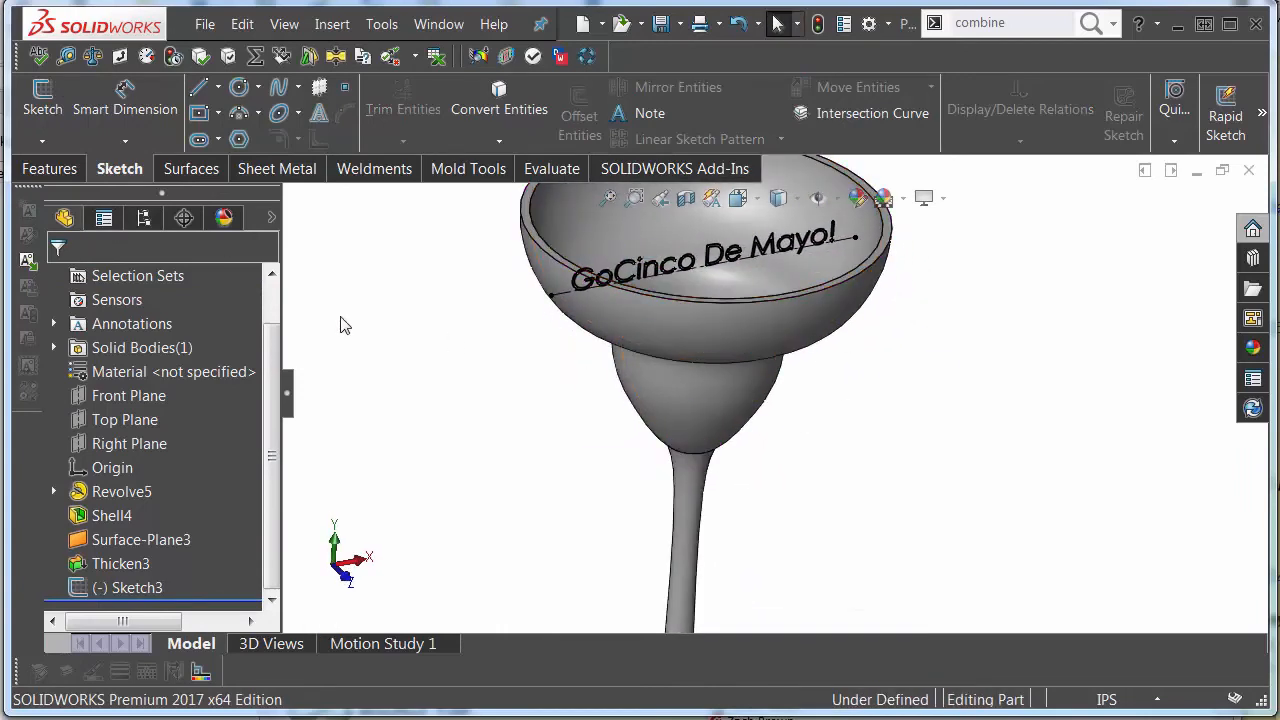
Emboss-wrap Sketch3 onto the bowl face over a Spline Surface at 0.100 in.
click(50, 168)
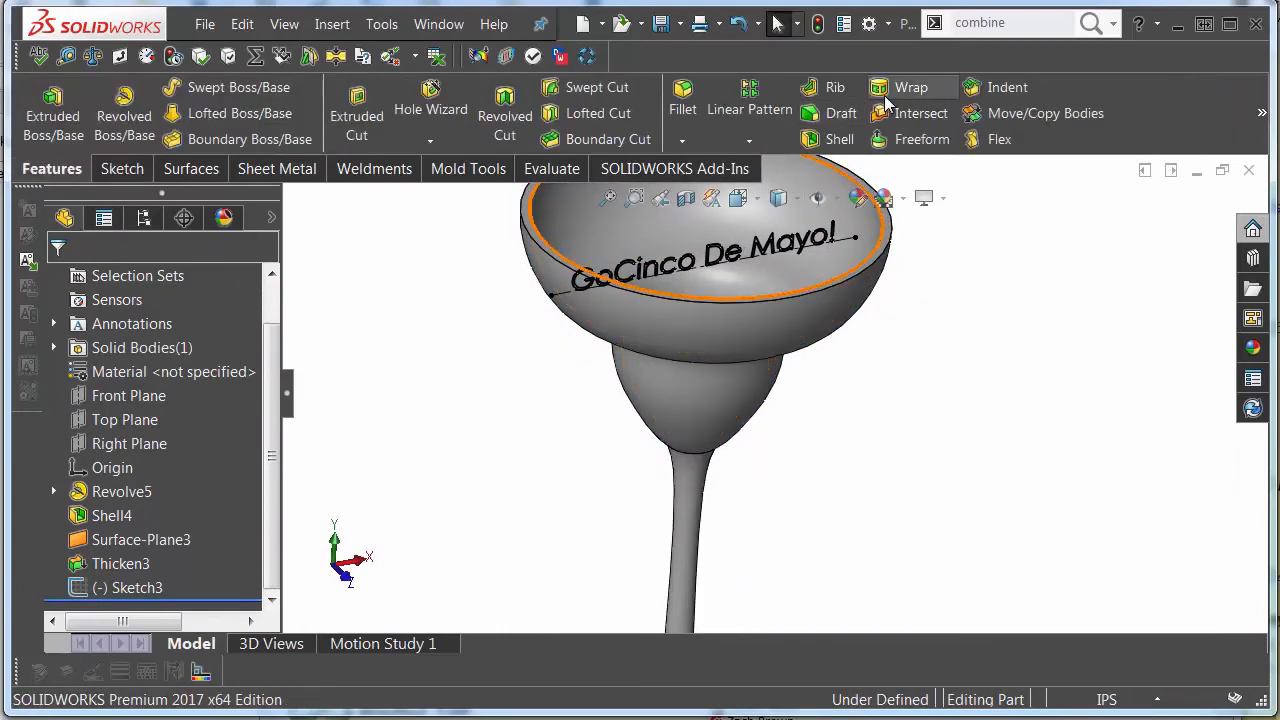
click(908, 88)
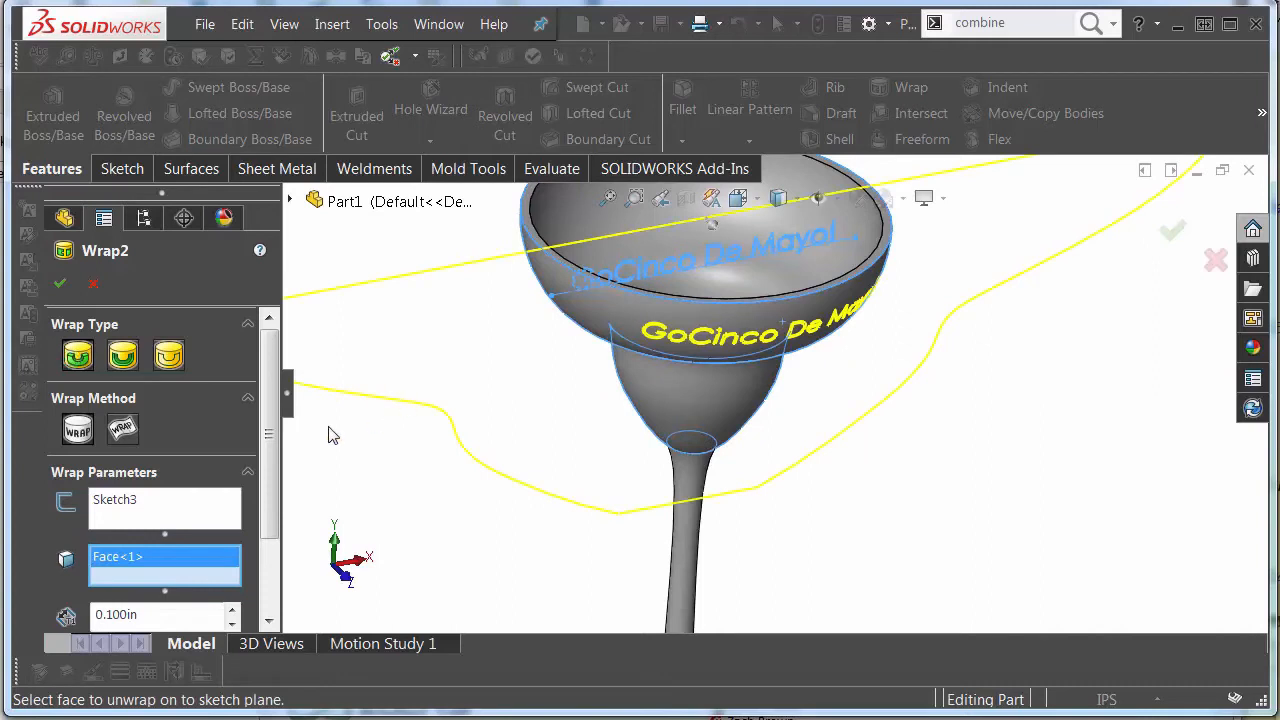
mouse_move(78, 430)
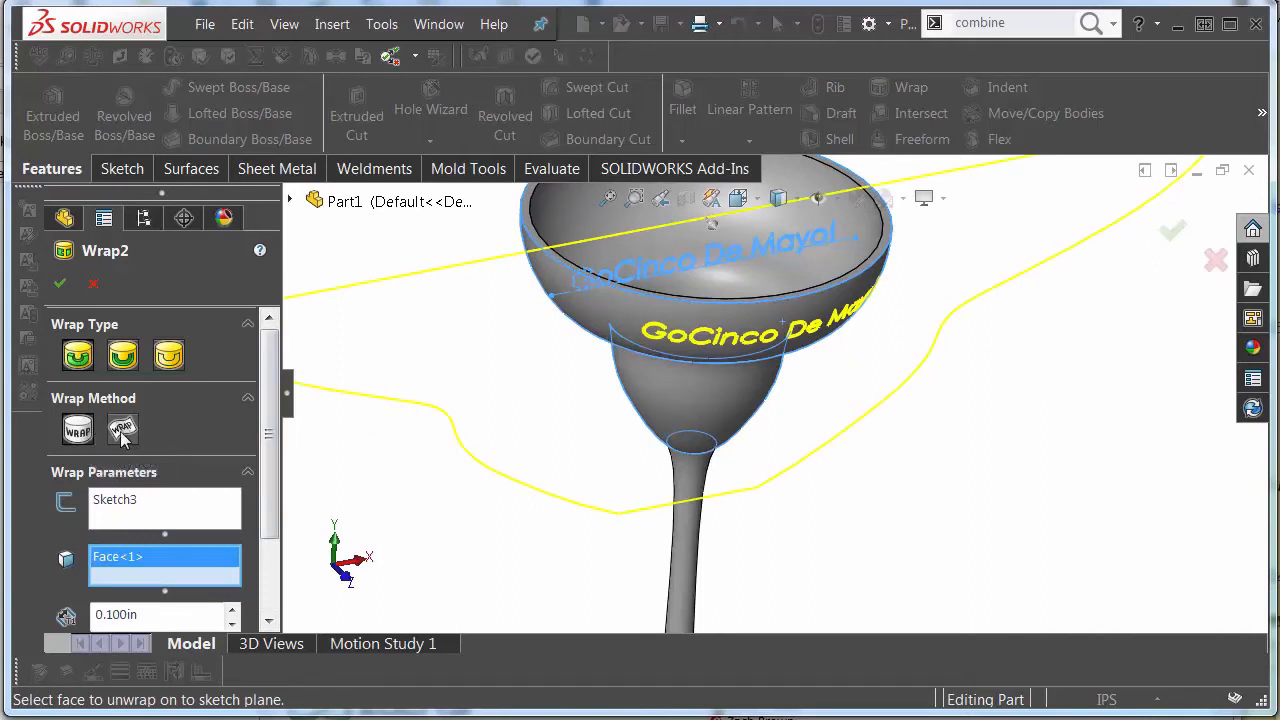
mouse_move(122, 430)
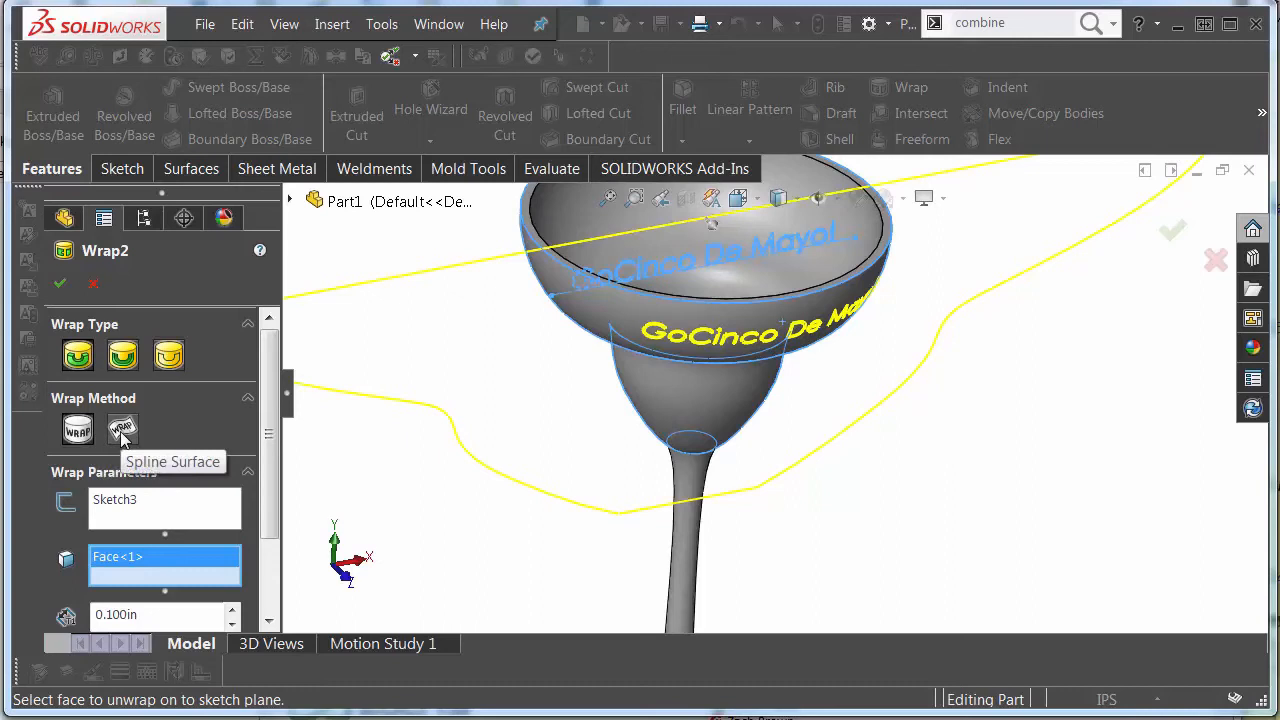
click(122, 428)
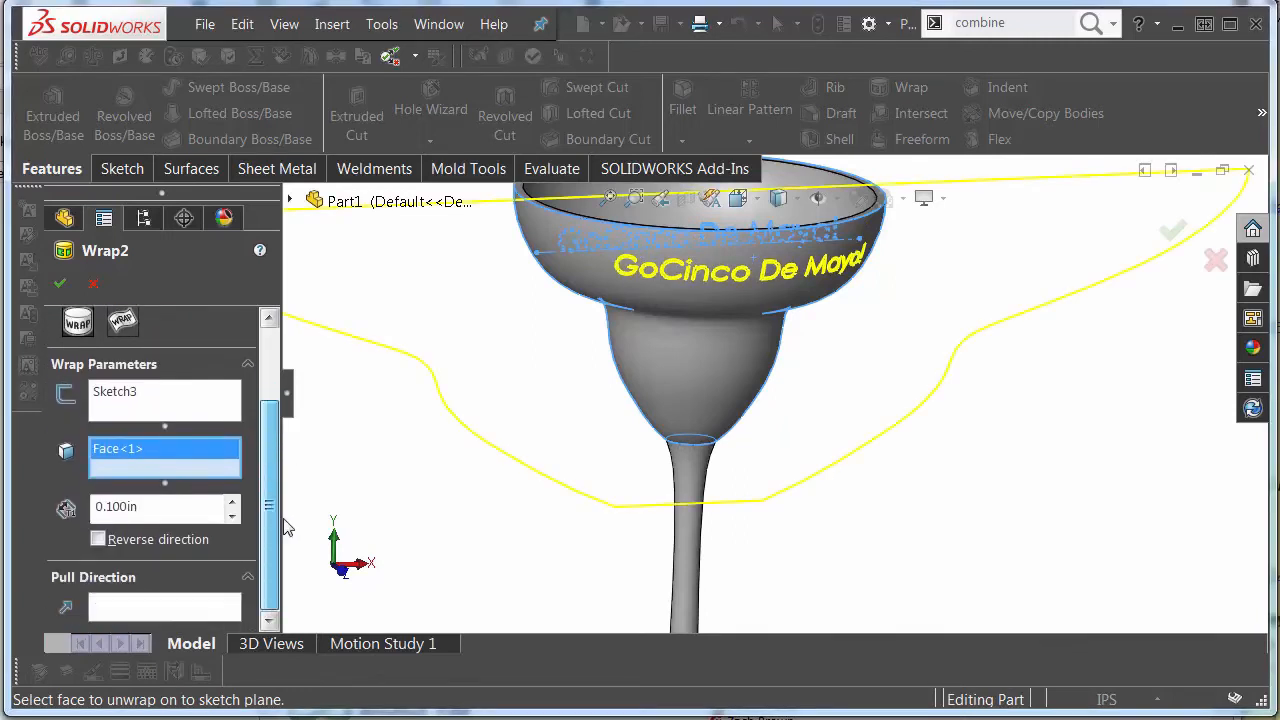
mouse_move(204, 512)
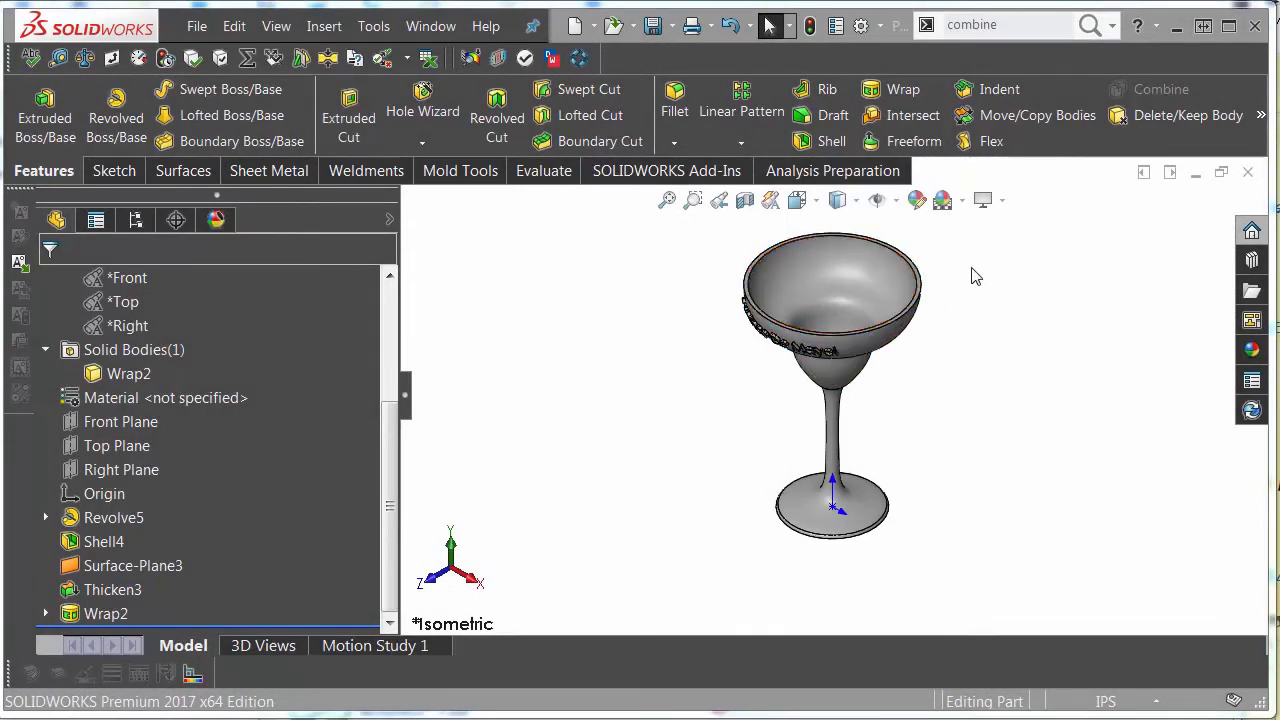
mouse_move(970, 264)
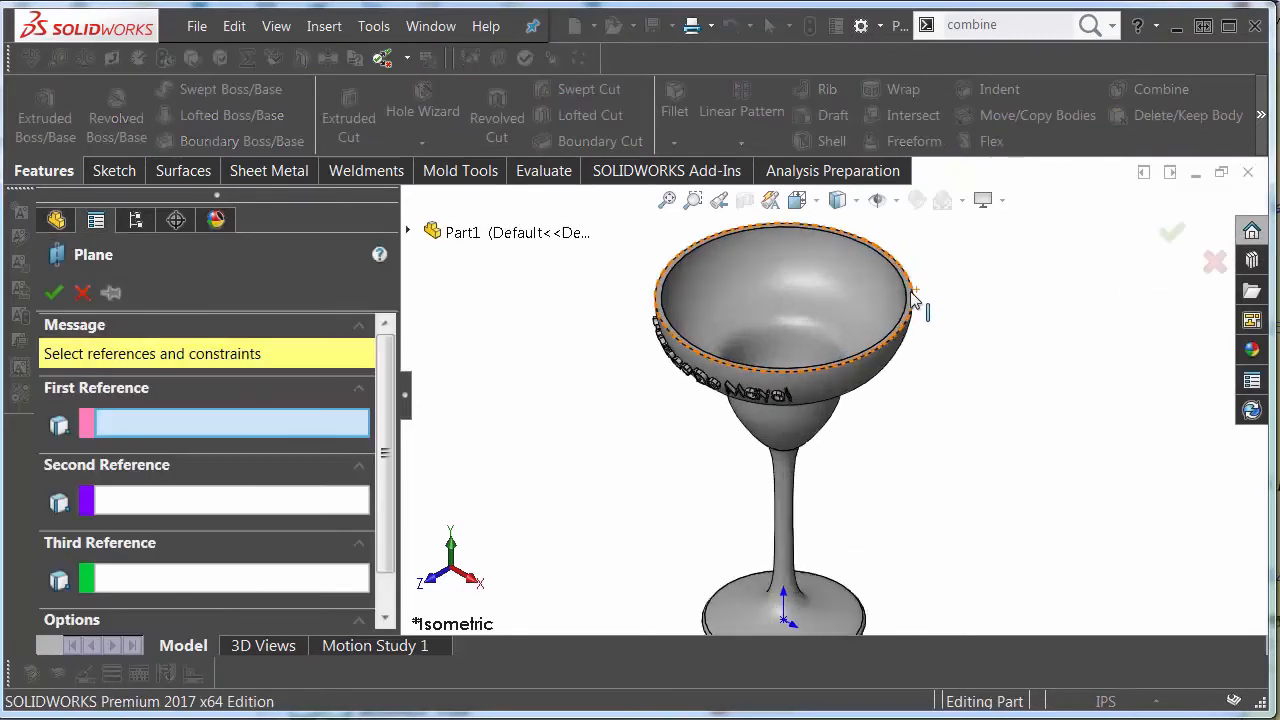
Create Plane3 coincident with the glass rim face, then begin an Intersect feature.
click(910, 296)
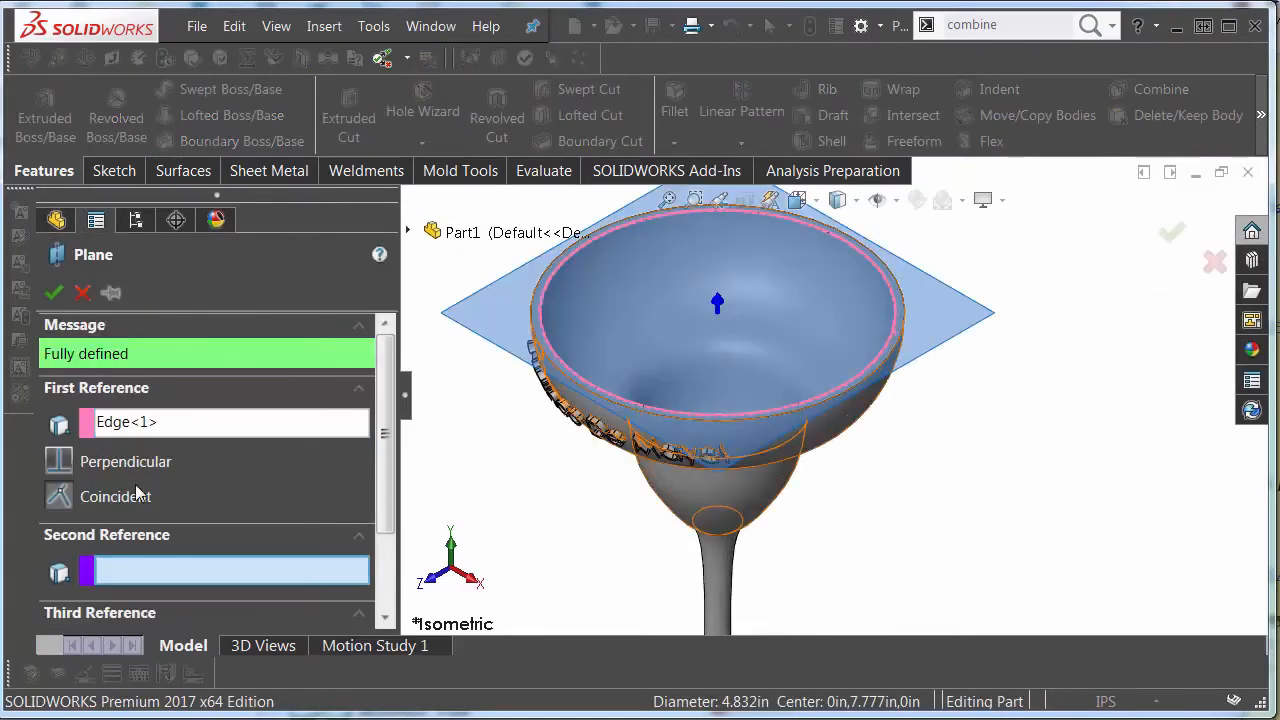
click(224, 422)
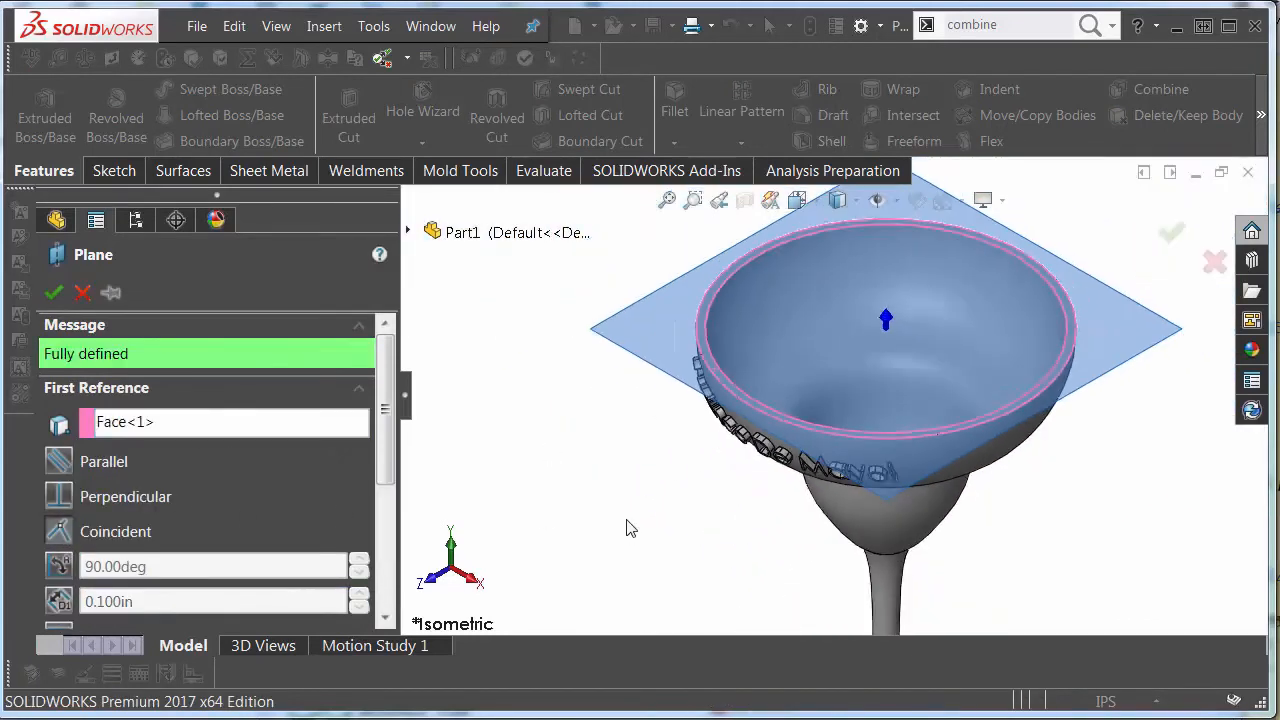
click(52, 292)
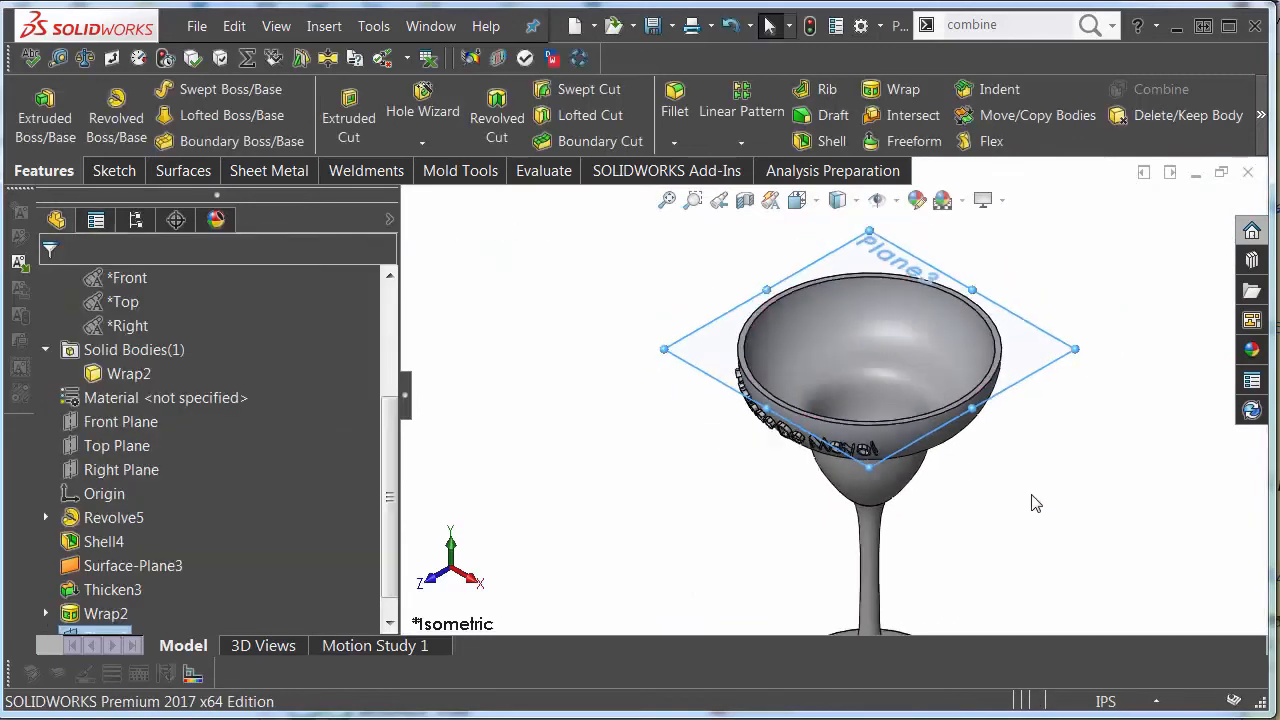
click(872, 114)
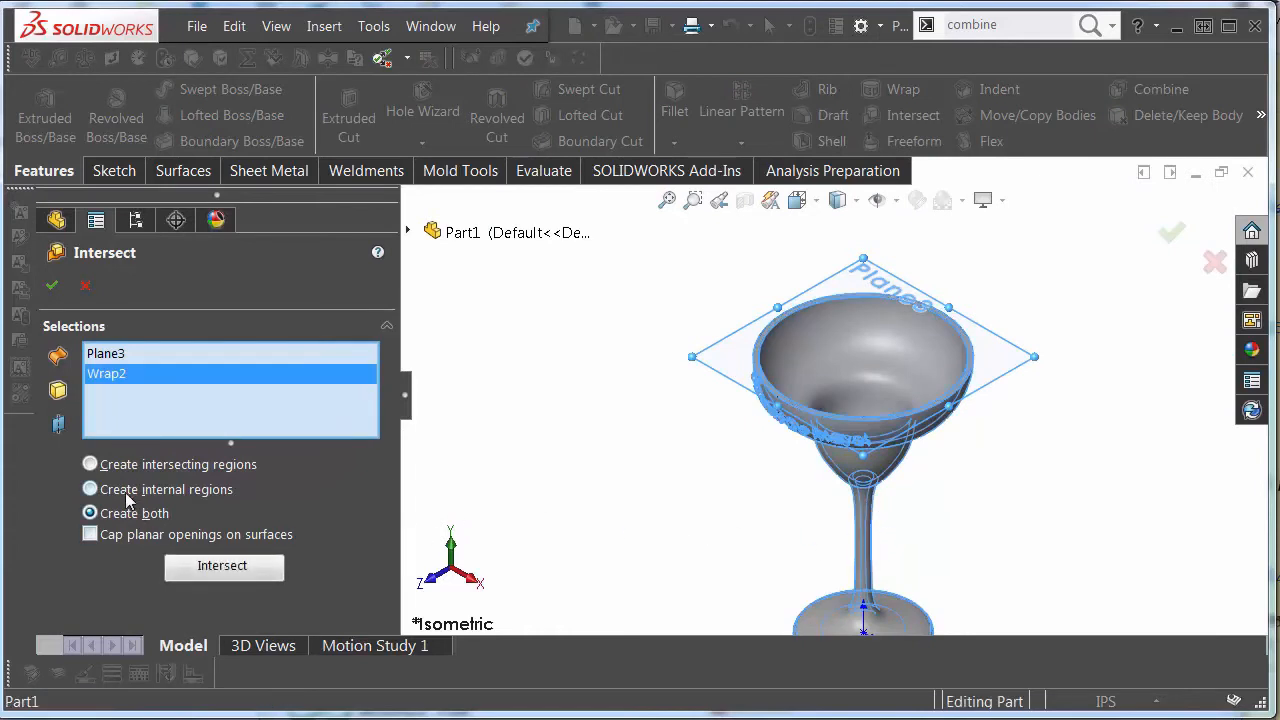
Intersect Plane3 with Wrap2 using Create internal regions, capping openings and keeping Region 2 as the liquid body.
click(90, 488)
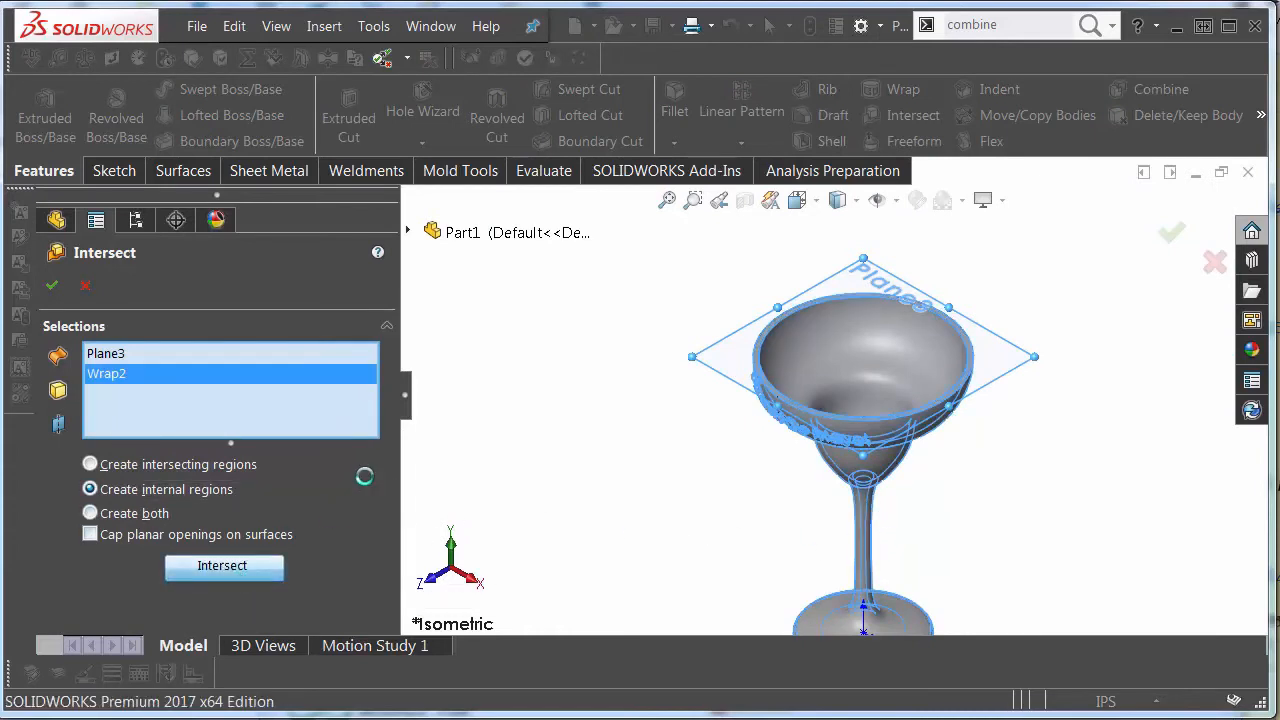
click(224, 568)
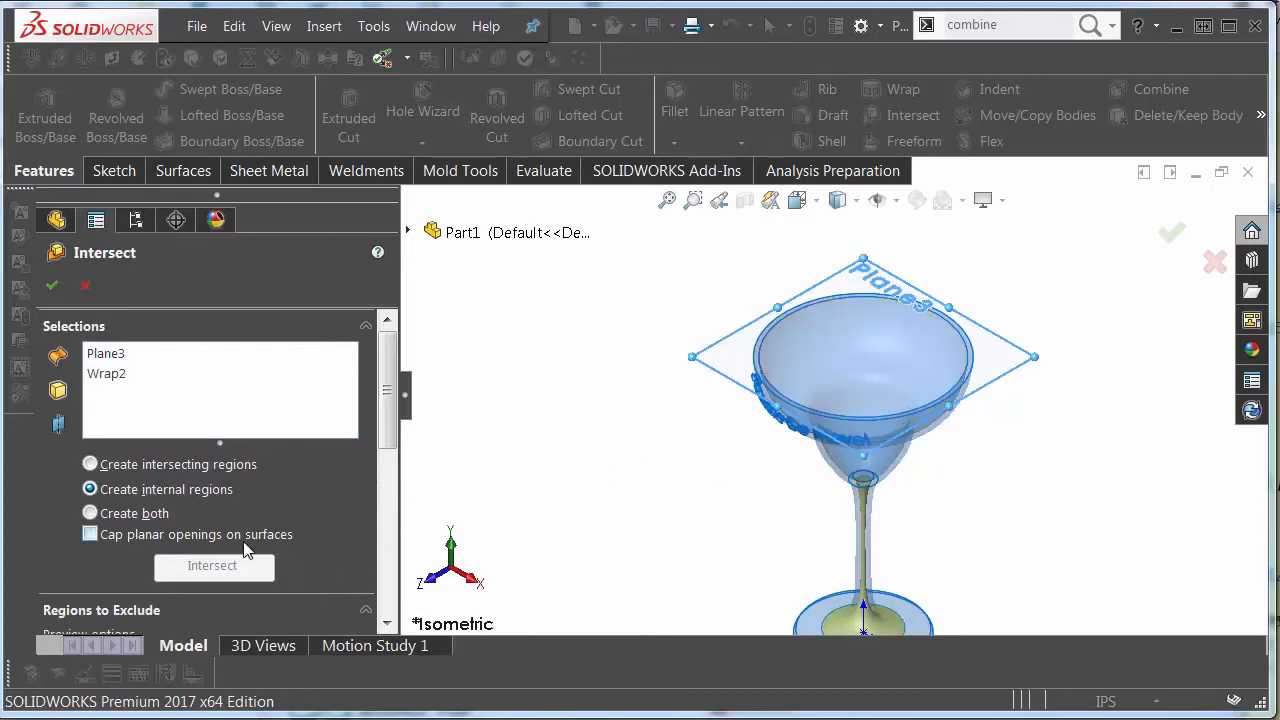
click(214, 566)
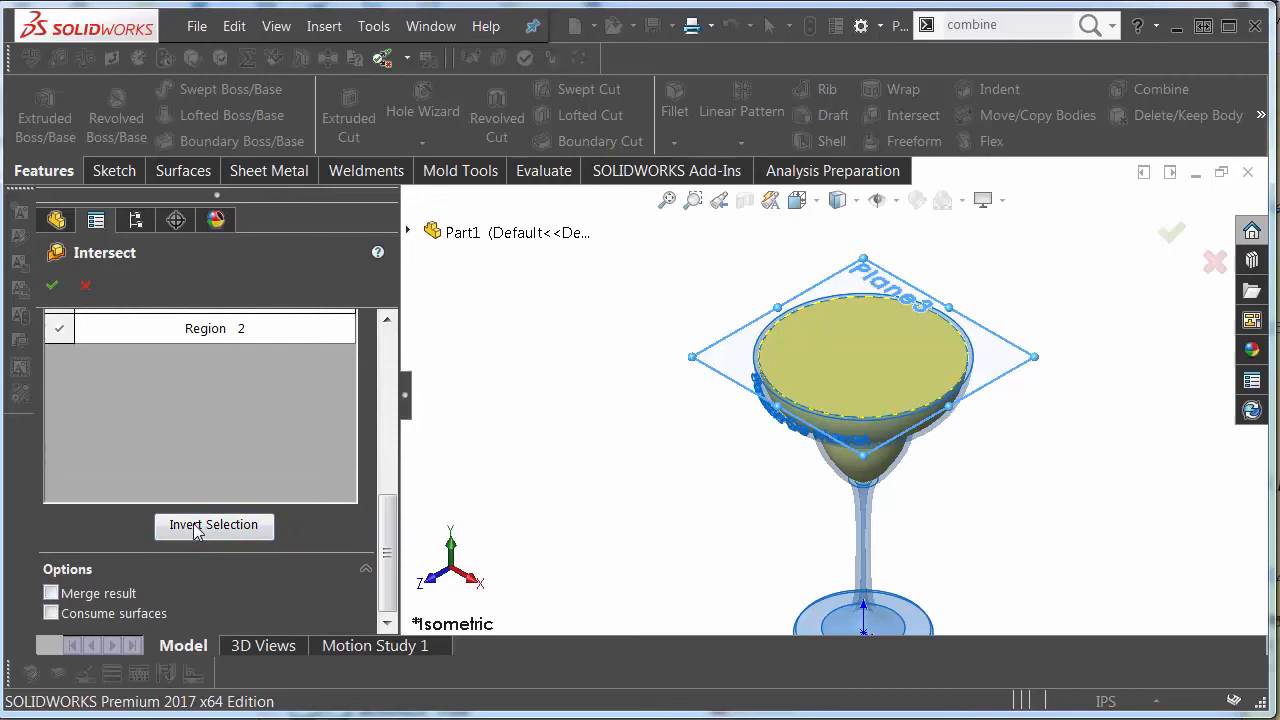
mouse_move(722, 324)
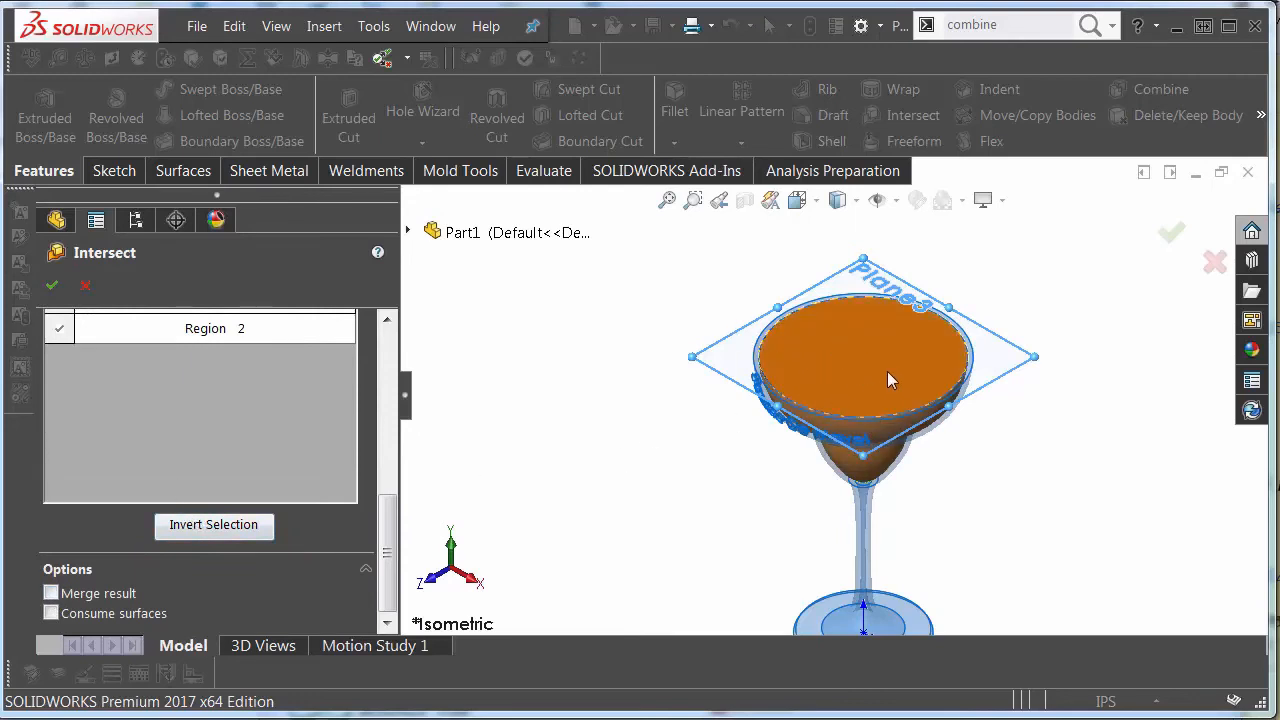
mouse_move(872, 408)
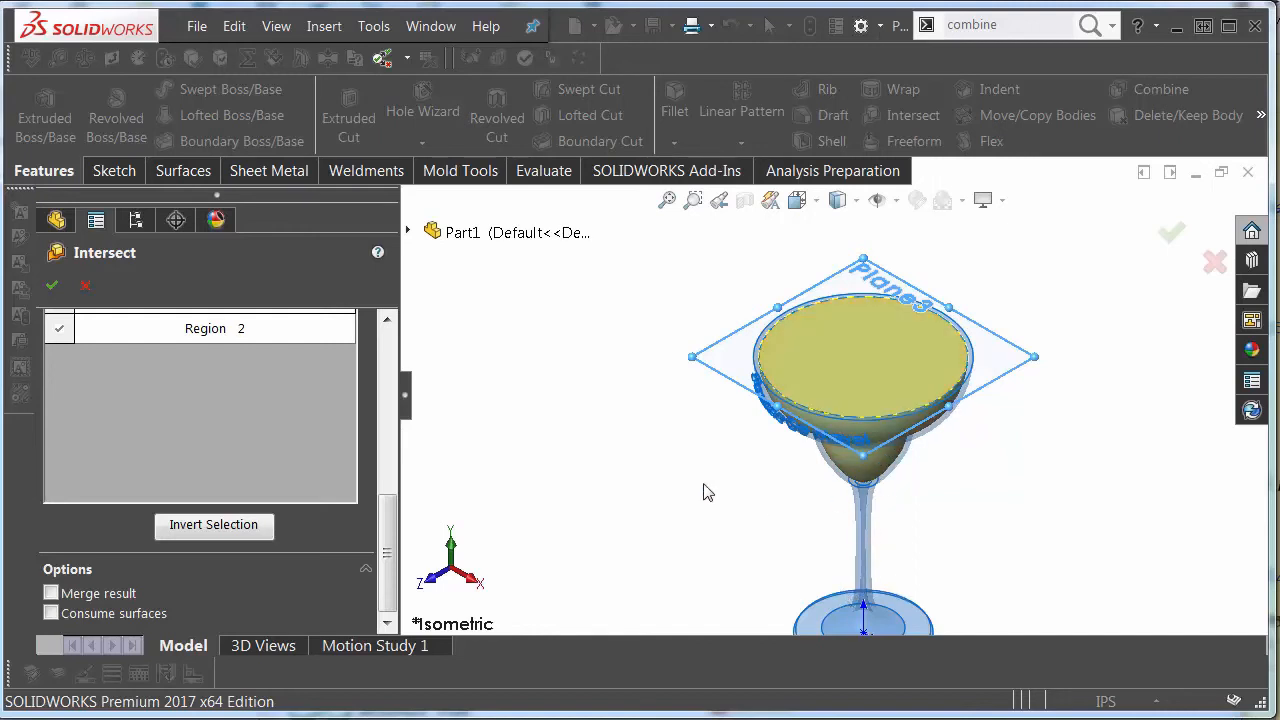
click(52, 286)
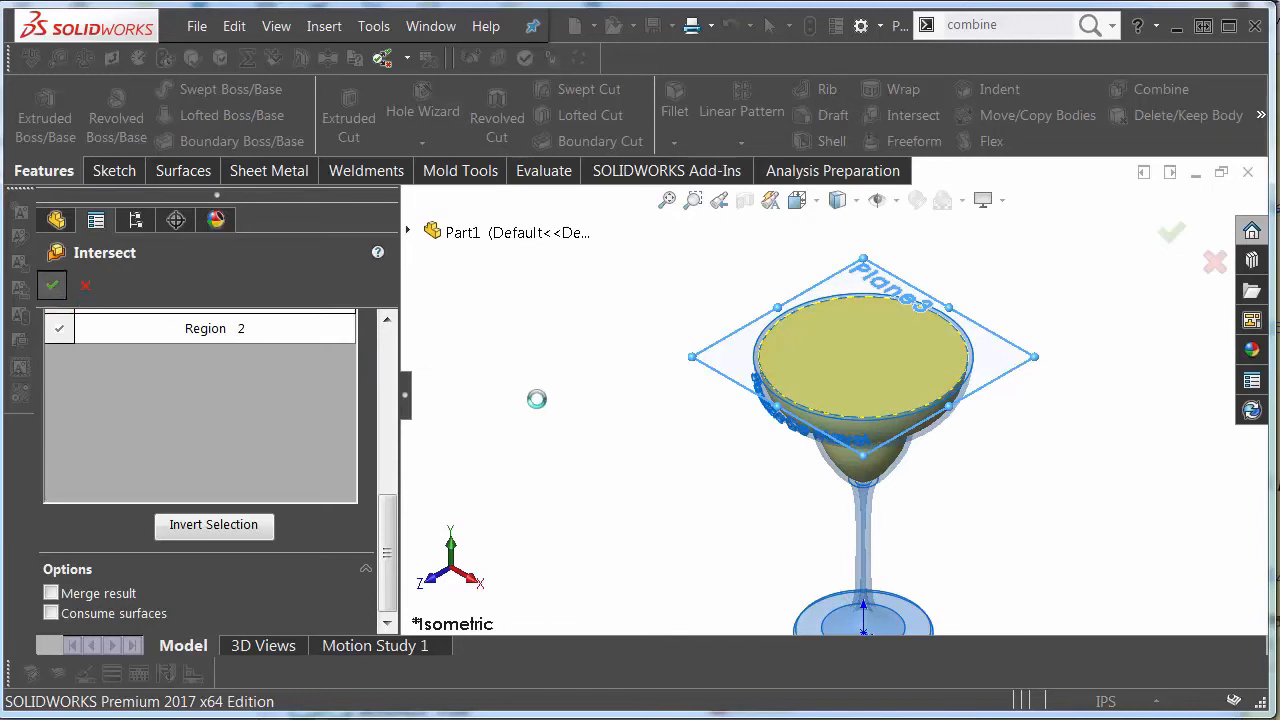
click(52, 284)
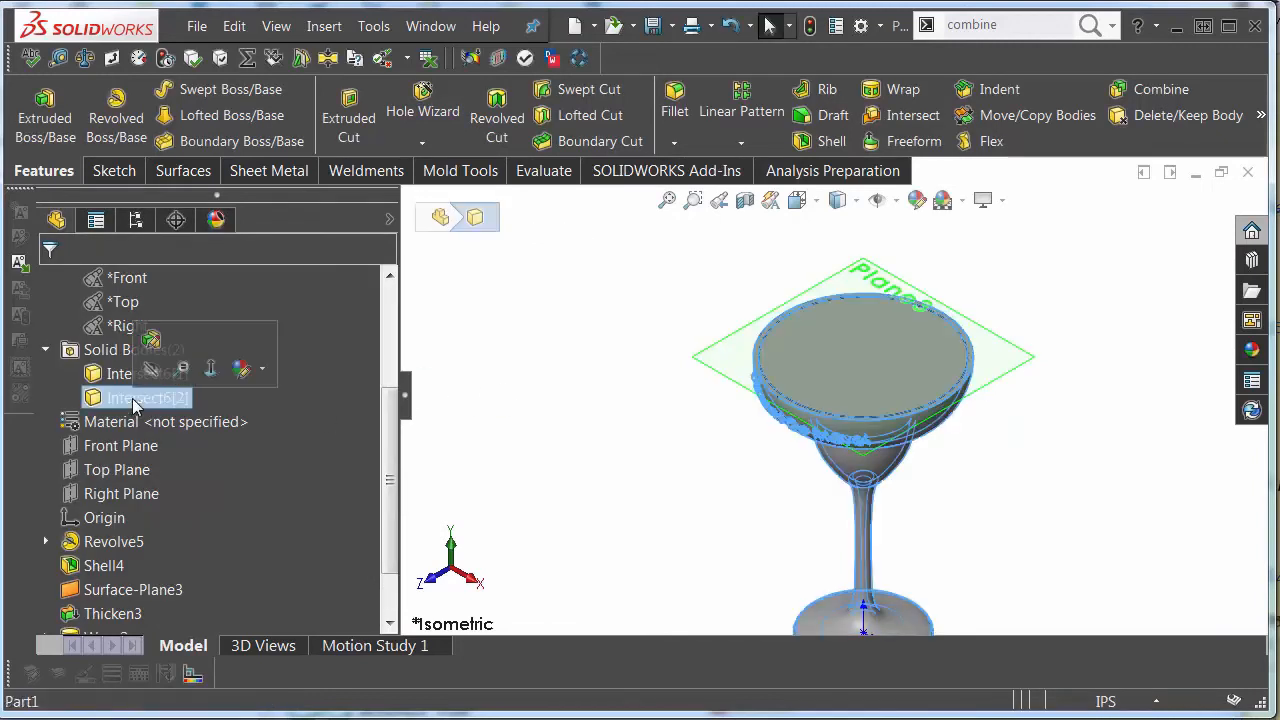
click(148, 374)
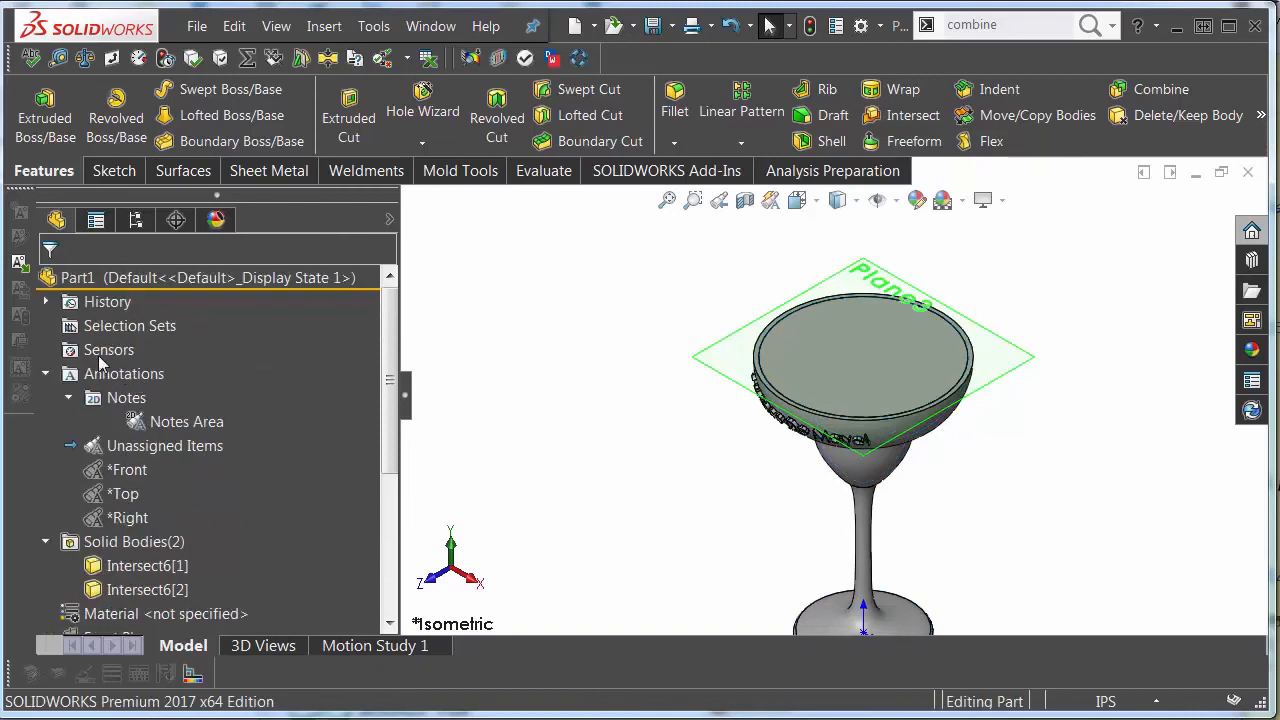
Keep Sensors shown in the feature tree and add a new sensor from it.
right_click(108, 348)
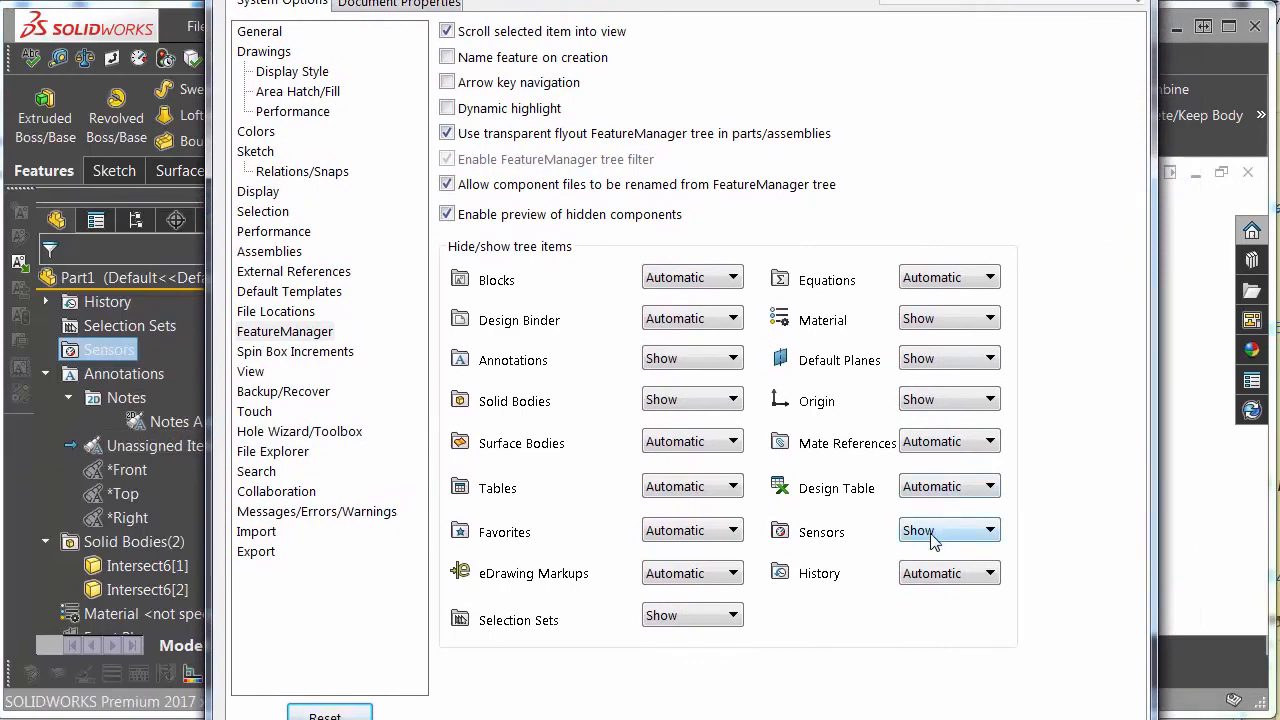
click(328, 712)
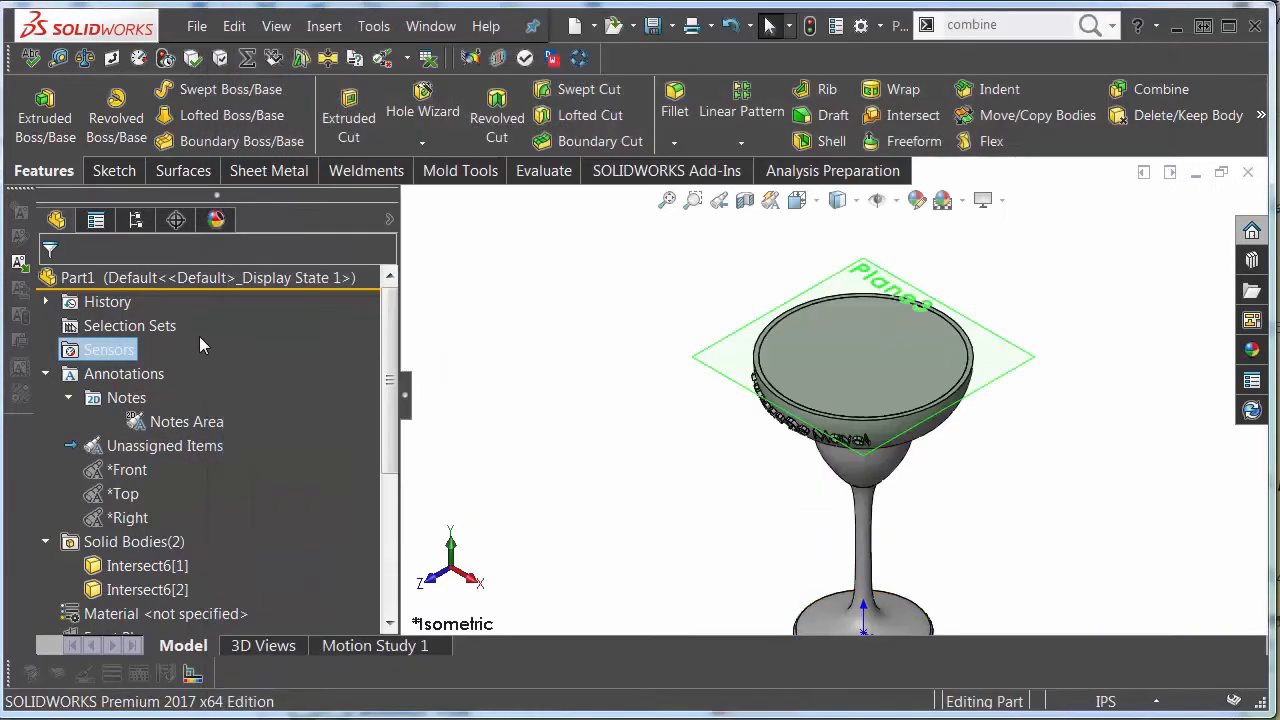
right_click(108, 348)
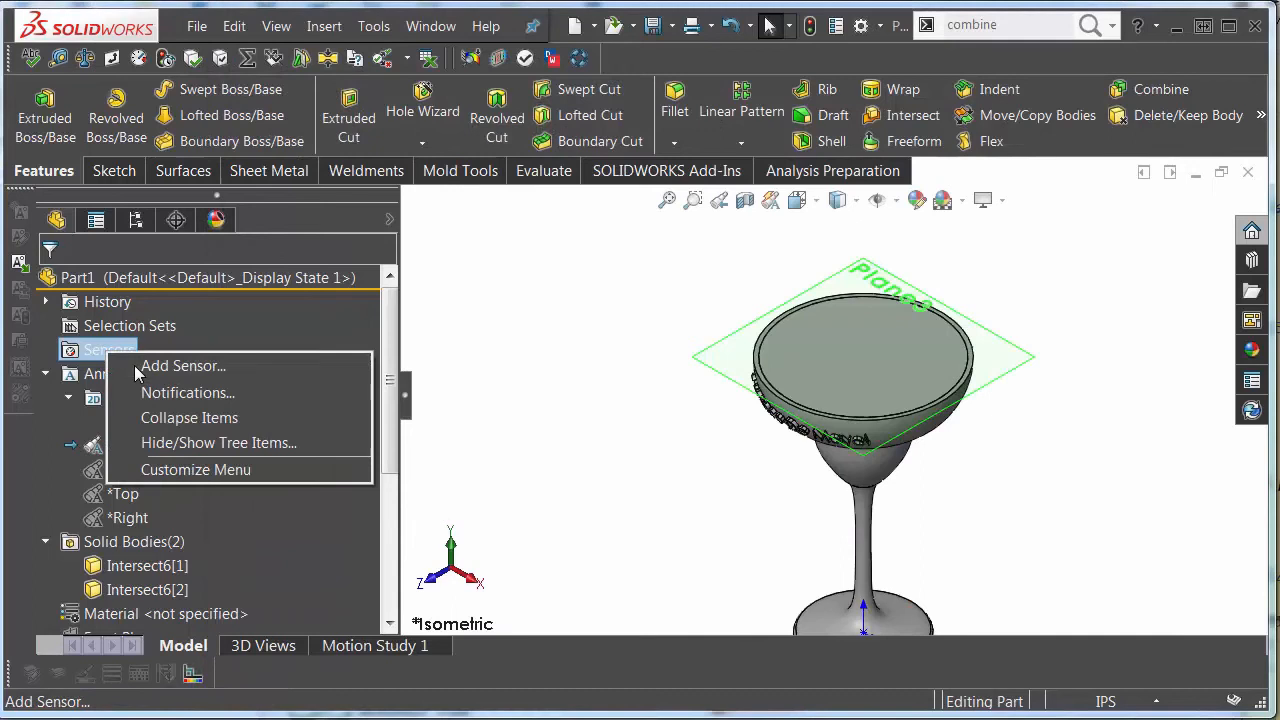
click(184, 366)
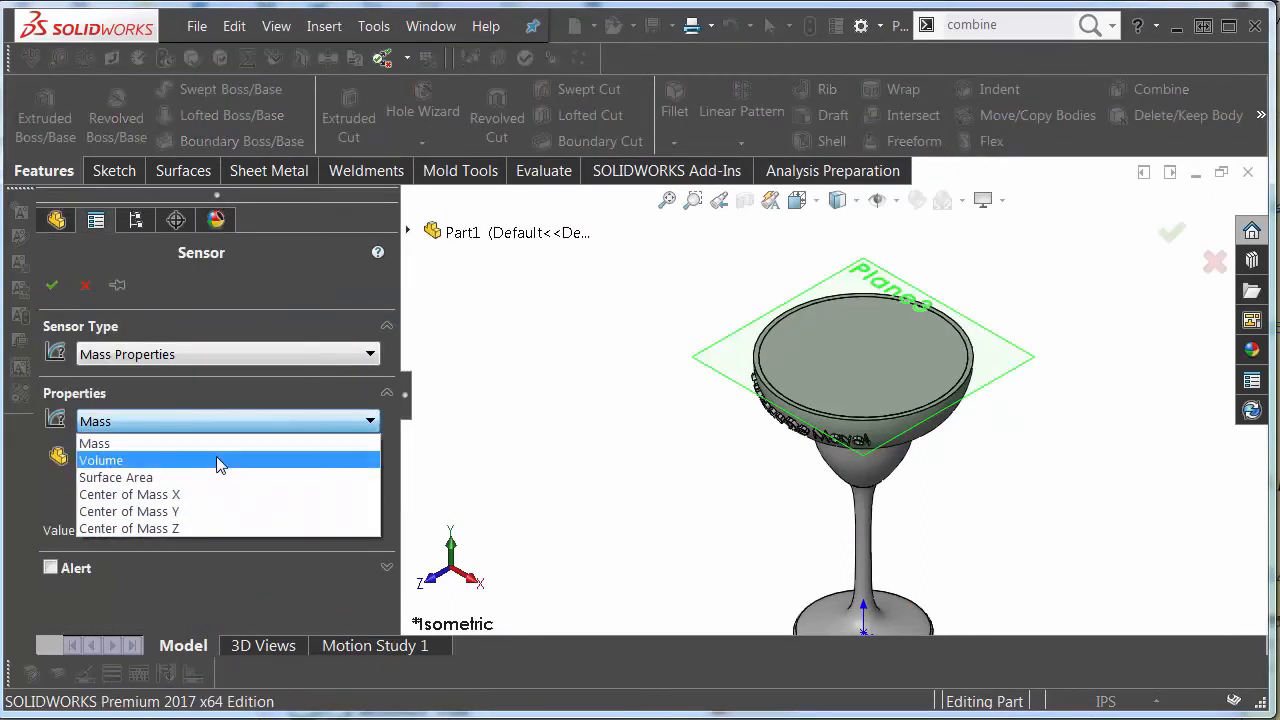
Make it a Mass Properties Volume sensor on body Intersect6[1], reading 0.0145638037 ft^3.
click(100, 460)
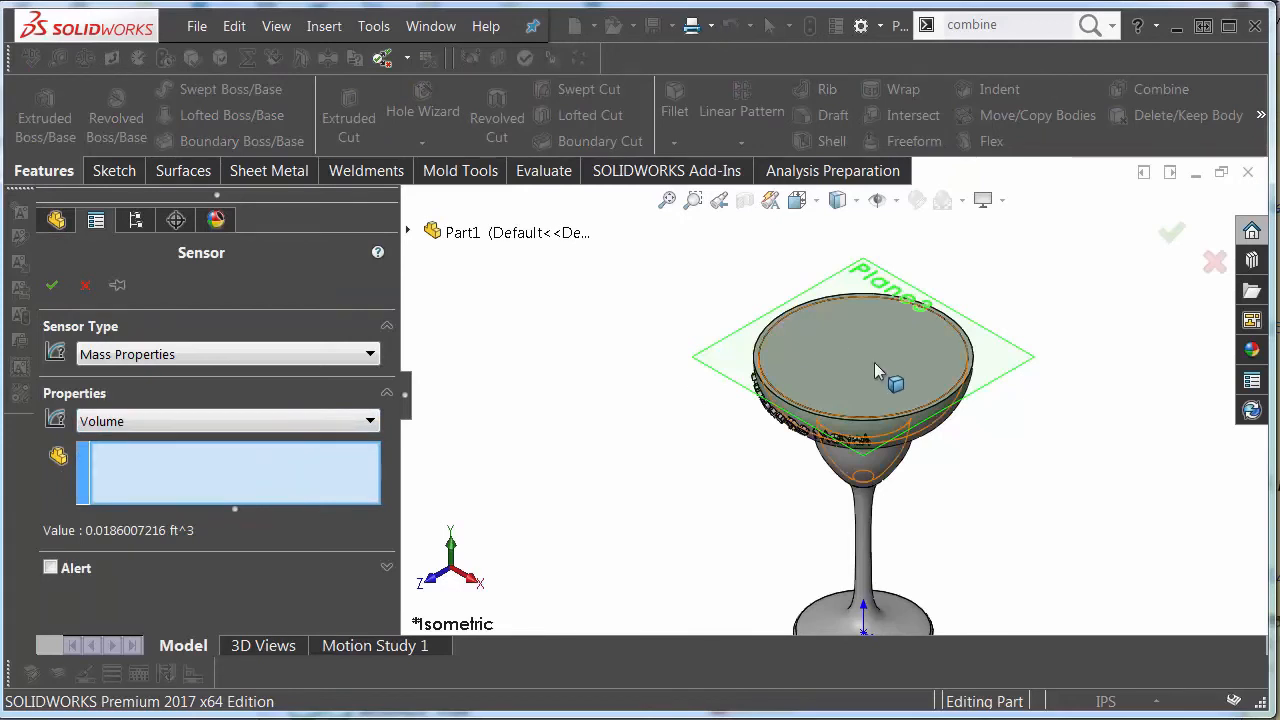
click(876, 370)
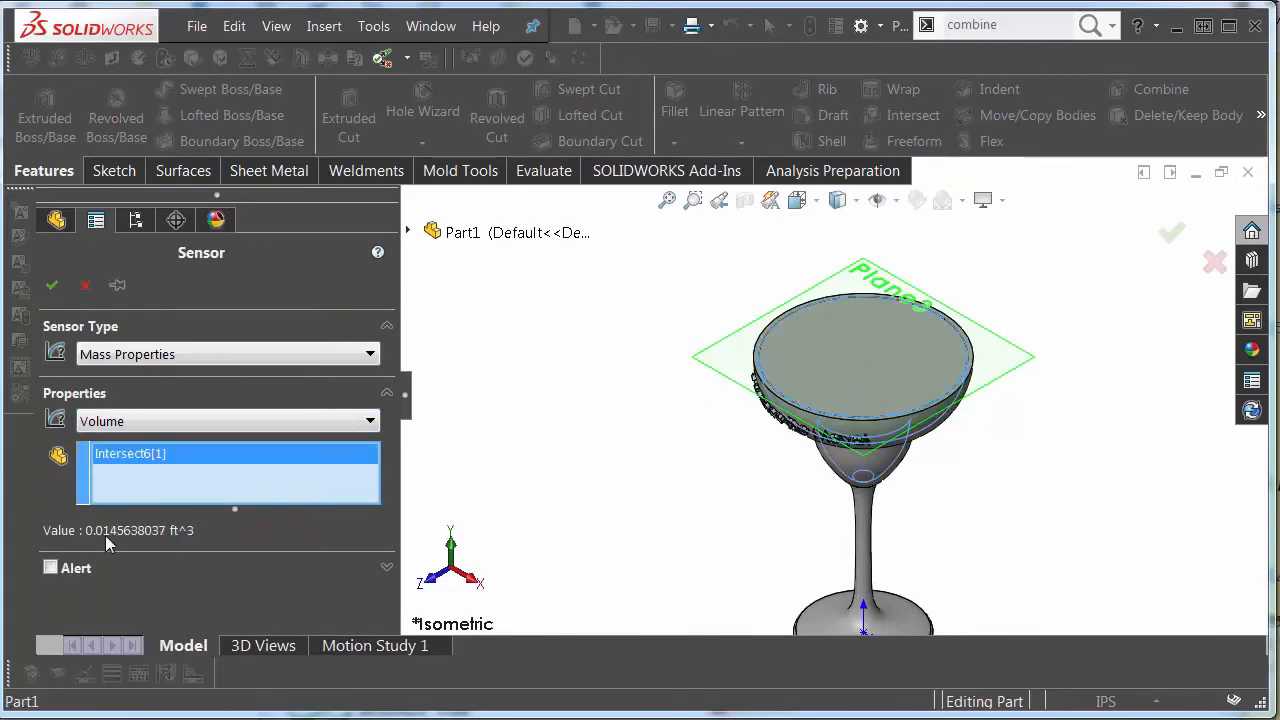
mouse_move(128, 544)
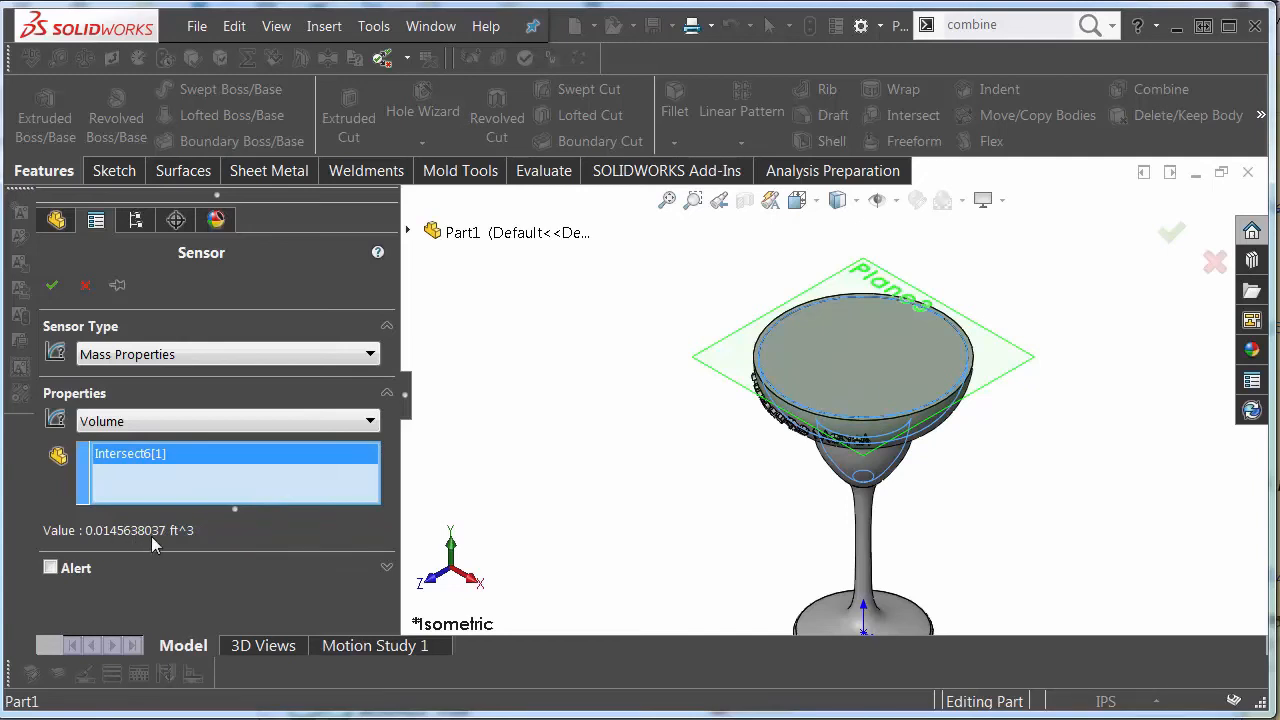
mouse_move(1090, 374)
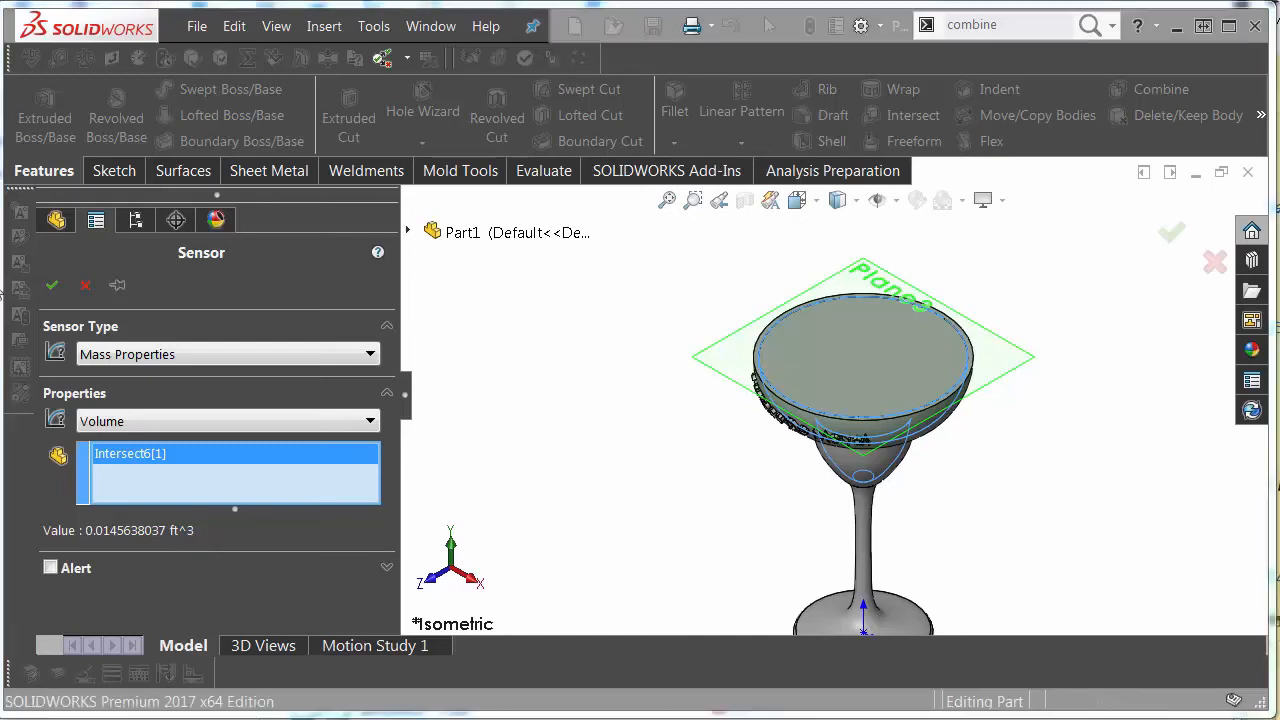
mouse_move(52, 284)
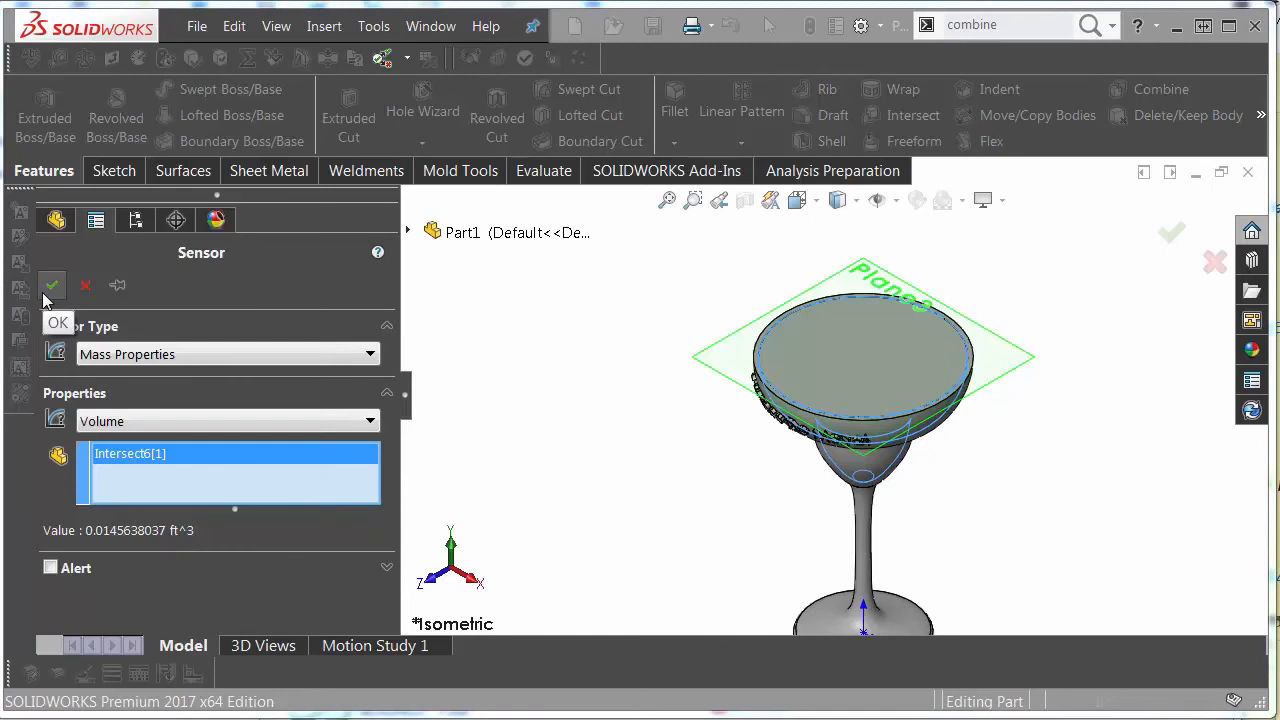
click(52, 286)
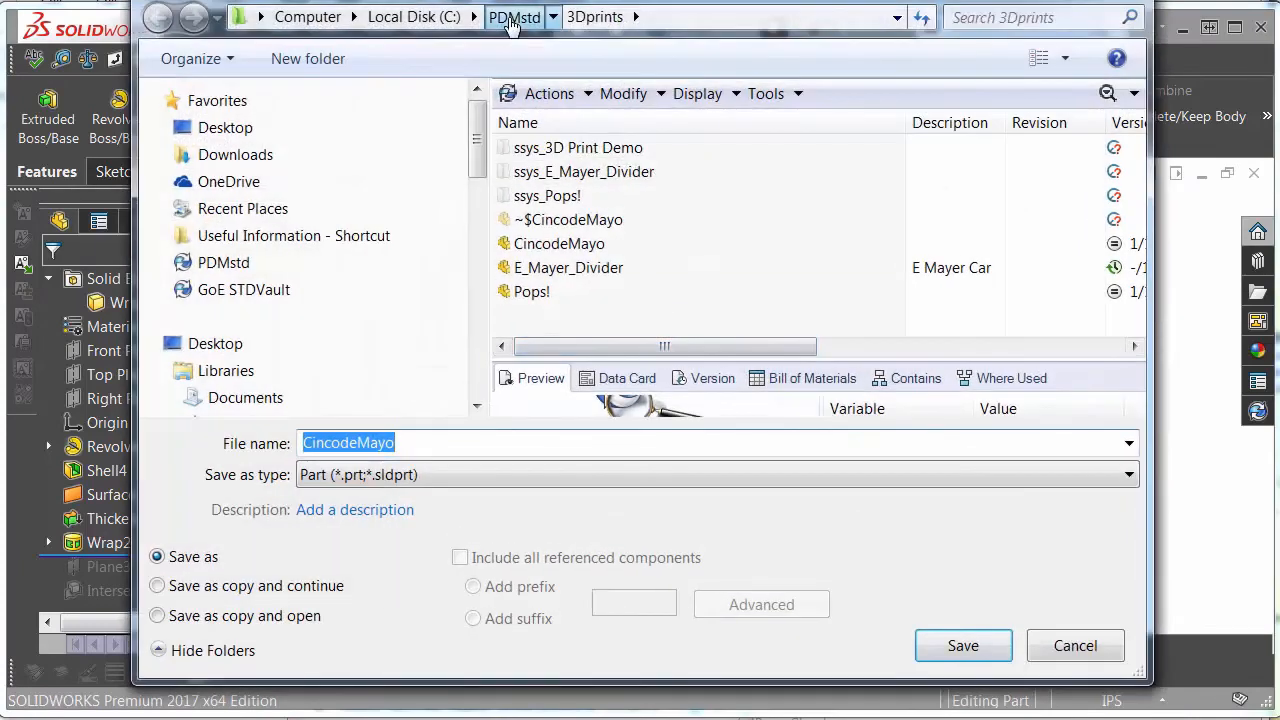
Save the part as binary STL CincodeMayo.stl in the 3Dprints folder, checking export options and confirming.
click(516, 16)
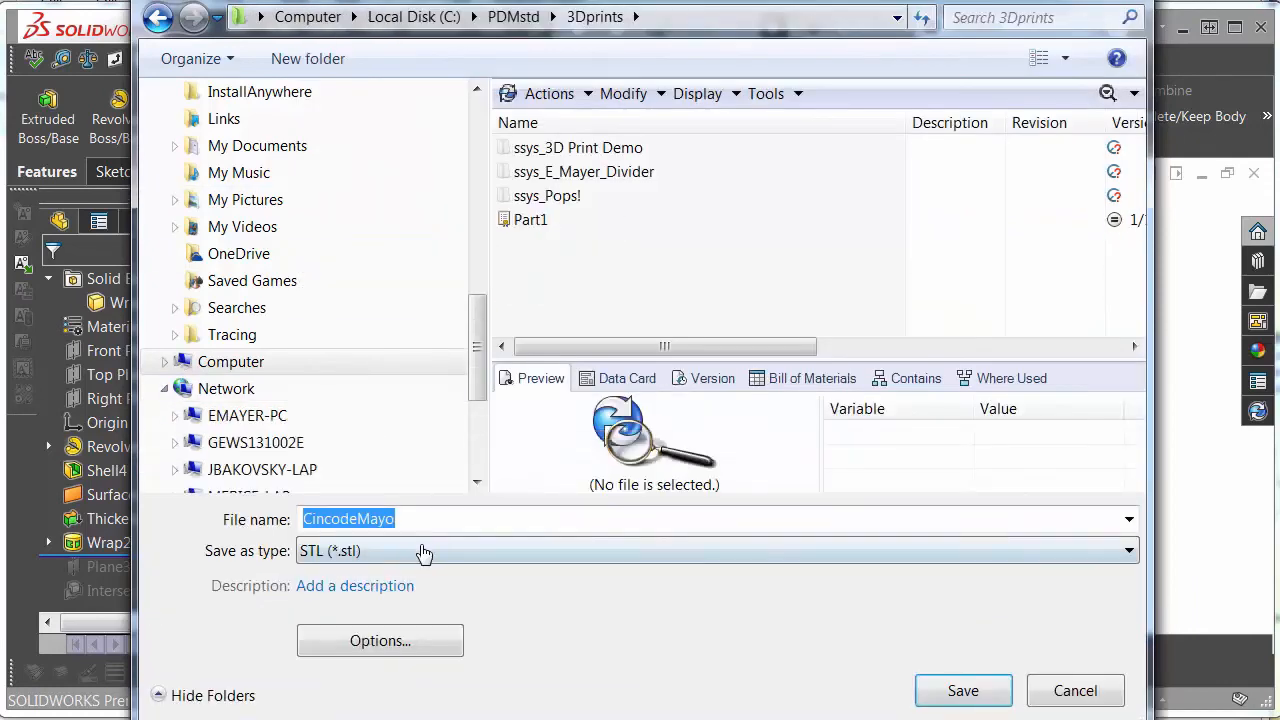
click(380, 640)
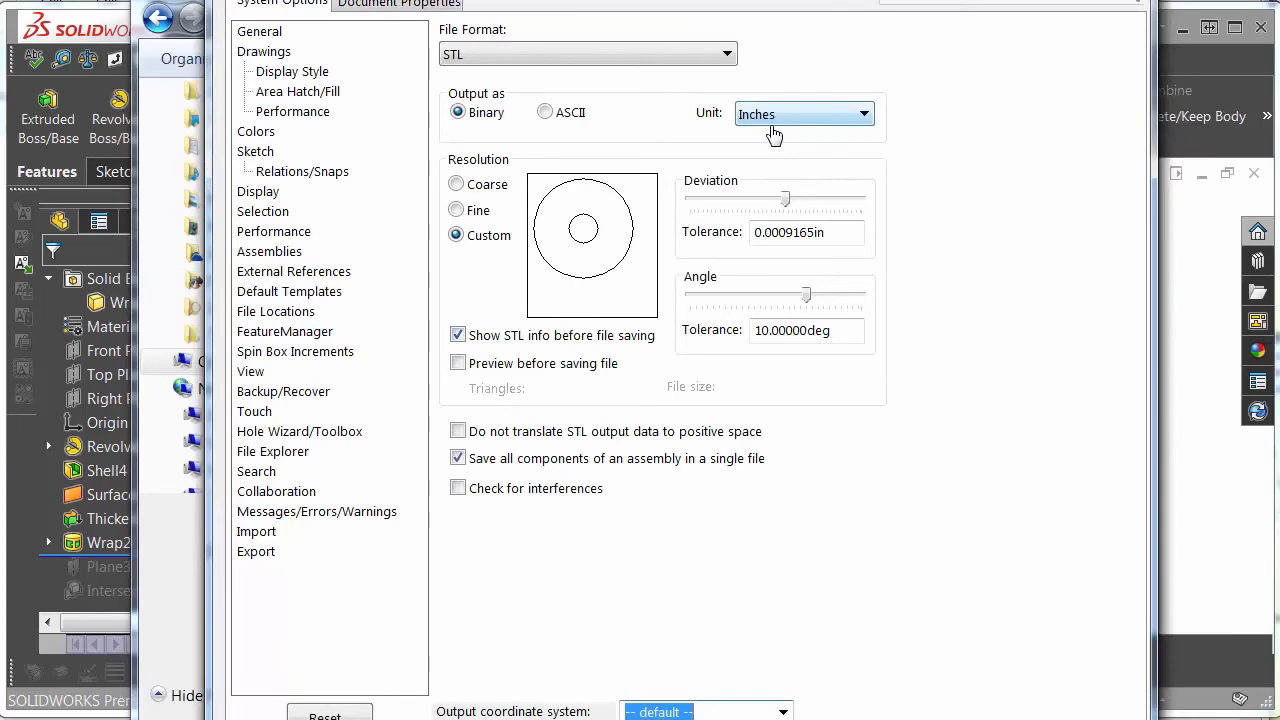
drag(784, 198, 784, 200)
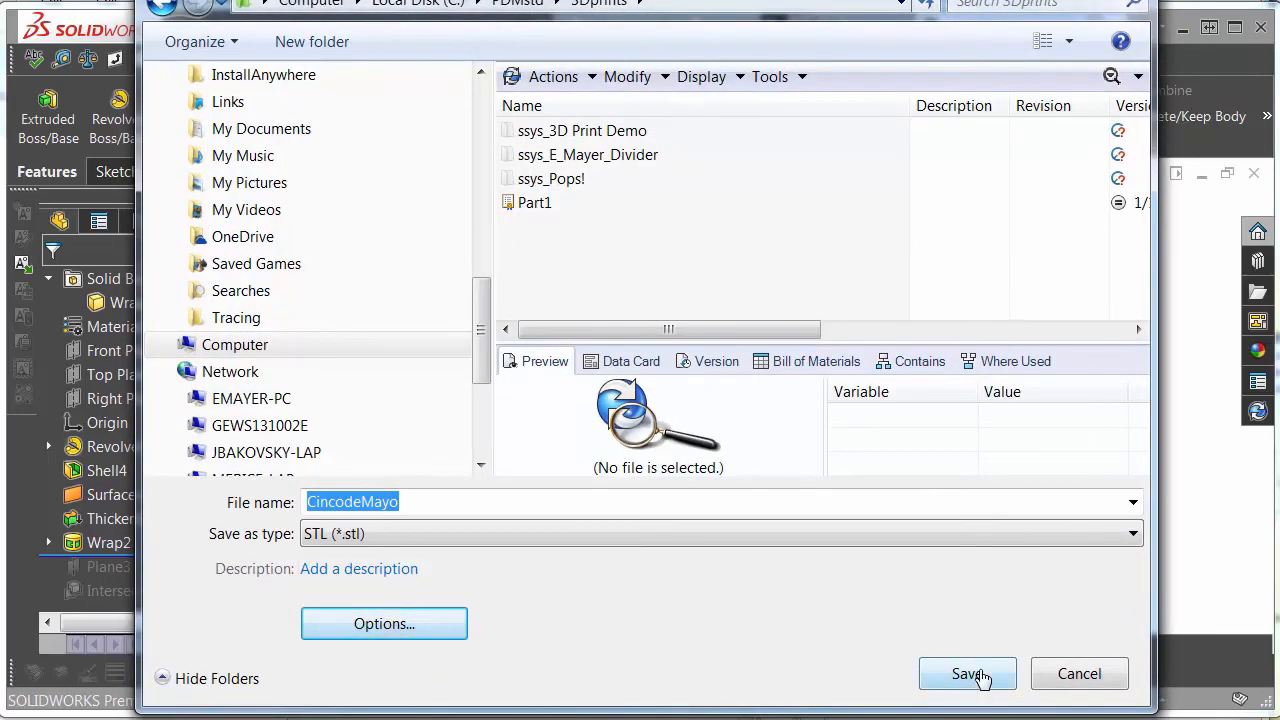
click(968, 672)
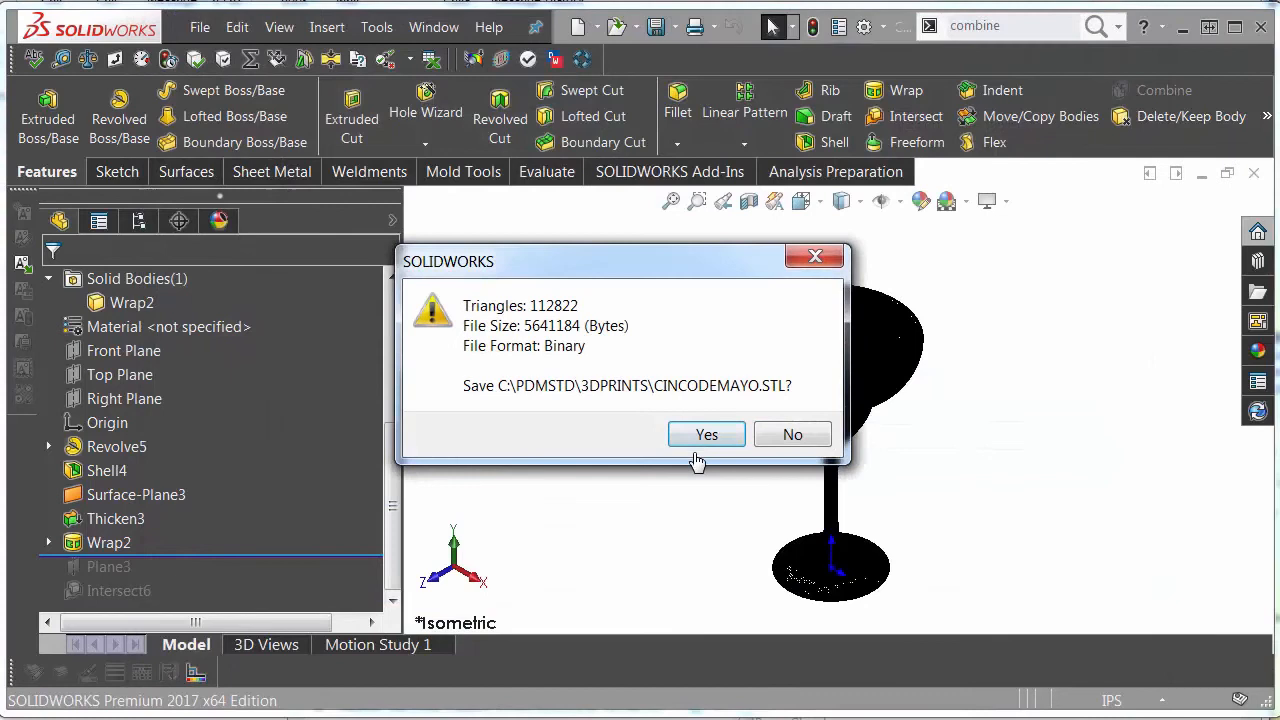
click(706, 434)
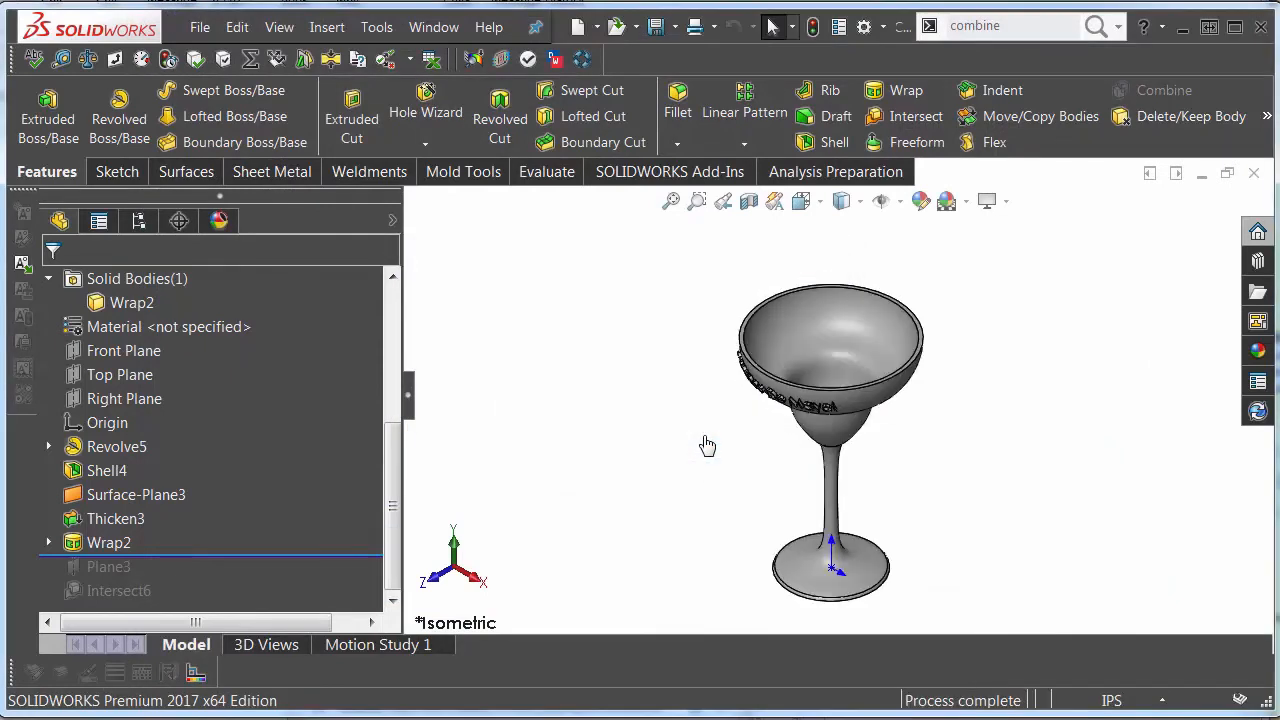